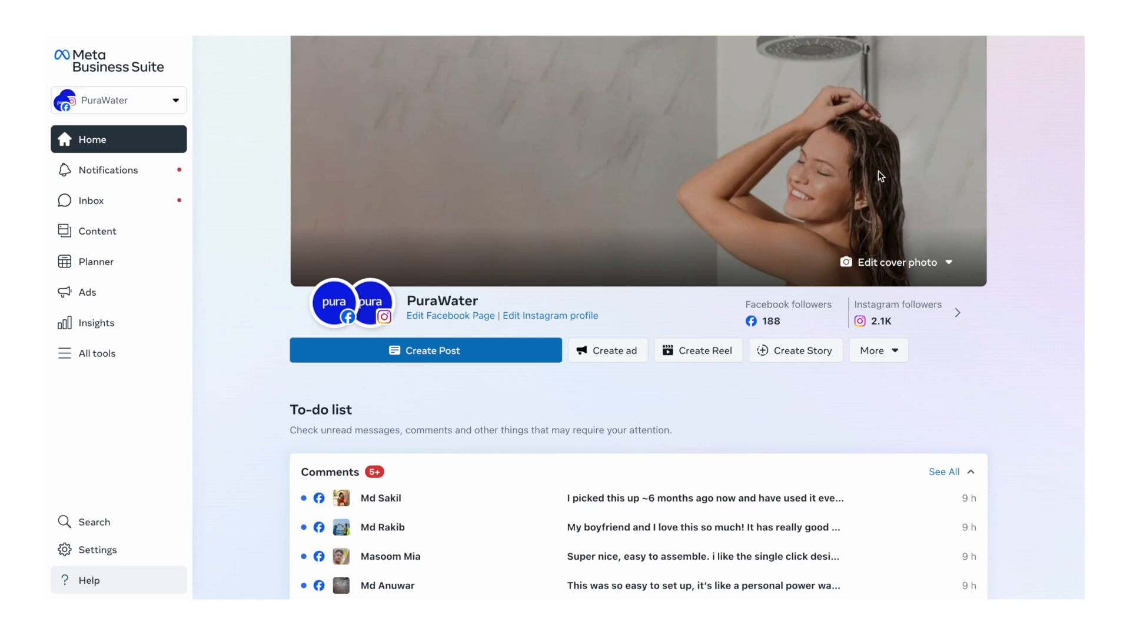
# Step: Show the Pages owned by the PuraWater portfolio in business settings
pyautogui.scroll(-3)
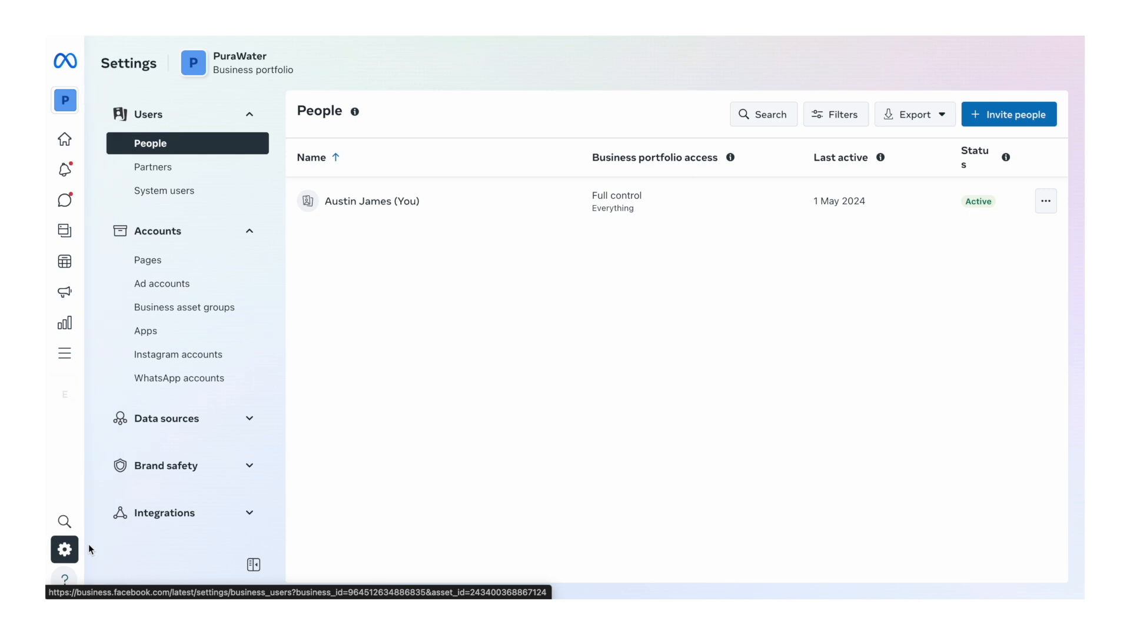
pyautogui.click(153, 166)
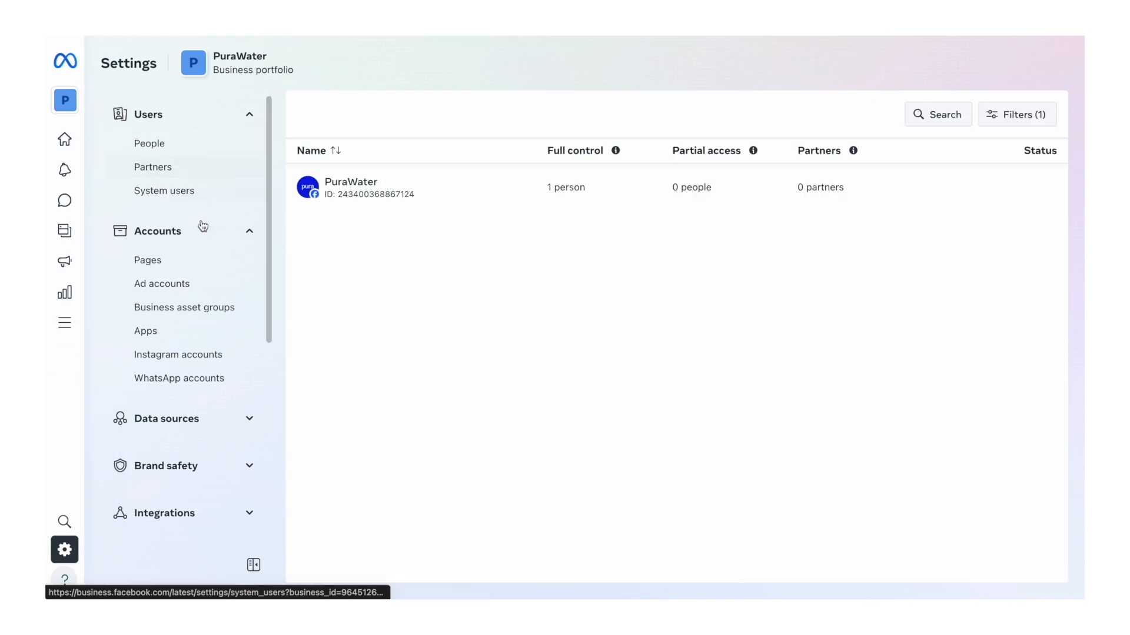
pyautogui.click(148, 260)
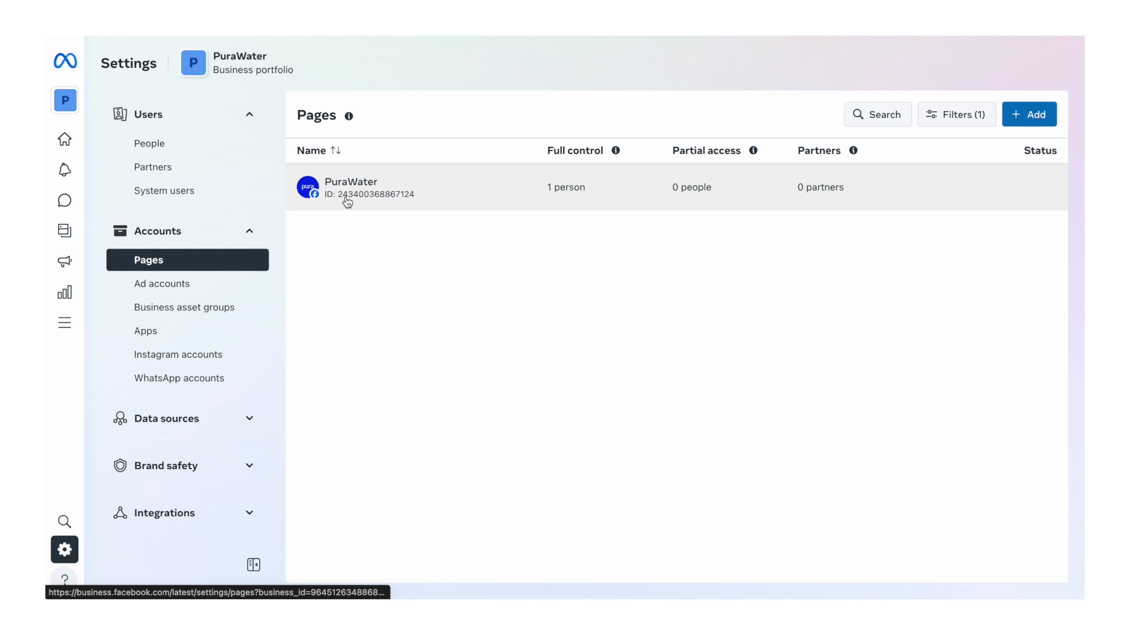
pyautogui.moveTo(469, 174)
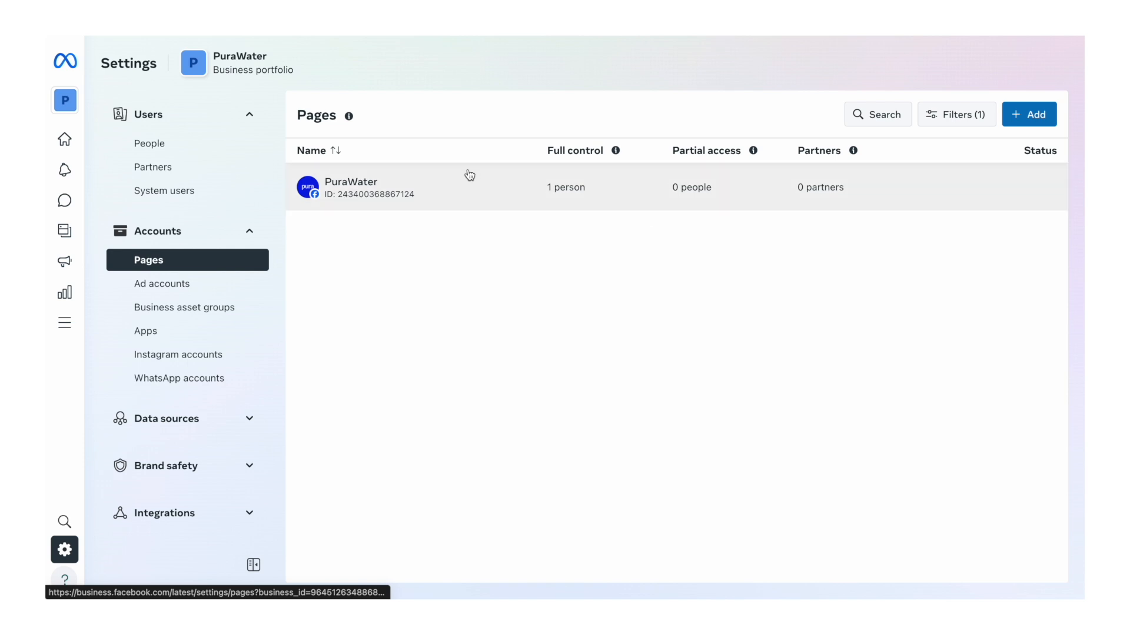
pyautogui.click(1028, 114)
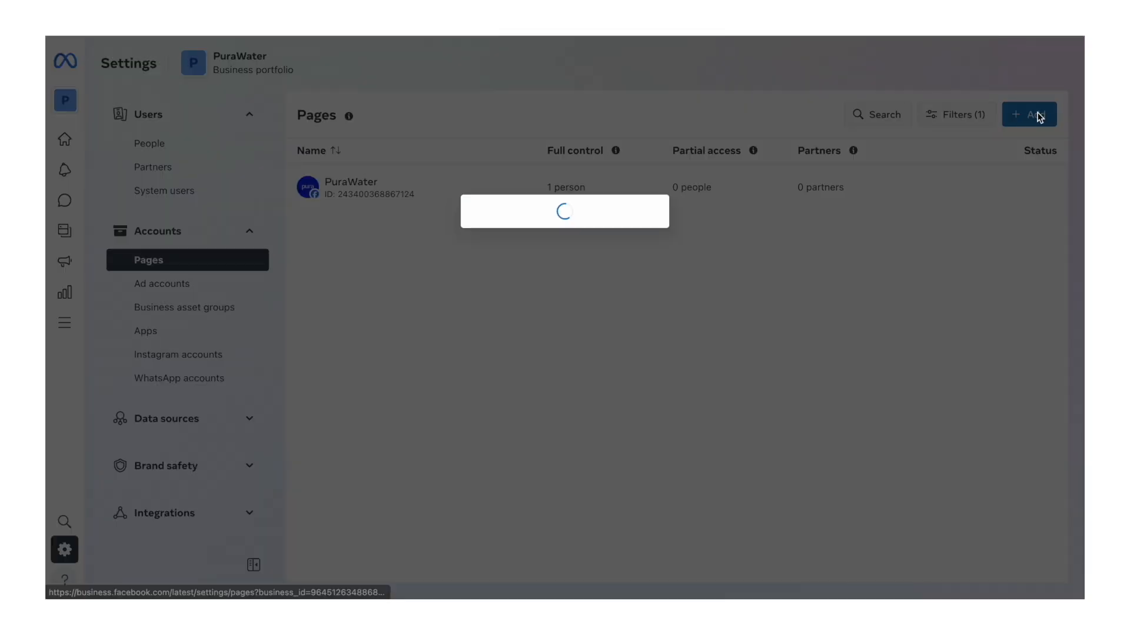
pyautogui.click(1029, 114)
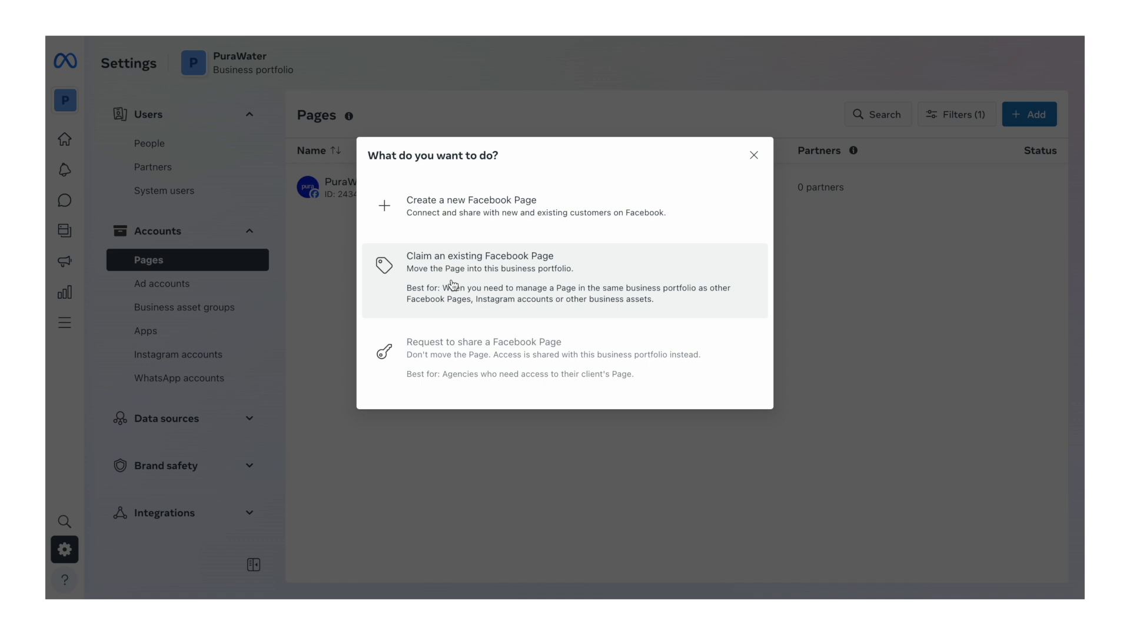
pyautogui.click(479, 261)
pyautogui.write('PuraWater')
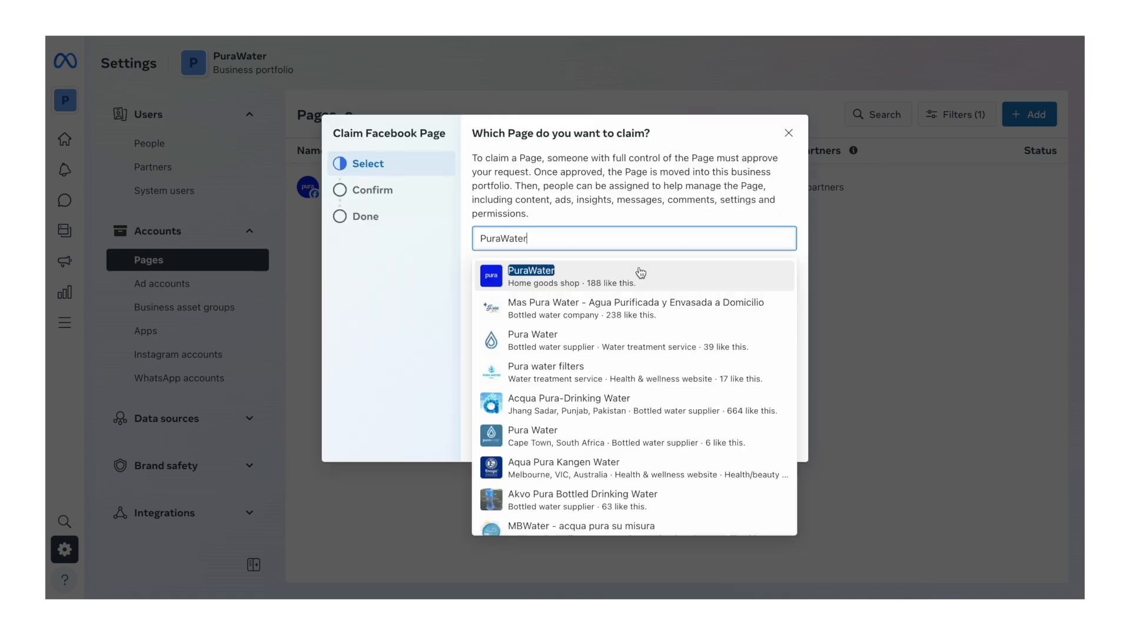
pyautogui.click(531, 276)
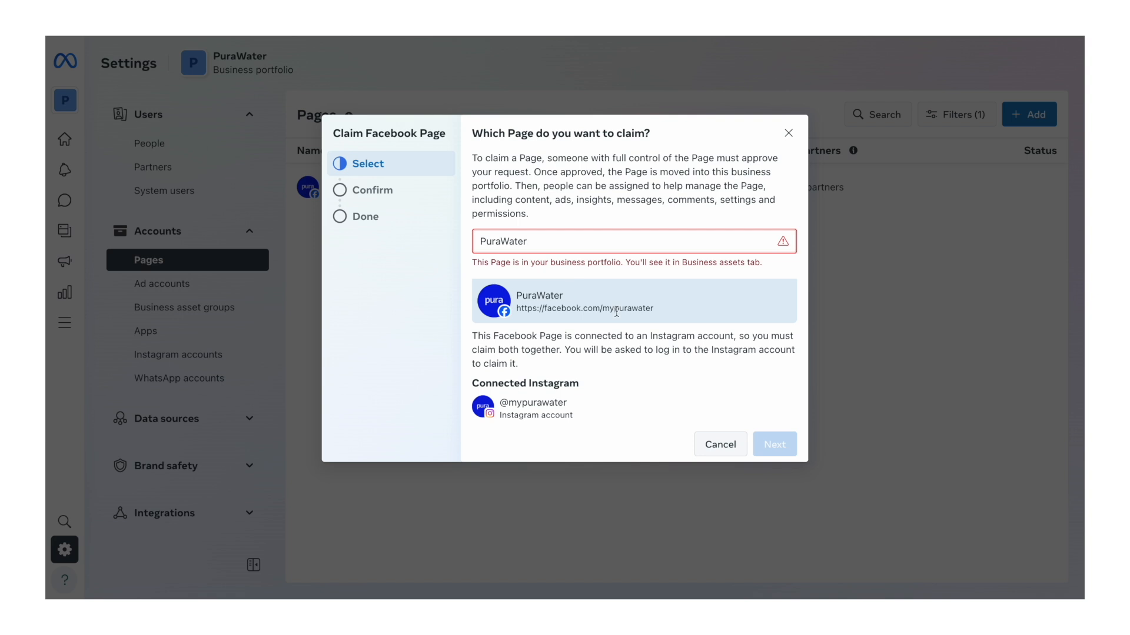
pyautogui.moveTo(824, 497)
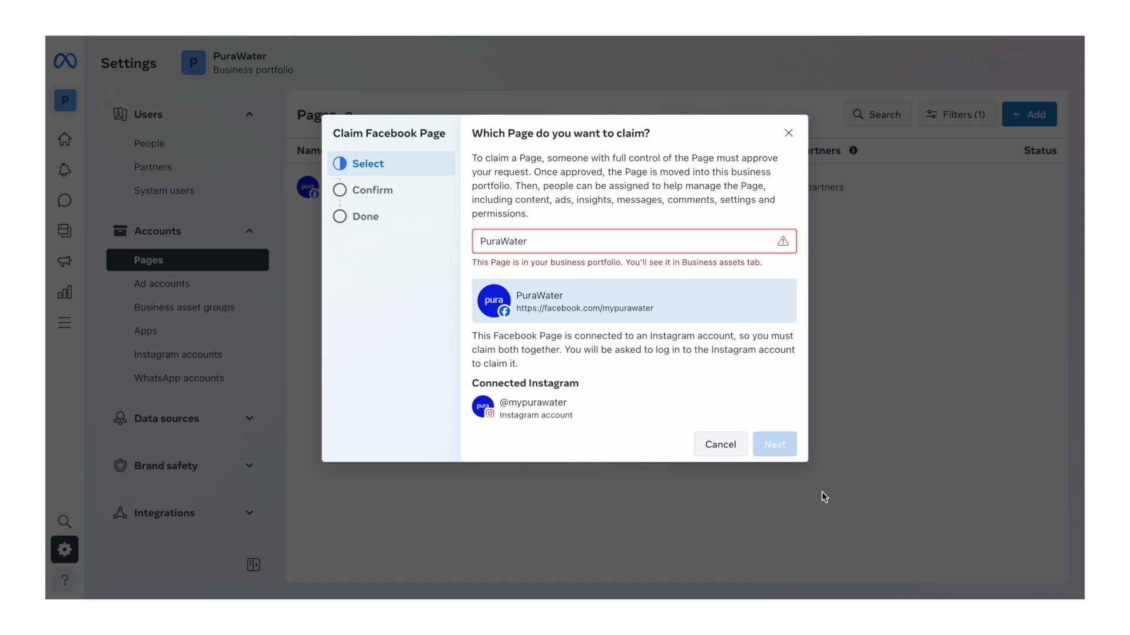
pyautogui.moveTo(858, 234)
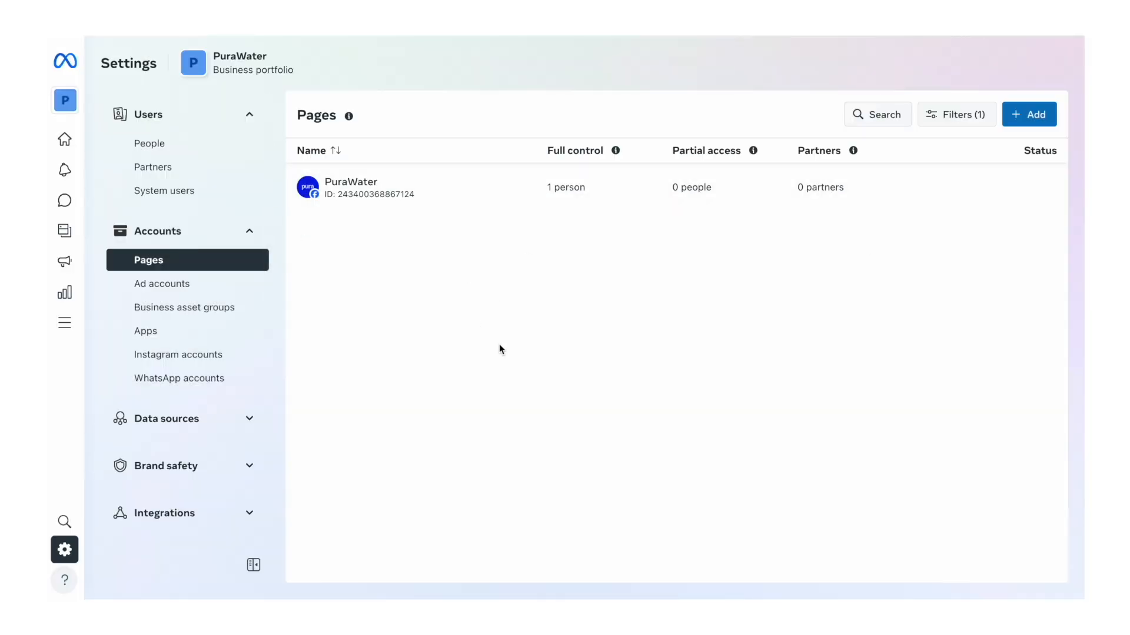
pyautogui.click(178, 354)
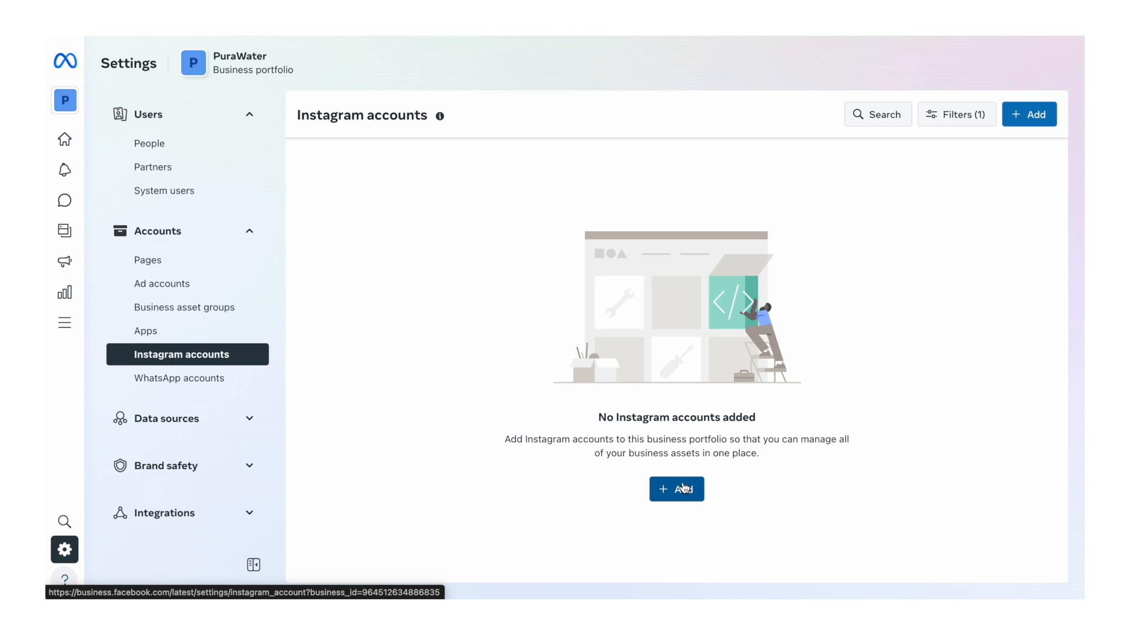
pyautogui.click(675, 490)
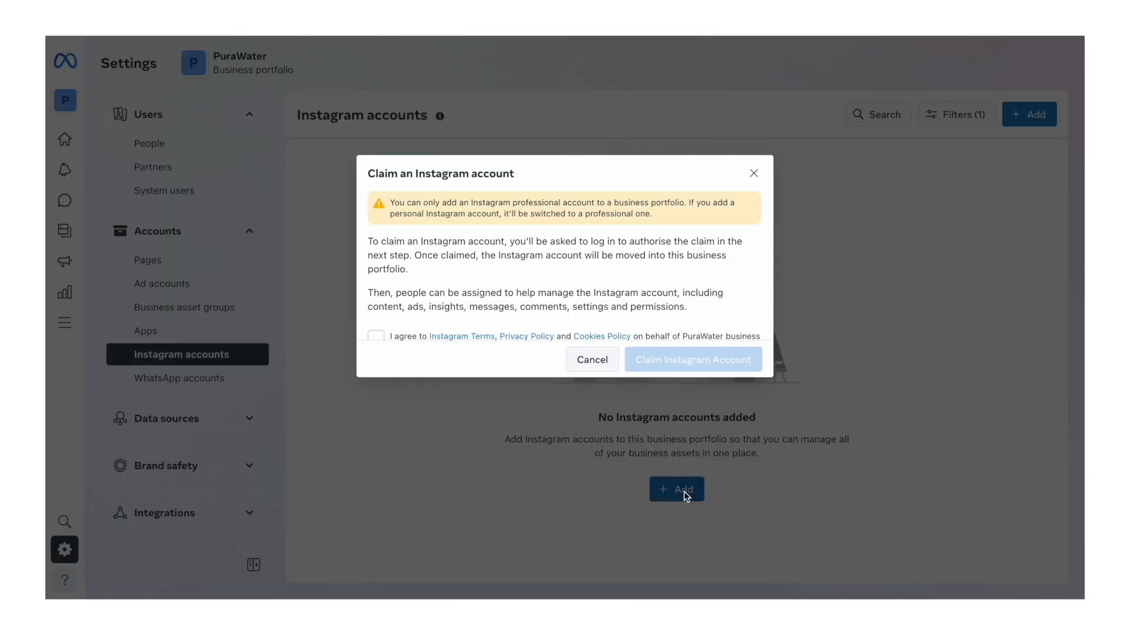
pyautogui.click(375, 336)
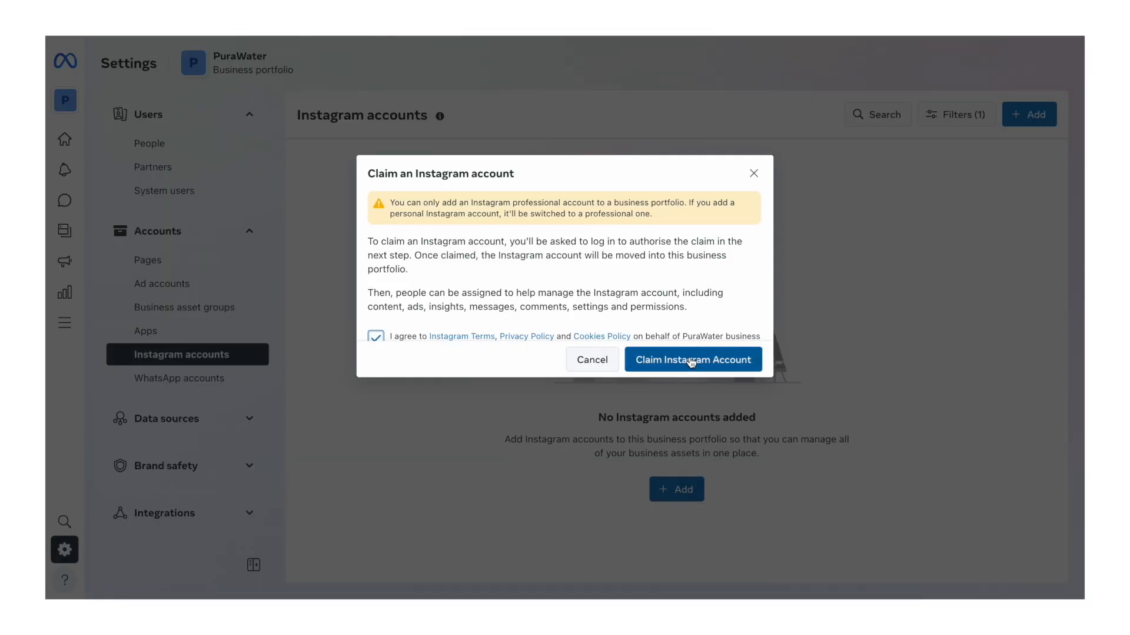
pyautogui.click(692, 361)
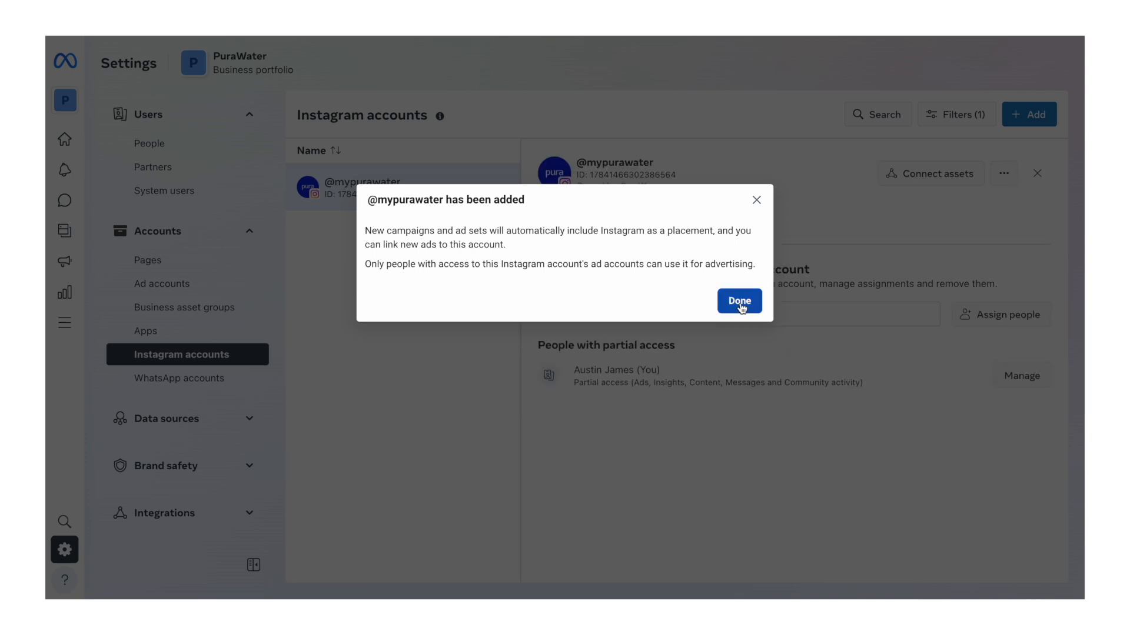
pyautogui.click(739, 300)
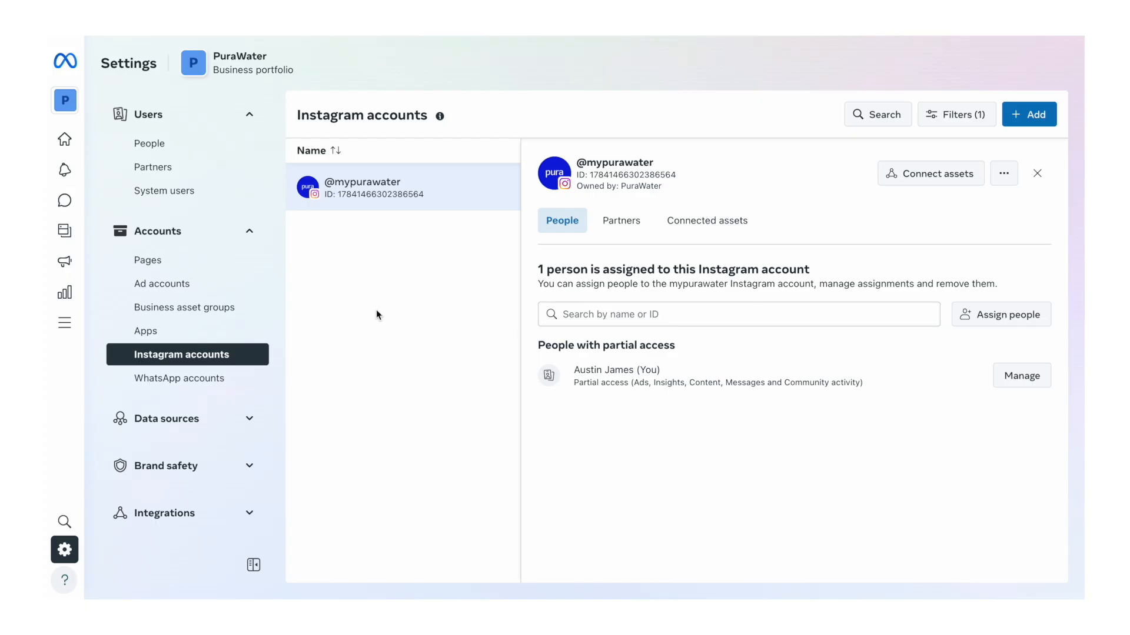
pyautogui.moveTo(484, 366)
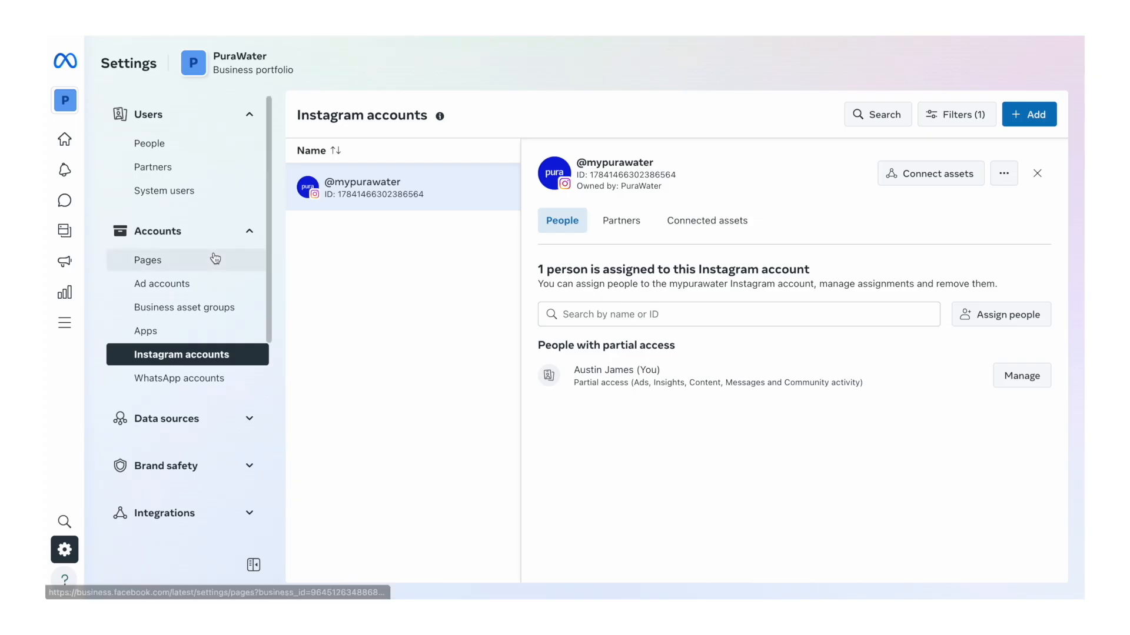
# Step: Start a brand-new ad account named PuraWater from the Ad accounts list
pyautogui.click(161, 283)
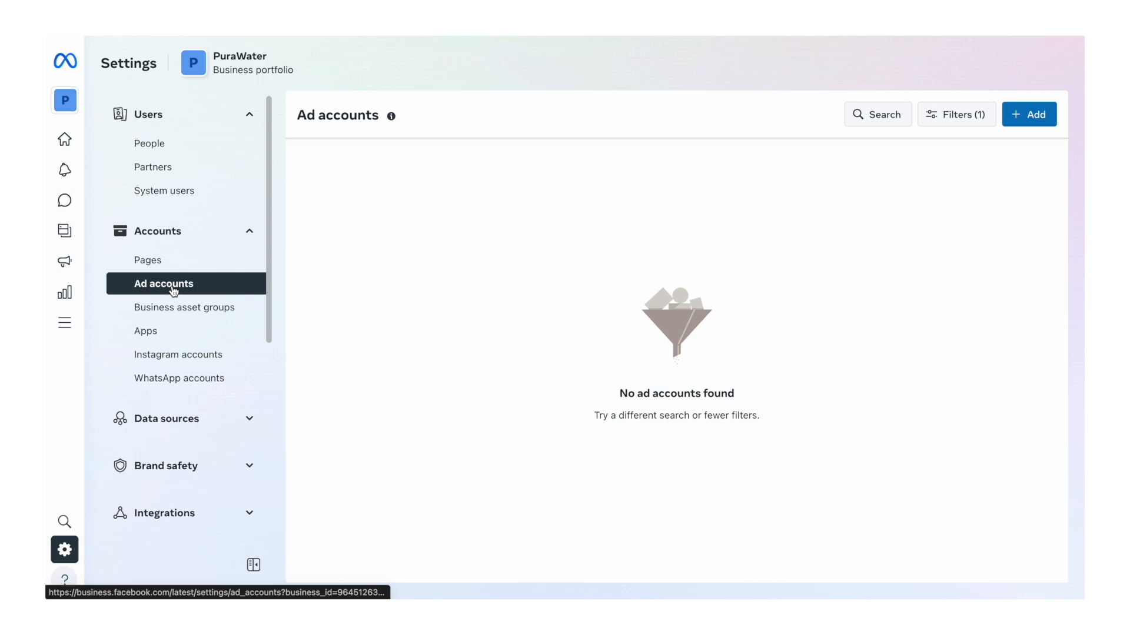
pyautogui.click(1029, 114)
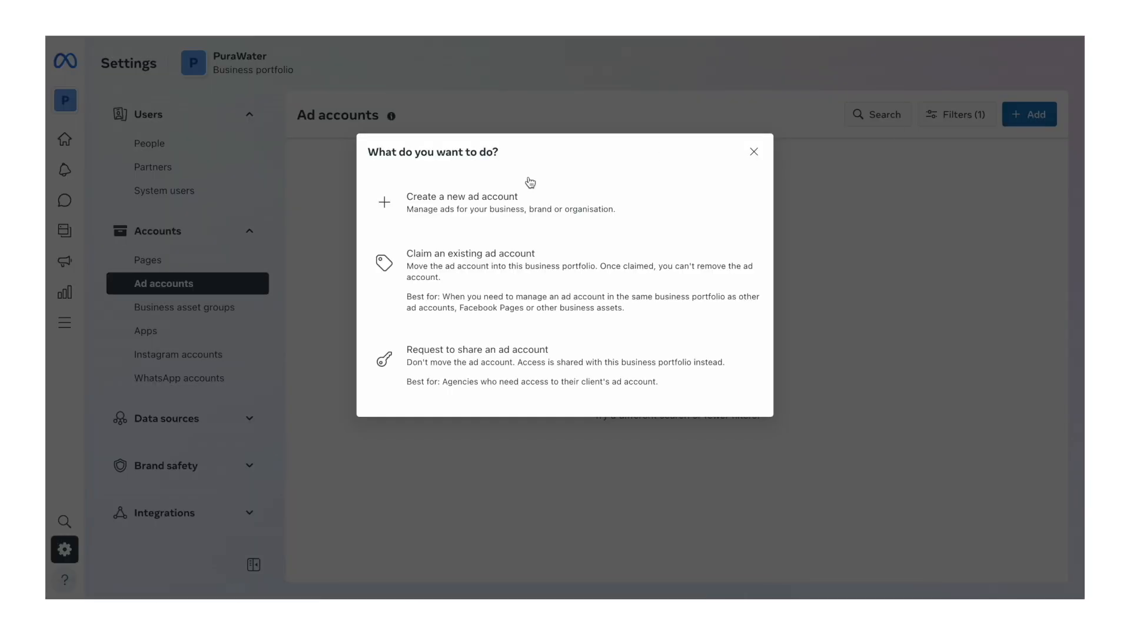
pyautogui.click(461, 202)
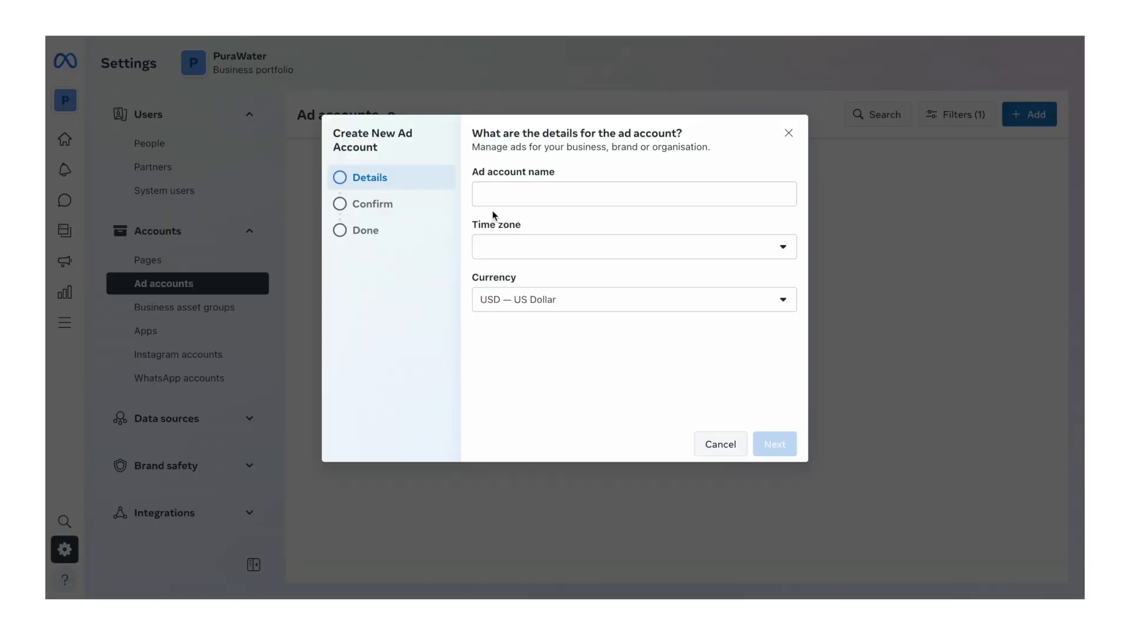
pyautogui.write('P')
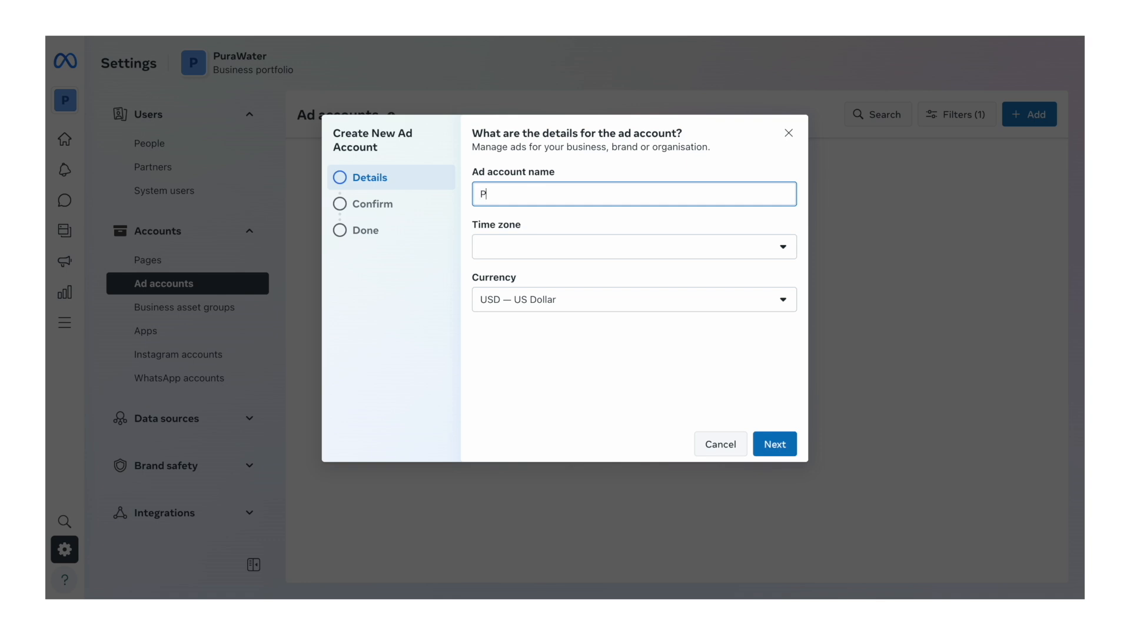
pyautogui.write('uraWater')
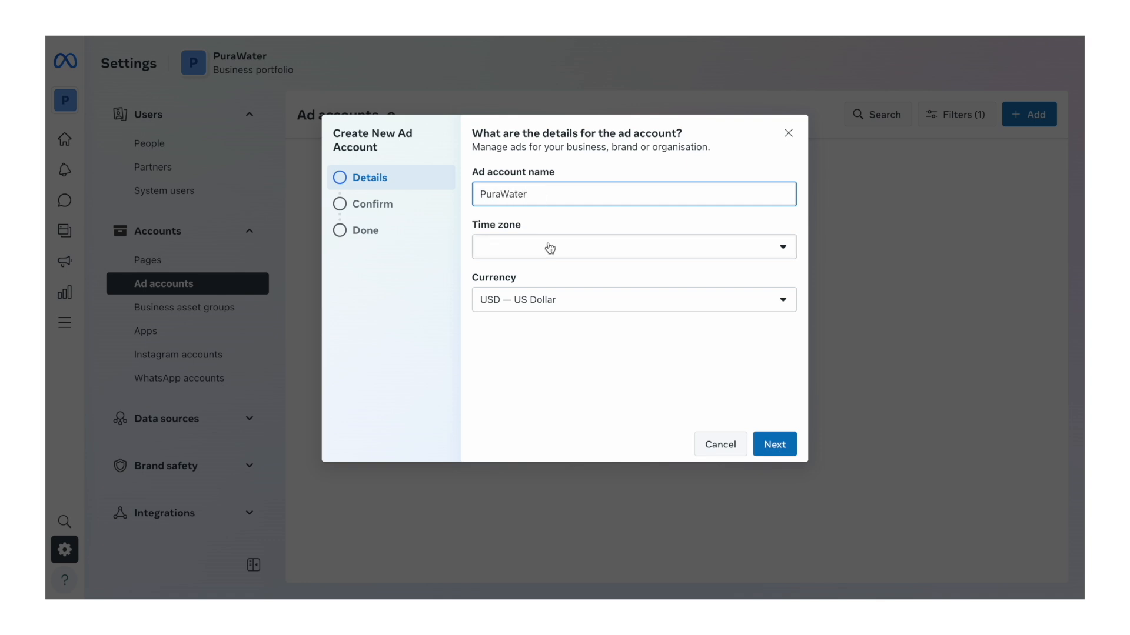
# Step: Set the ad account time zone to Australia/Adelaide
pyautogui.click(633, 247)
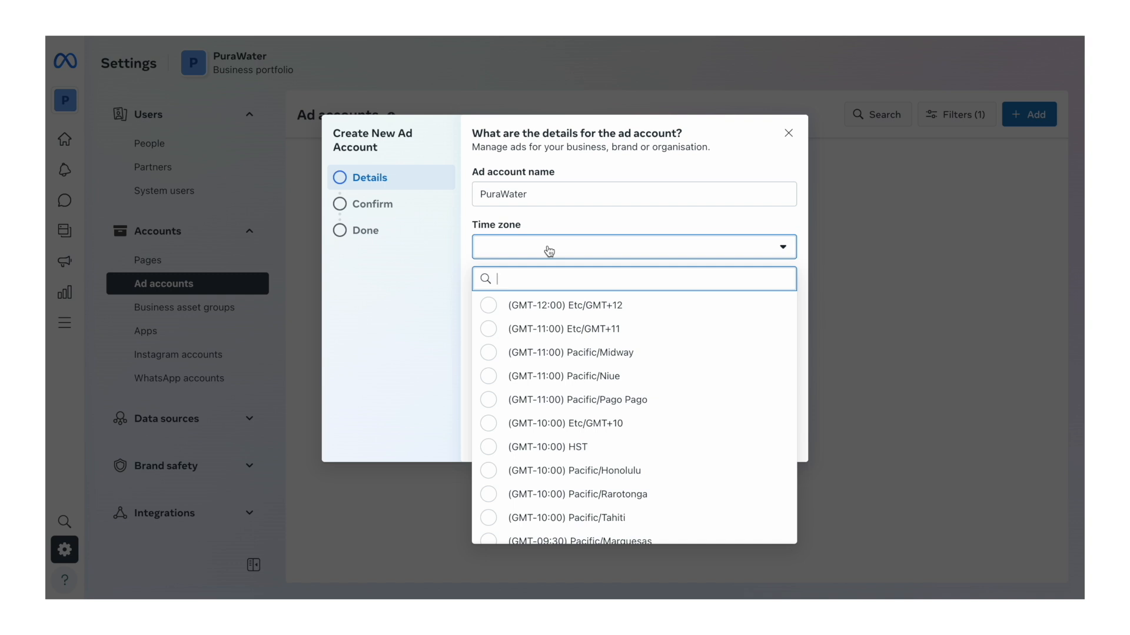
pyautogui.write('adelaide')
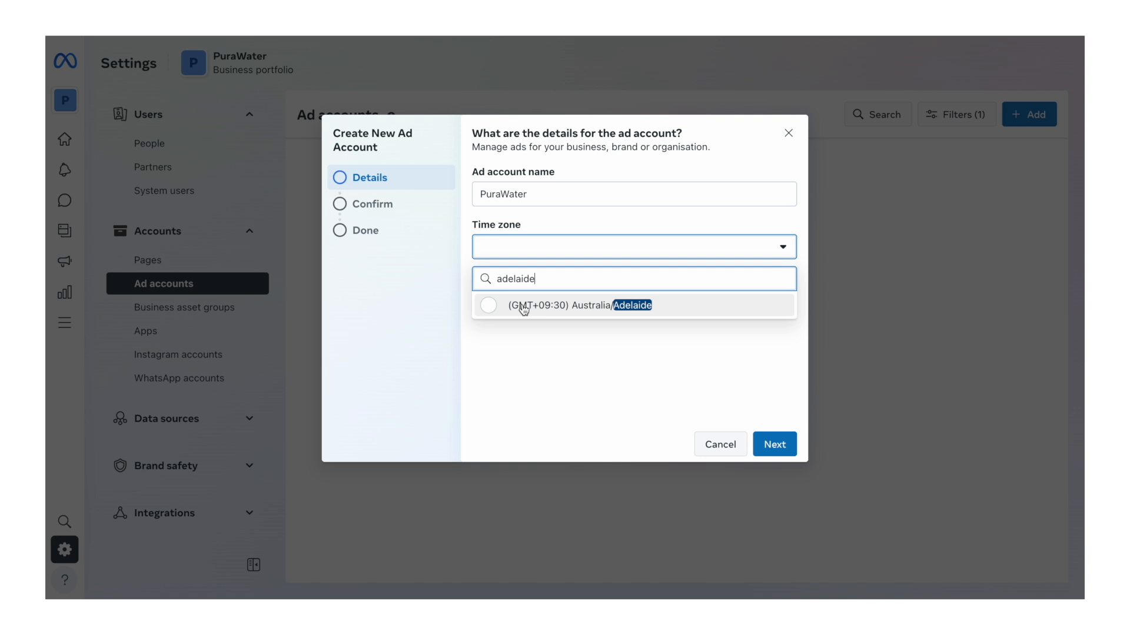
pyautogui.click(633, 305)
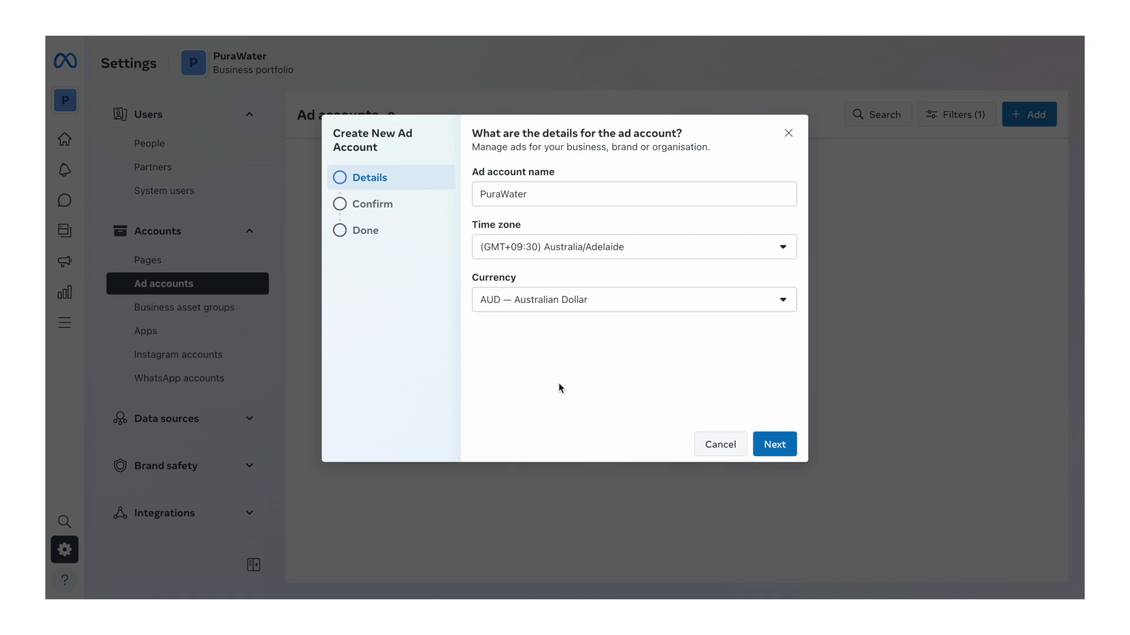
pyautogui.moveTo(567, 331)
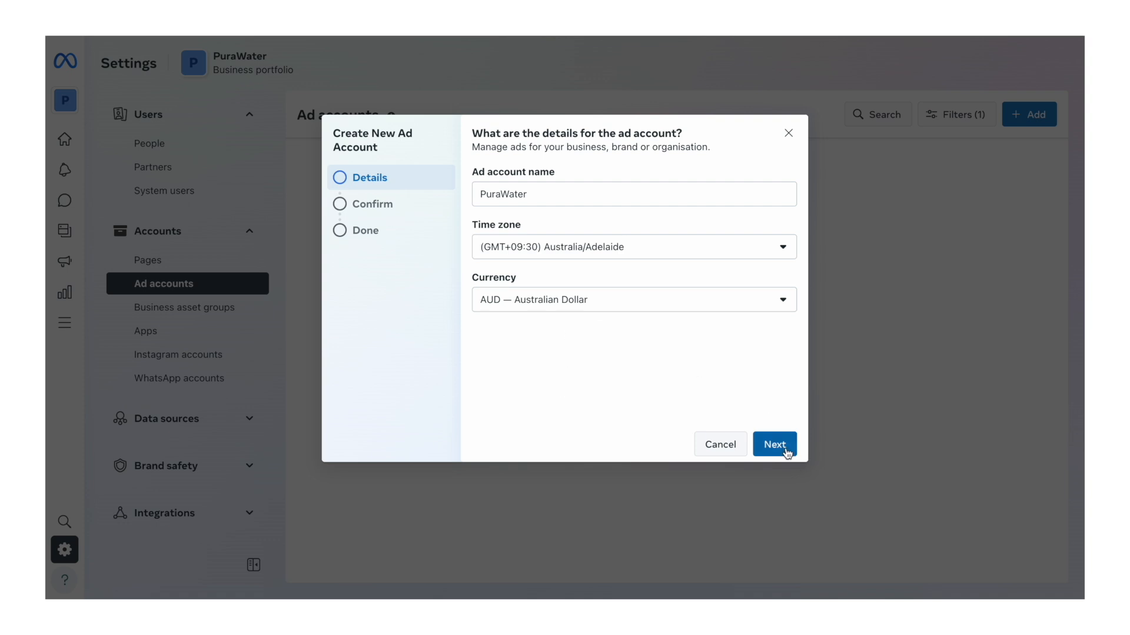
# Step: Agree to the Meta terms and create the PuraWater ad account
pyautogui.click(775, 444)
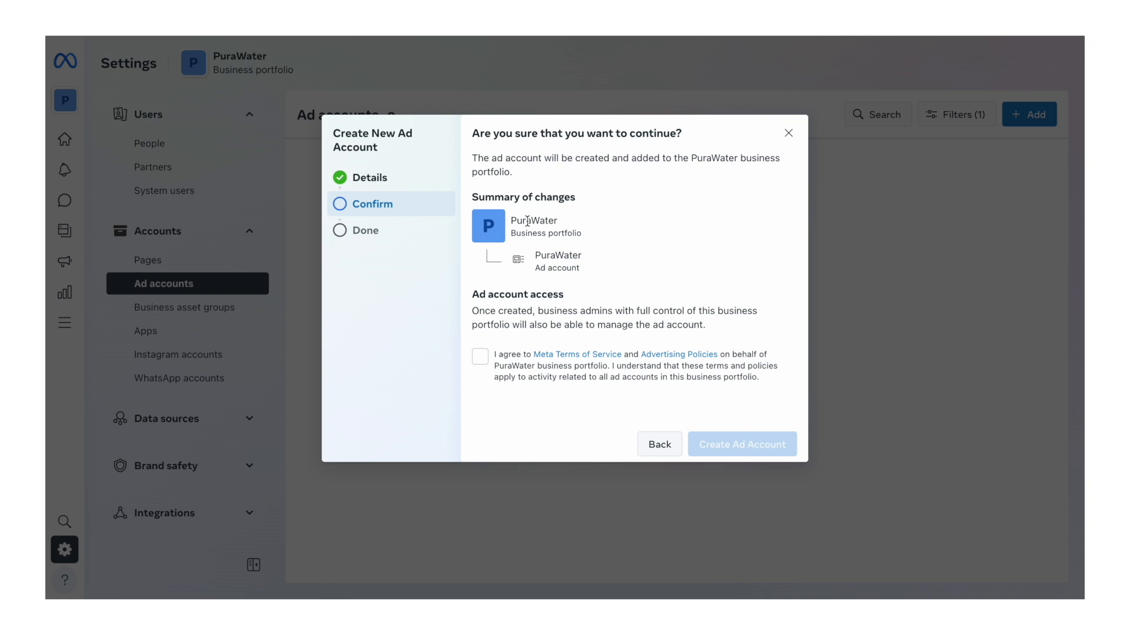
pyautogui.click(480, 356)
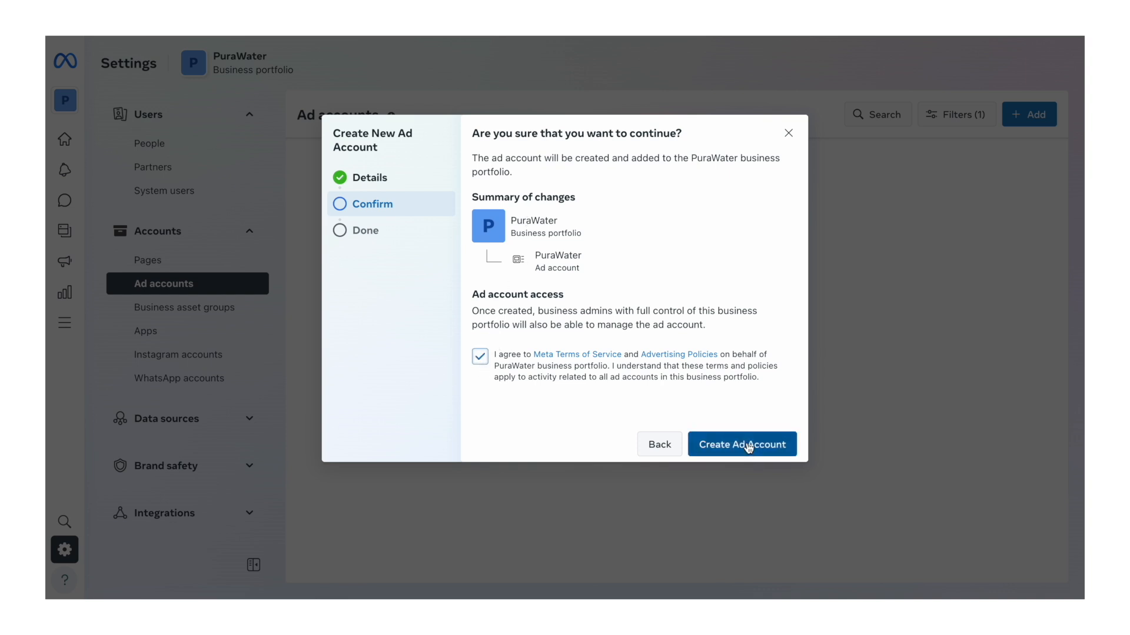
pyautogui.click(741, 443)
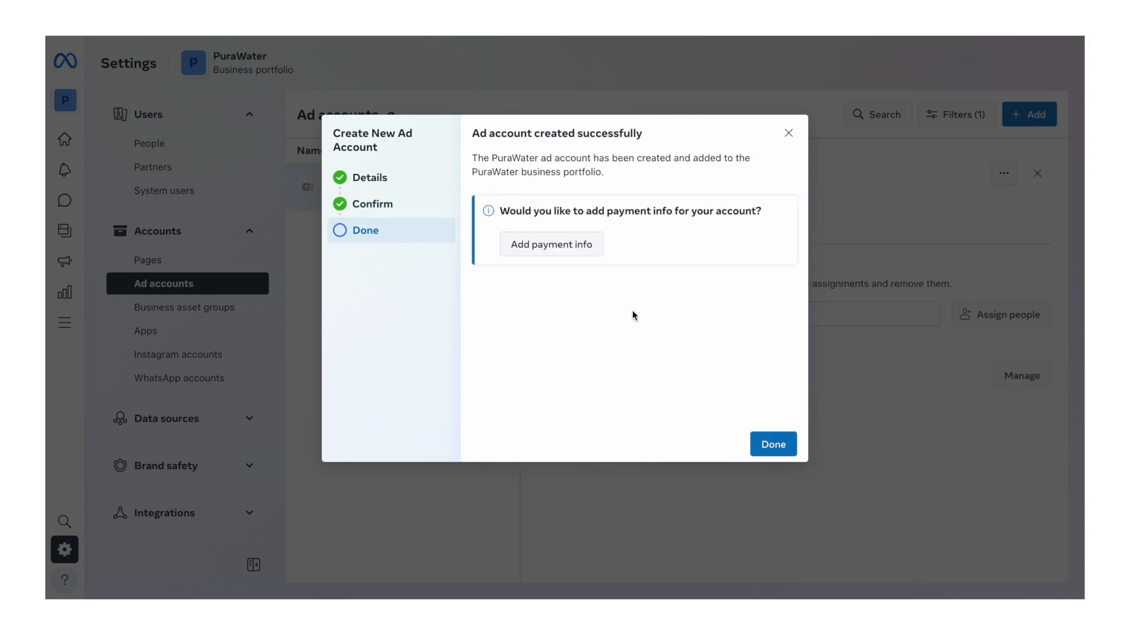
pyautogui.moveTo(551, 244)
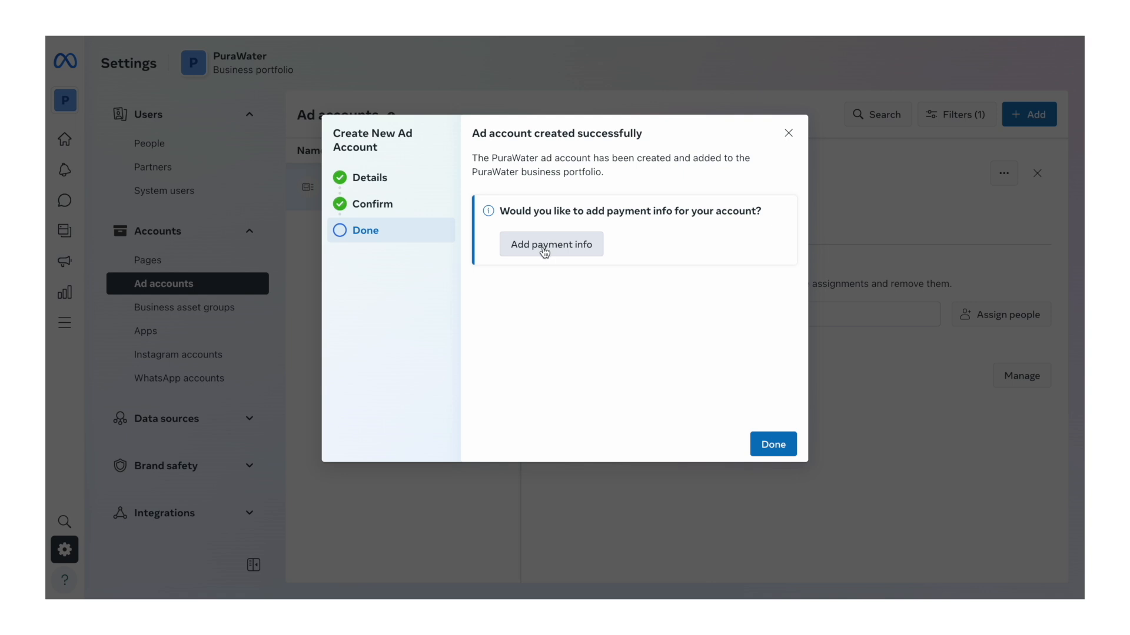
# Step: Add payment info with Australia as the business country
pyautogui.click(551, 243)
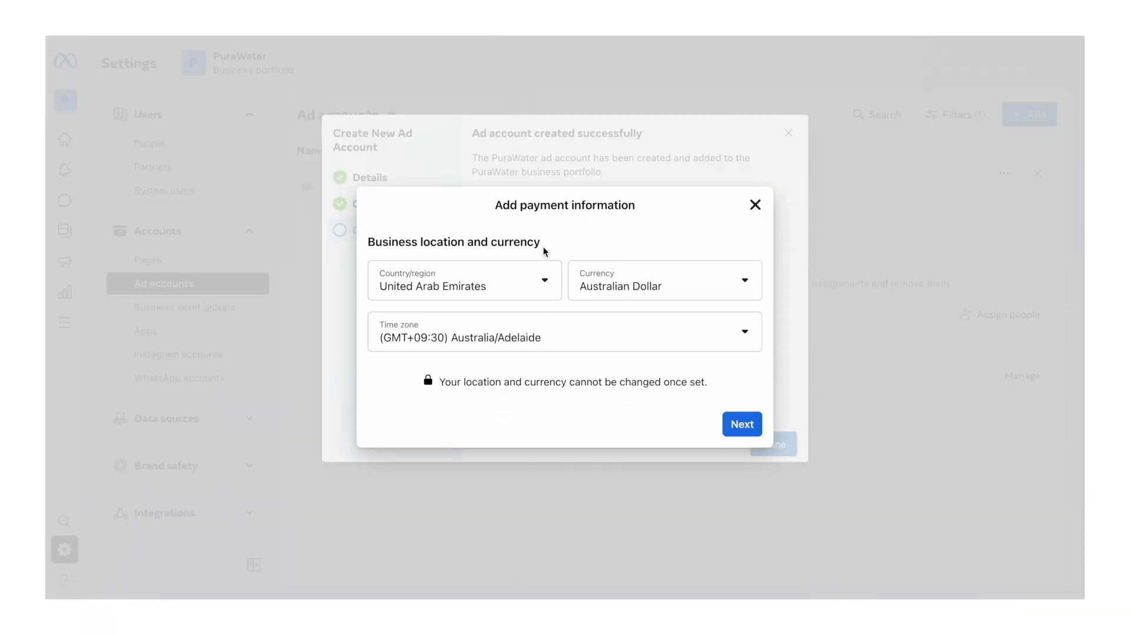
pyautogui.moveTo(508, 298)
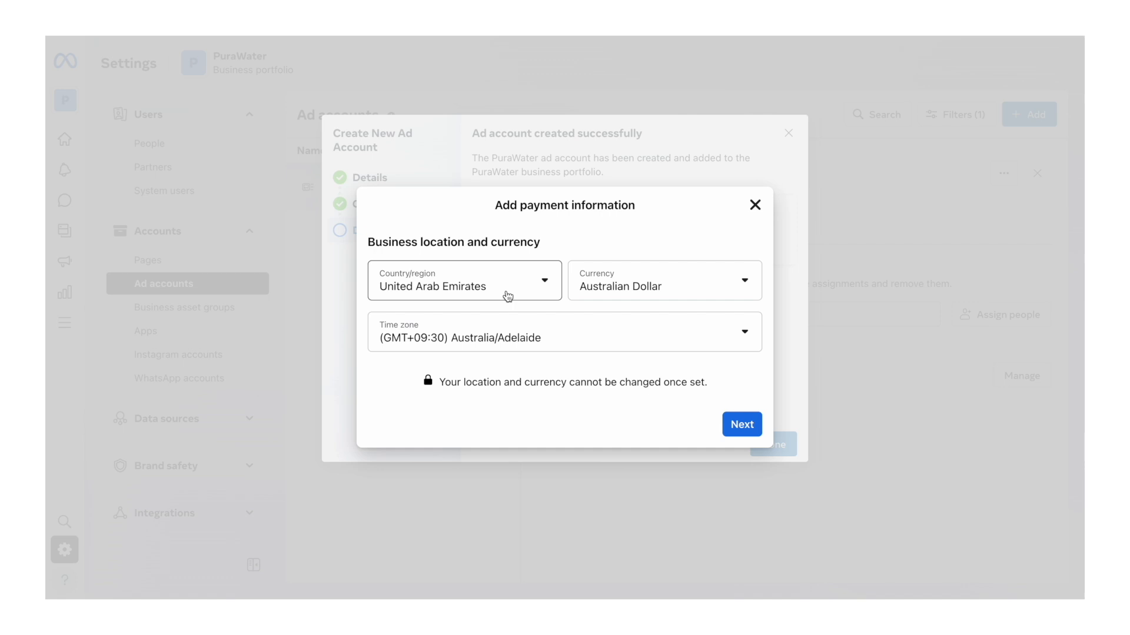
pyautogui.click(463, 280)
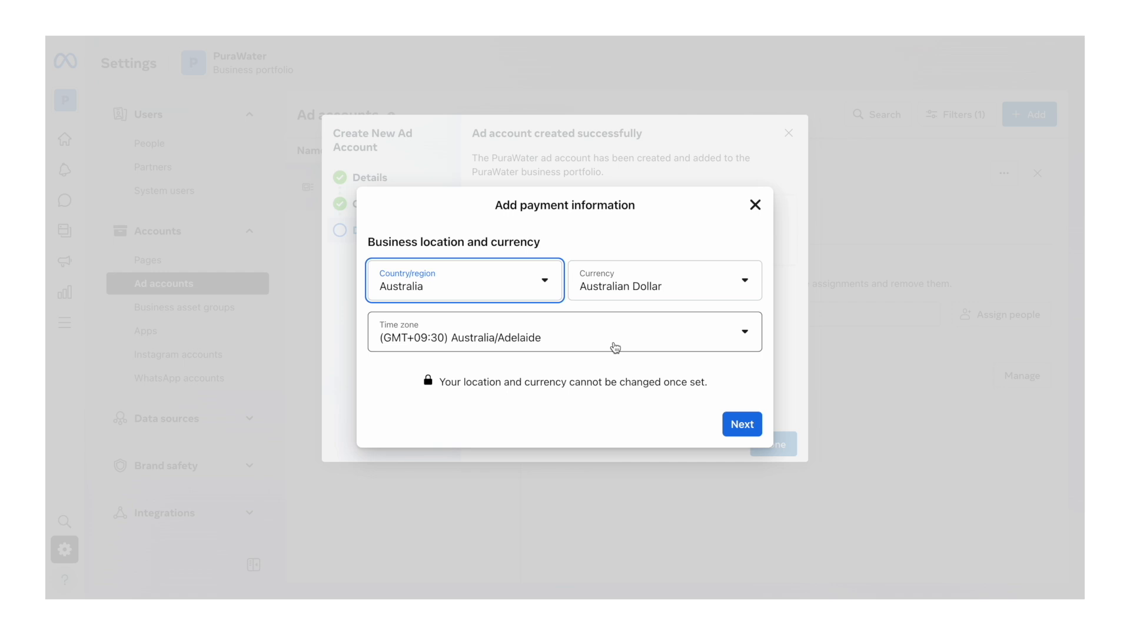
pyautogui.click(741, 424)
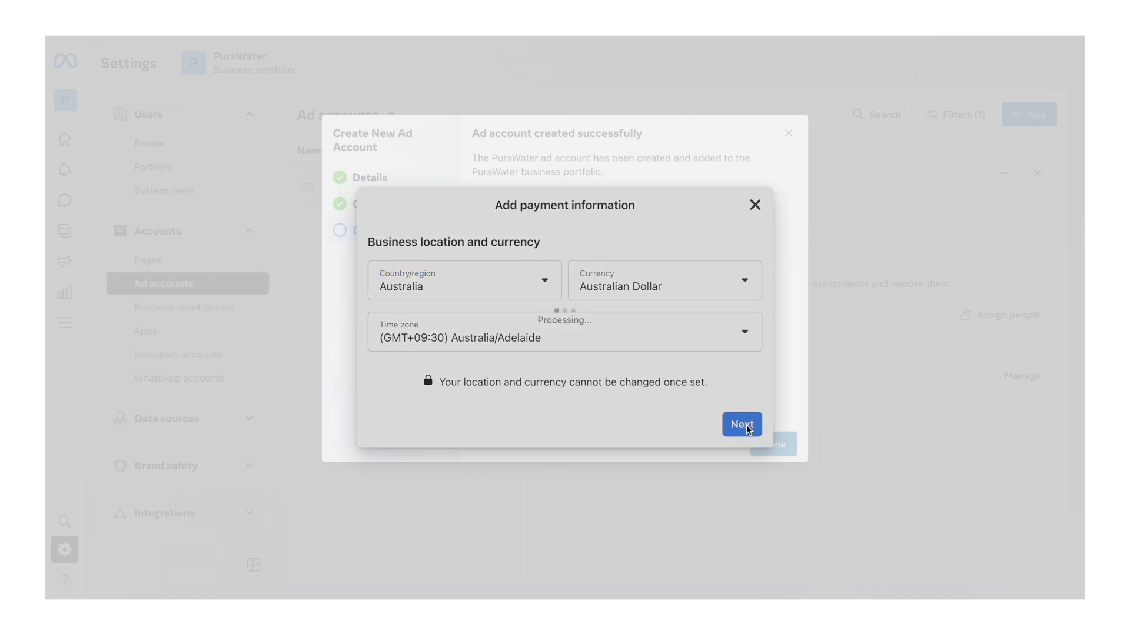
# Step: Save a debit or credit card as the ad account's payment method
pyautogui.click(741, 425)
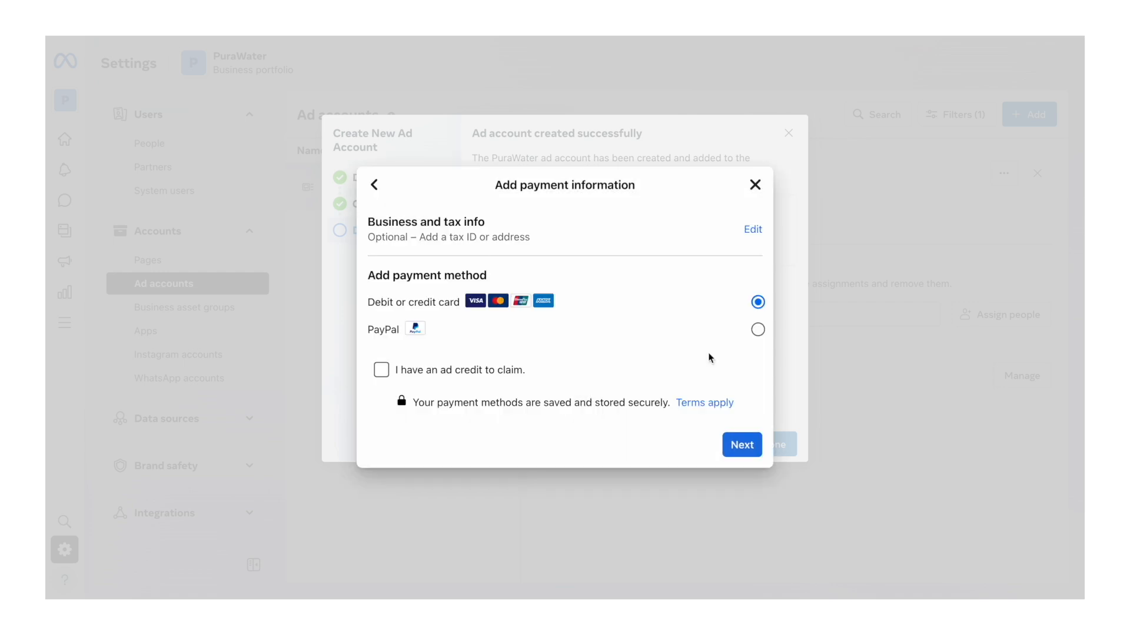
pyautogui.click(740, 445)
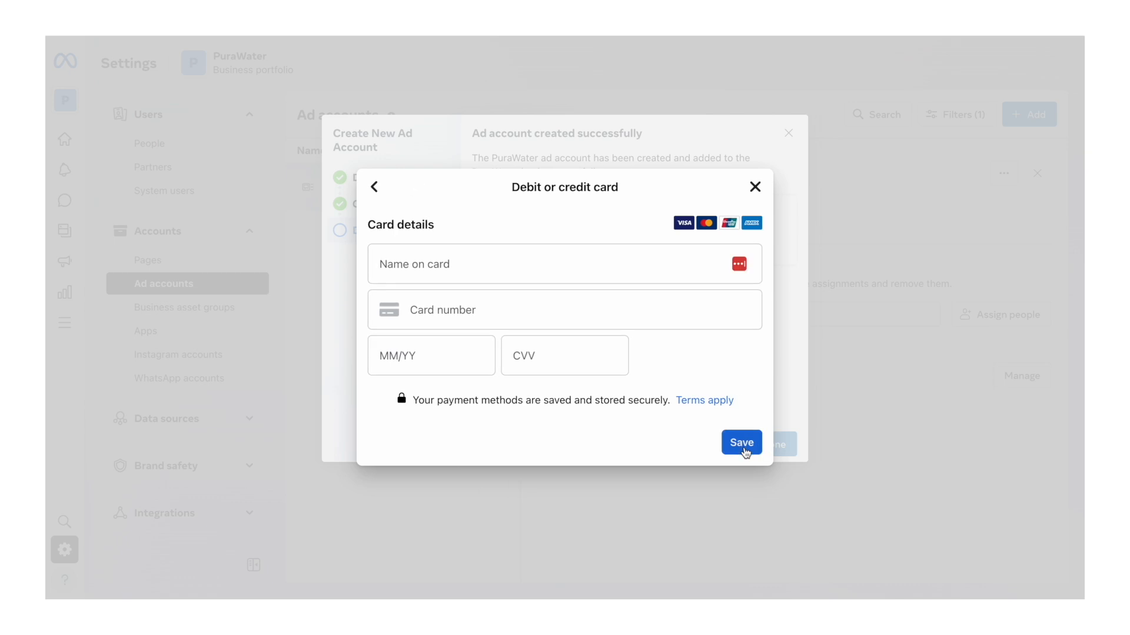
pyautogui.click(741, 443)
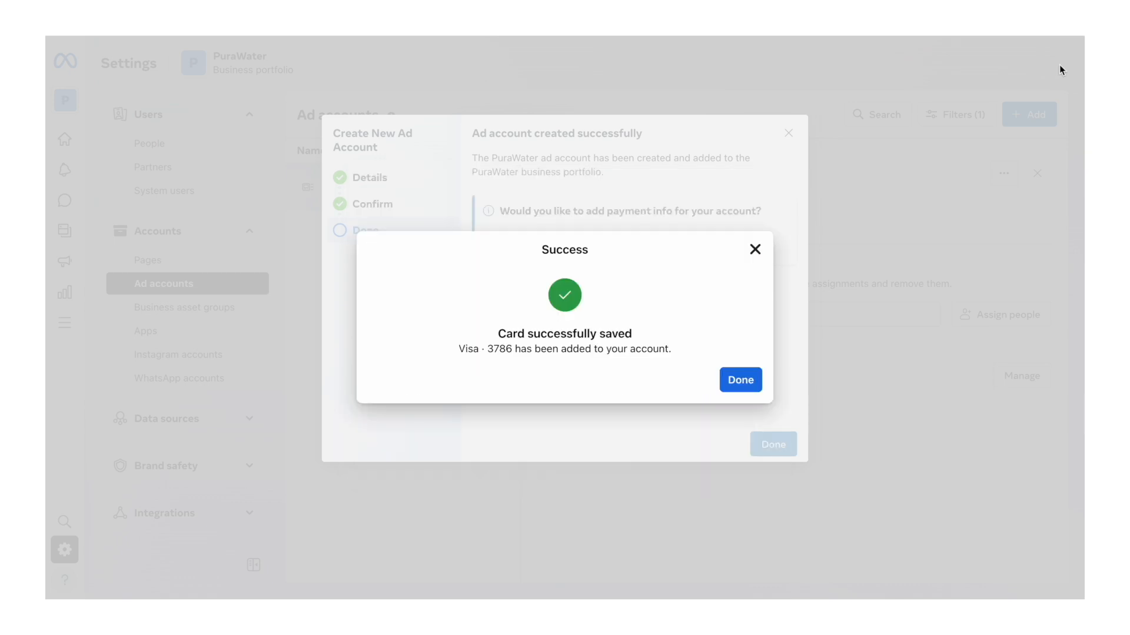
pyautogui.click(739, 380)
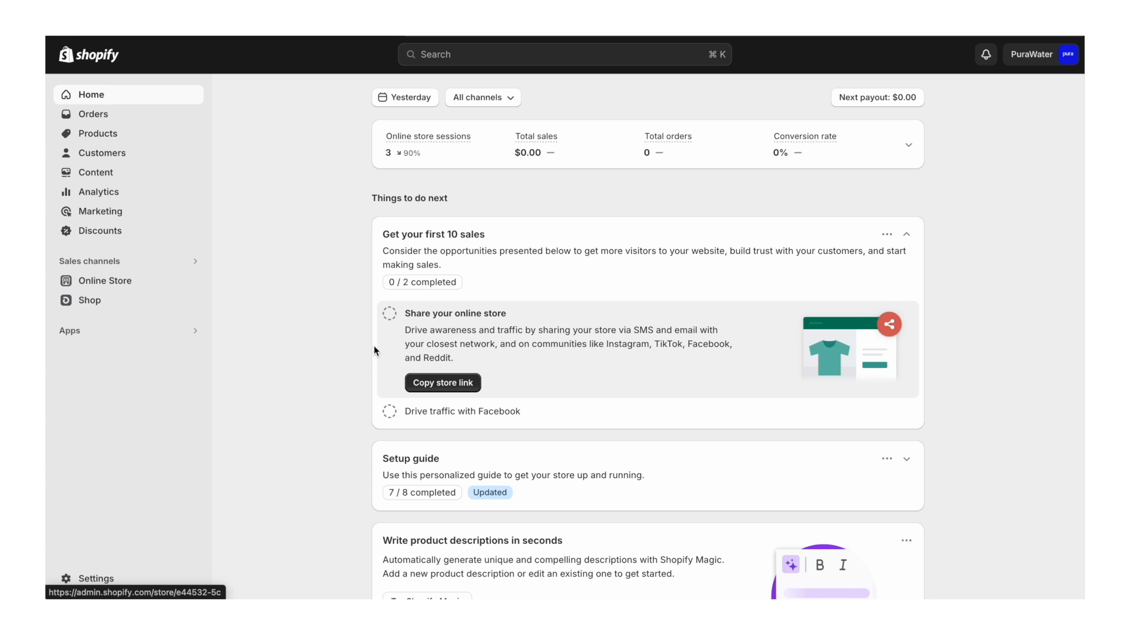
pyautogui.moveTo(98, 334)
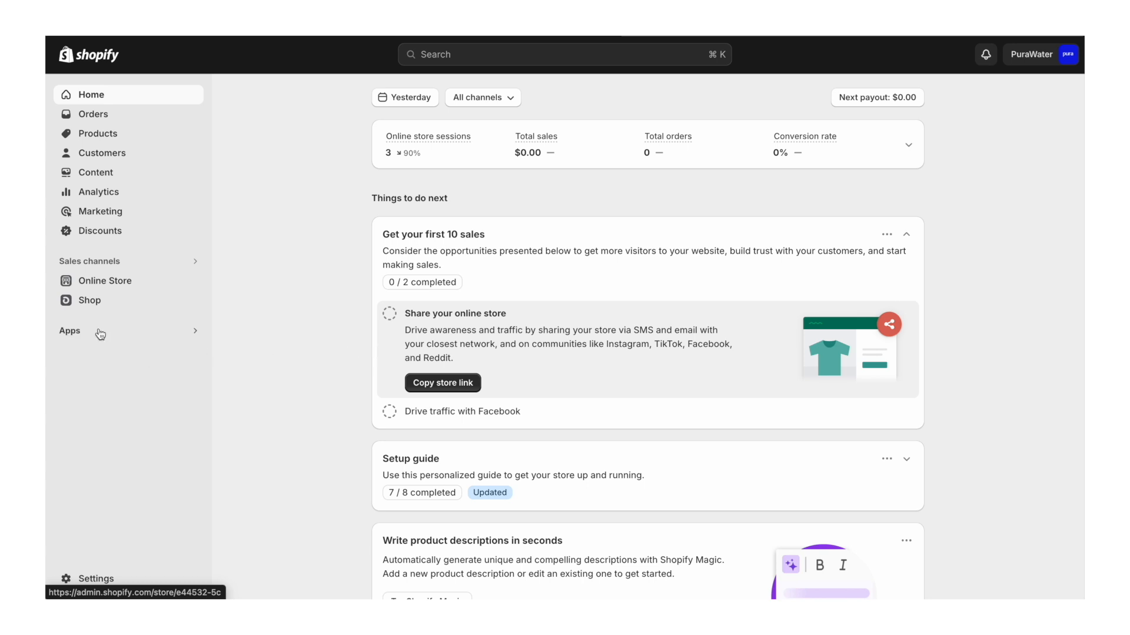
# Step: Find the Facebook & Instagram app in Shopify and install it on the store
pyautogui.write('facebook')
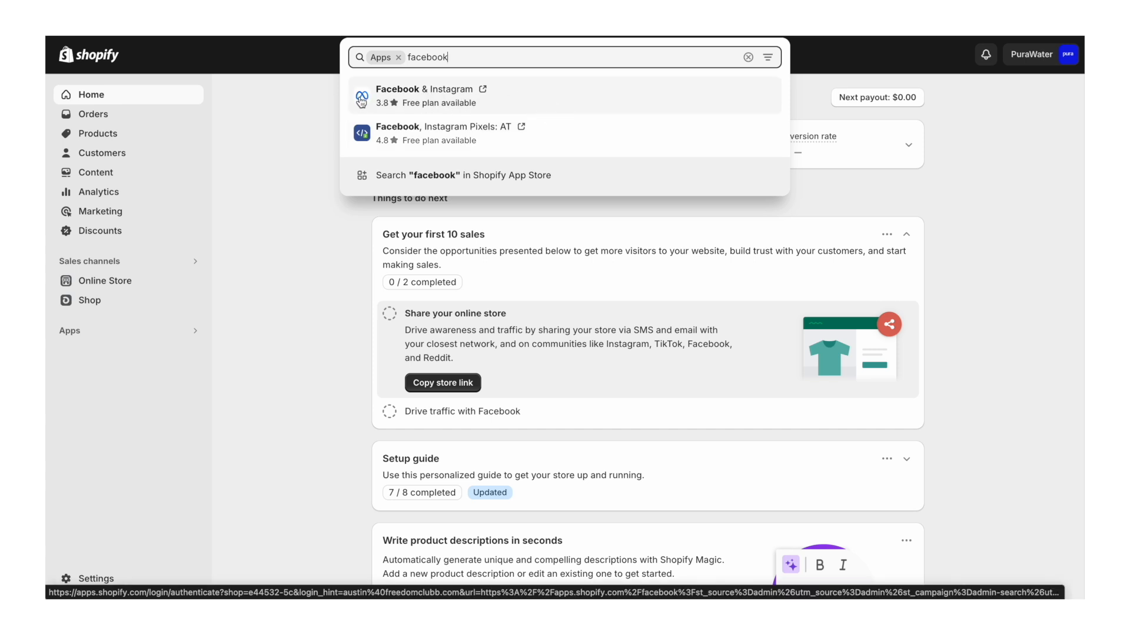
pyautogui.click(431, 95)
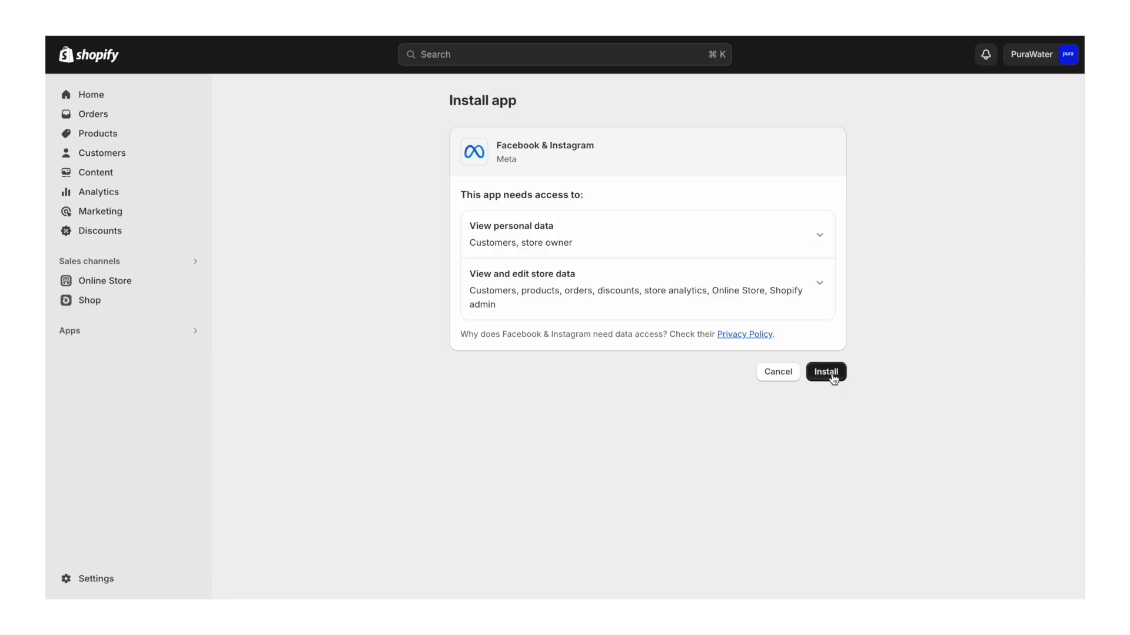
pyautogui.click(826, 371)
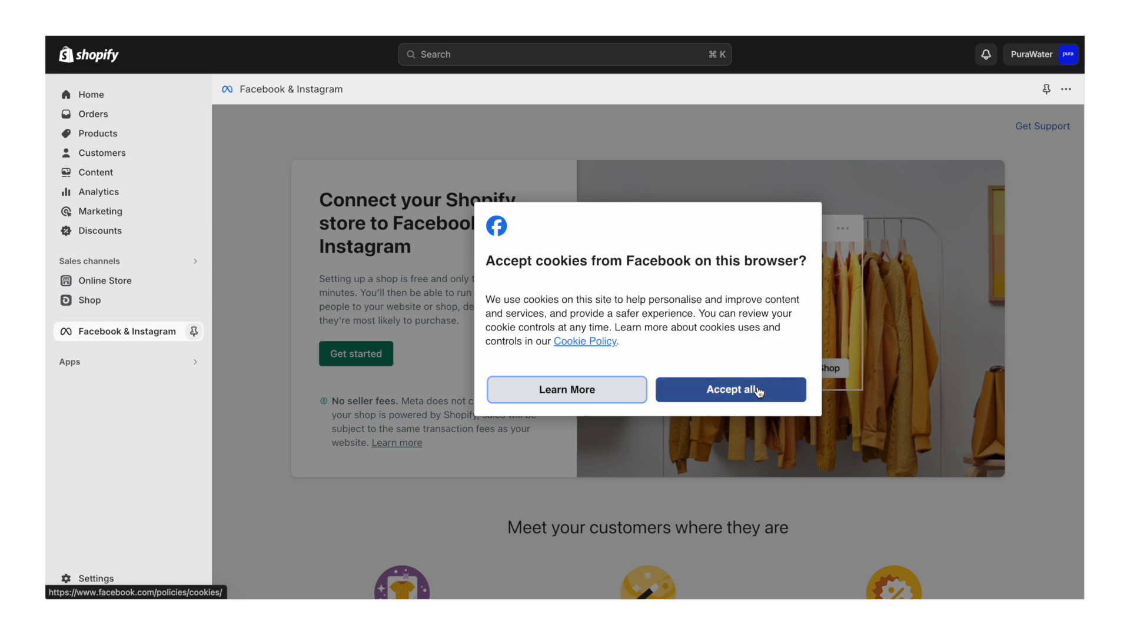
# Step: Accept Facebook cookies and start the Ads only setup
pyautogui.click(730, 389)
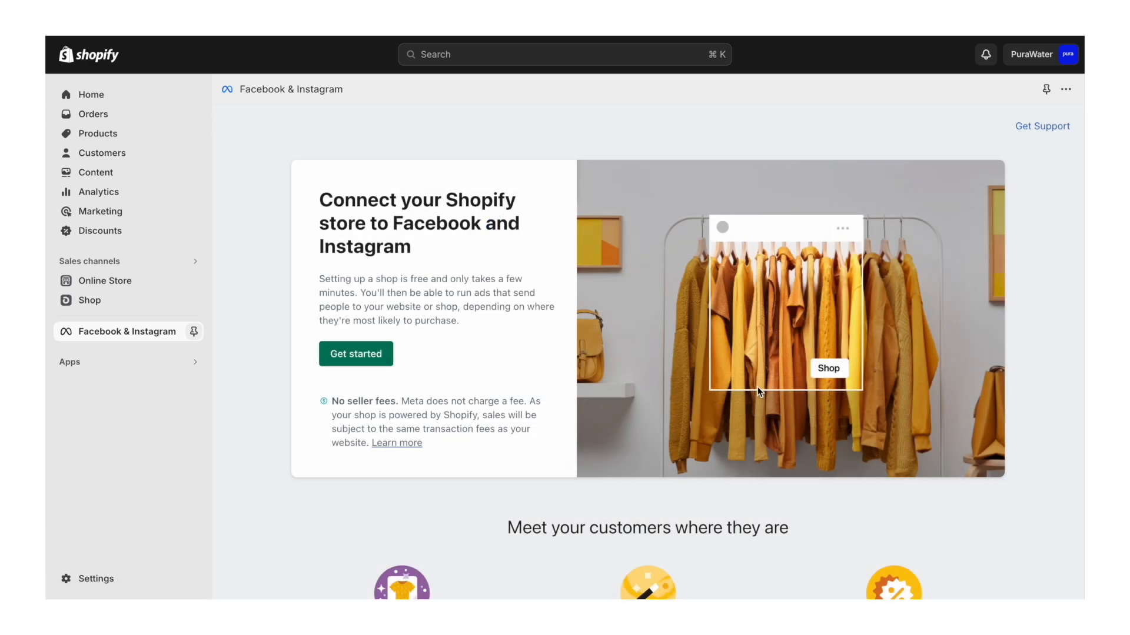
pyautogui.scroll(-3)
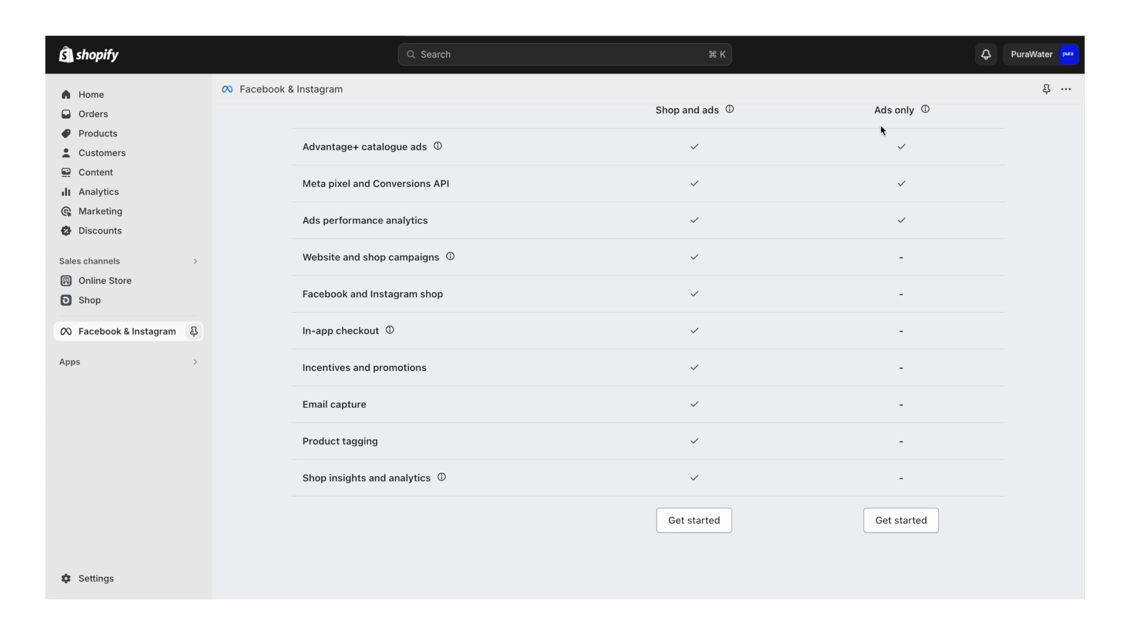
pyautogui.moveTo(900, 525)
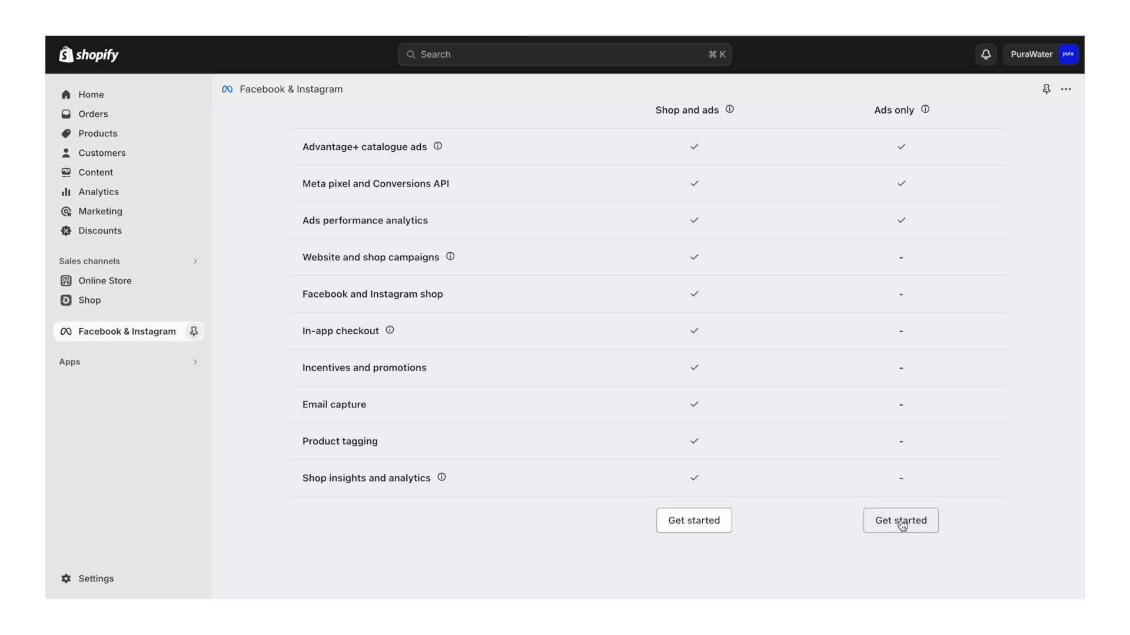
pyautogui.click(901, 520)
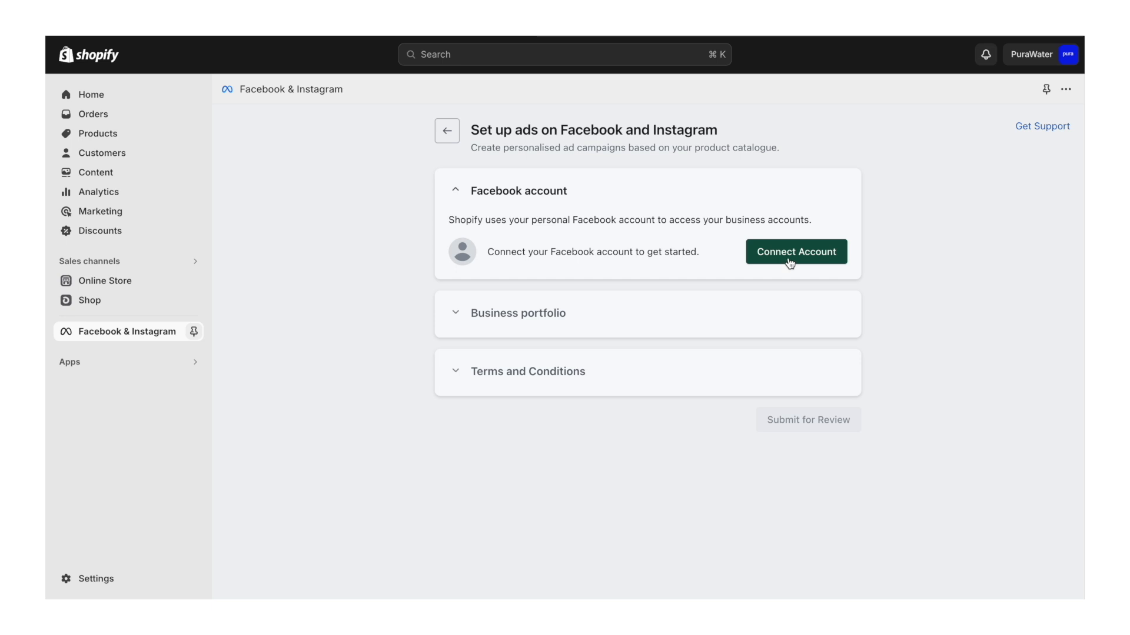
# Step: Connect the Facebook login and the PuraWater business portfolio to the ads setup
pyautogui.click(795, 252)
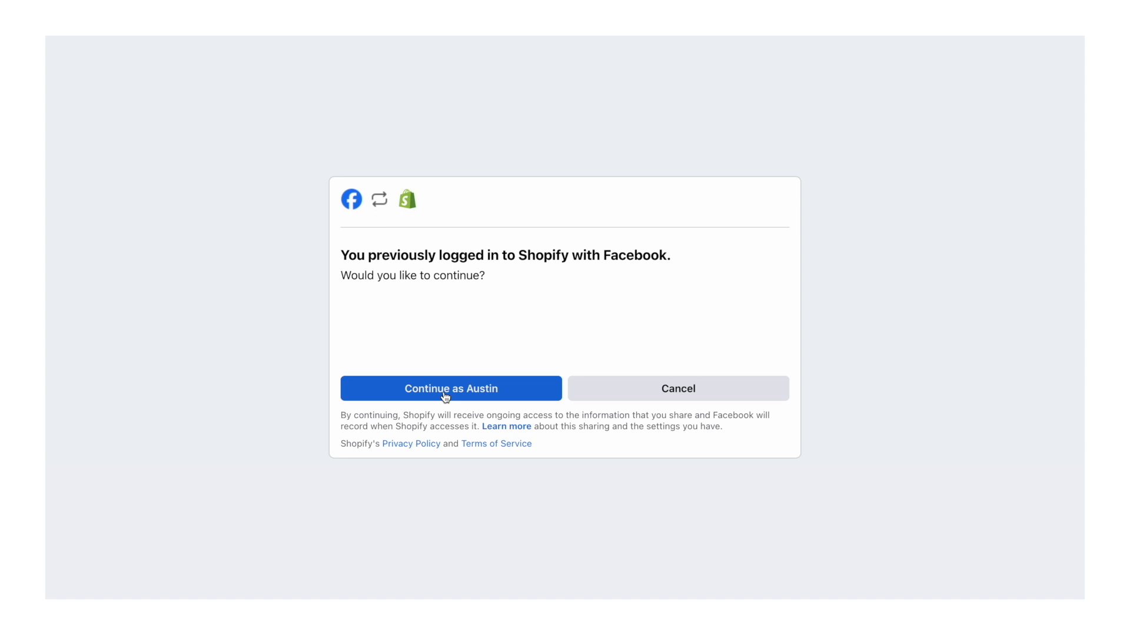
pyautogui.click(451, 389)
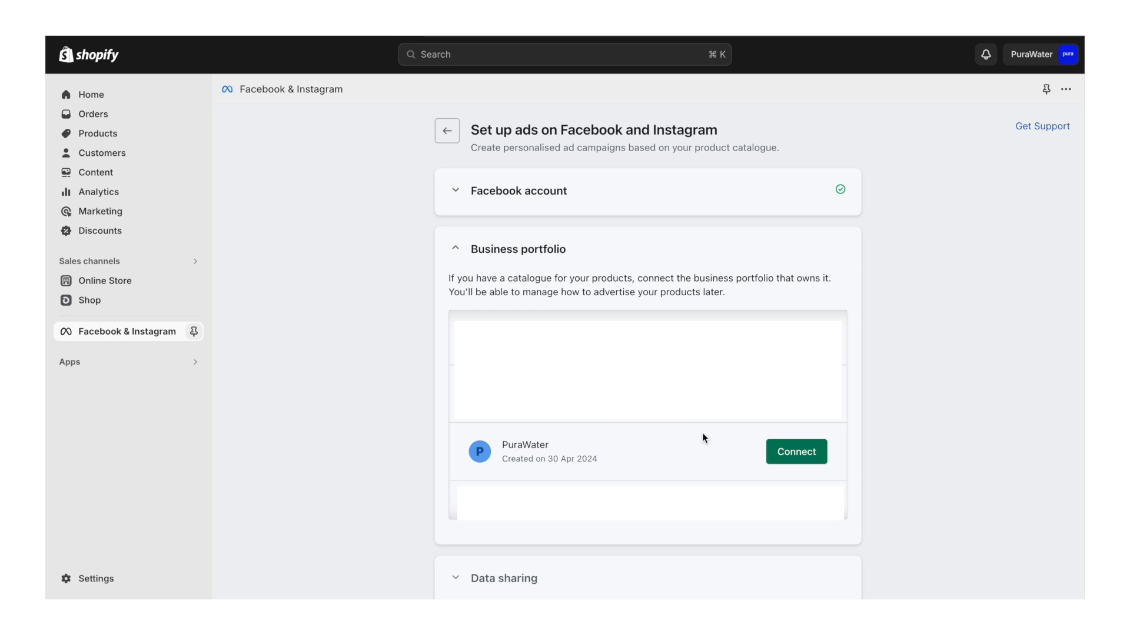
pyautogui.click(795, 452)
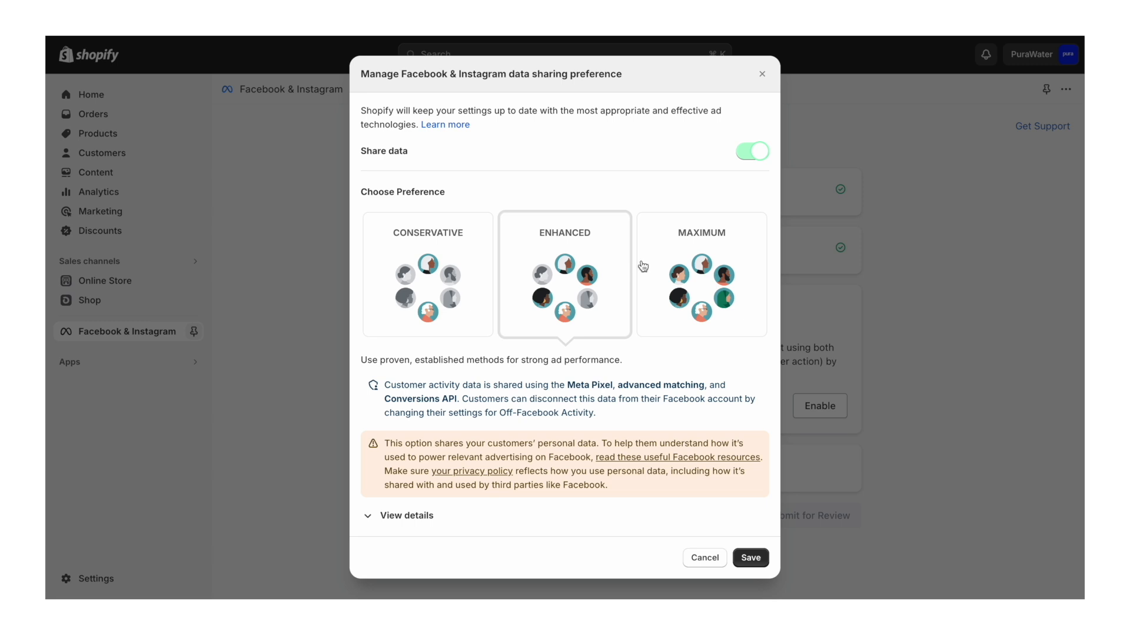
# Step: Save Maximum as the data sharing preference
pyautogui.click(699, 274)
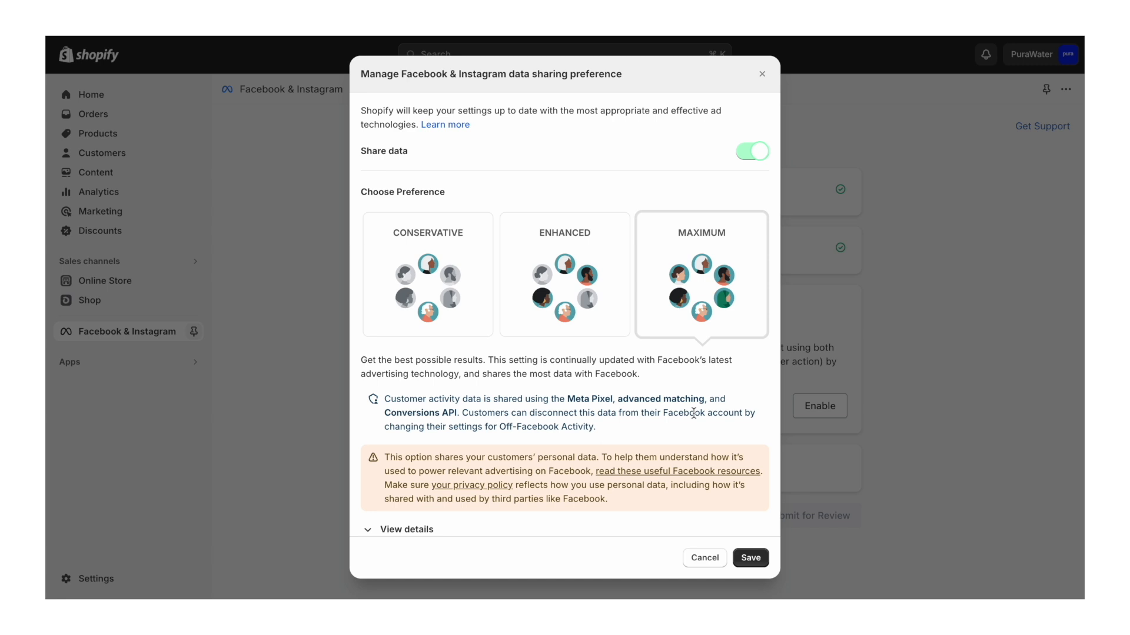
pyautogui.click(409, 528)
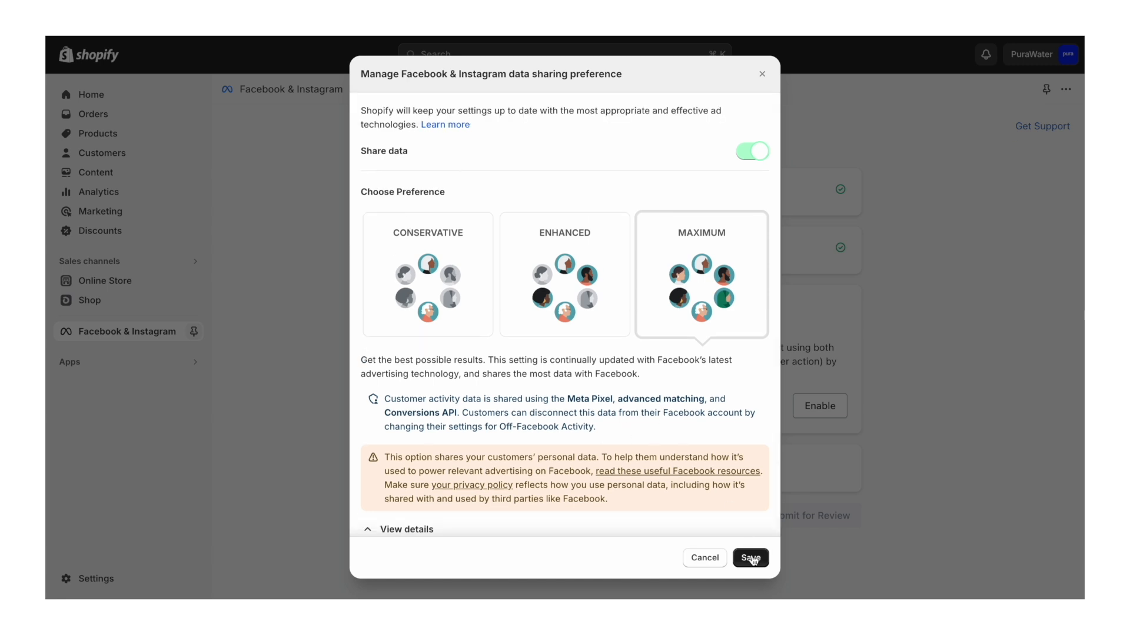
pyautogui.click(749, 558)
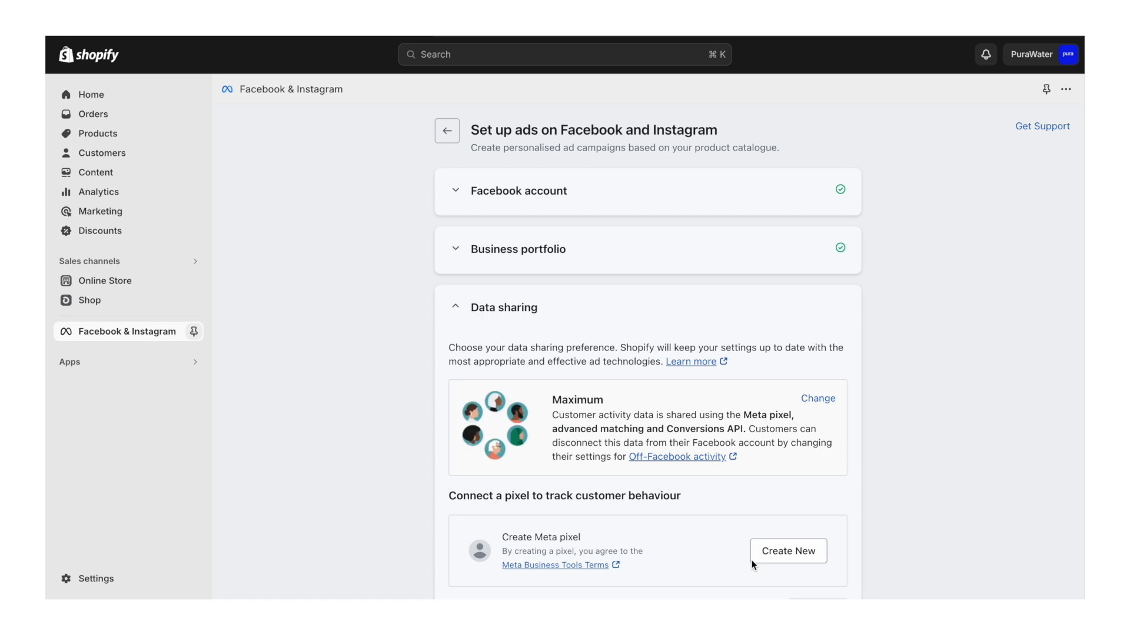
# Step: Create a new Meta pixel, accept the catalogue terms and submit the setup for review
pyautogui.scroll(-3)
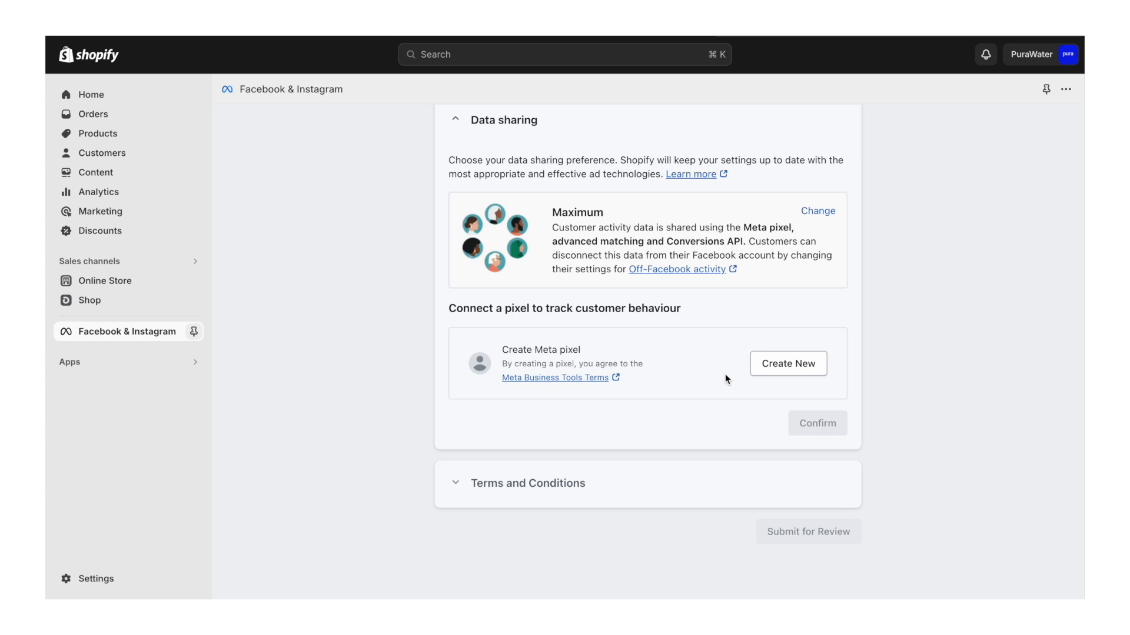
pyautogui.click(787, 363)
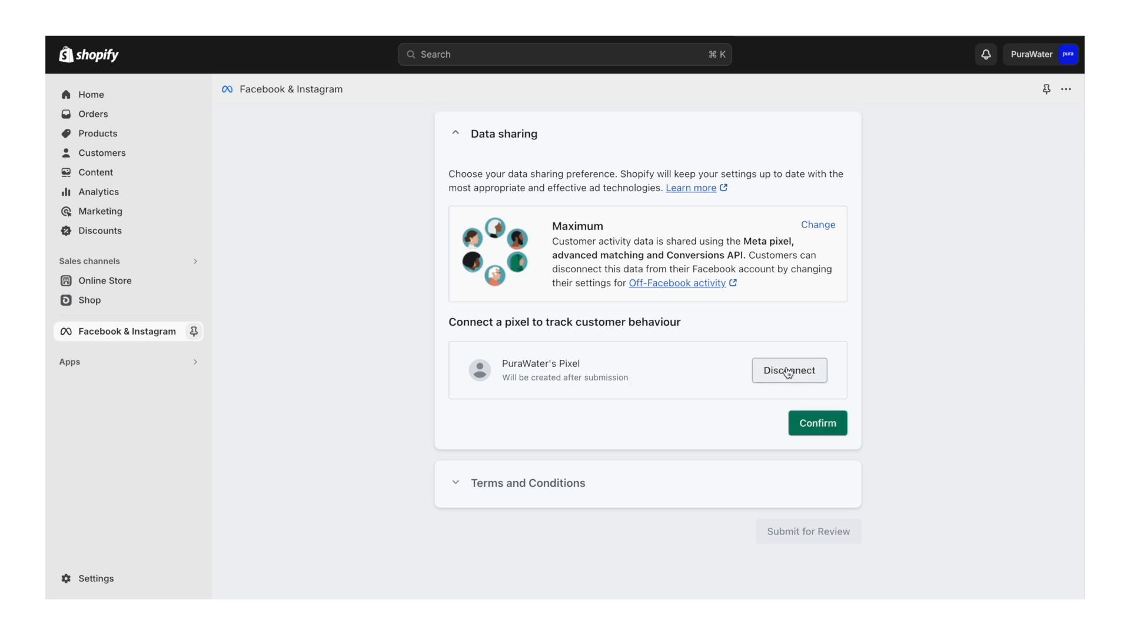
pyautogui.moveTo(844, 465)
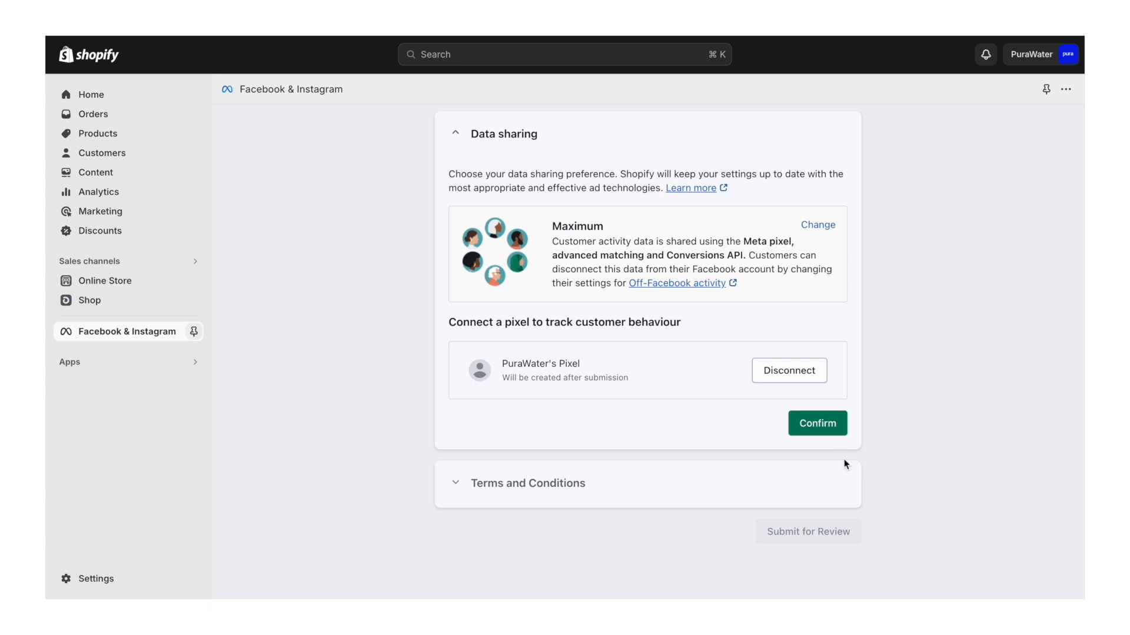
pyautogui.click(817, 423)
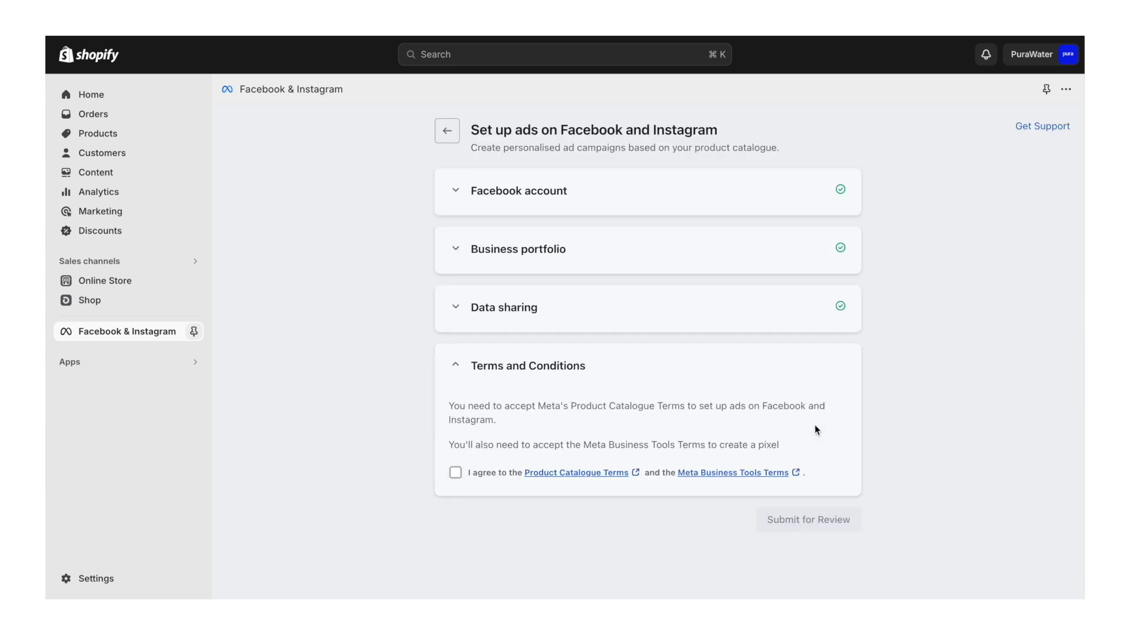
pyautogui.click(454, 473)
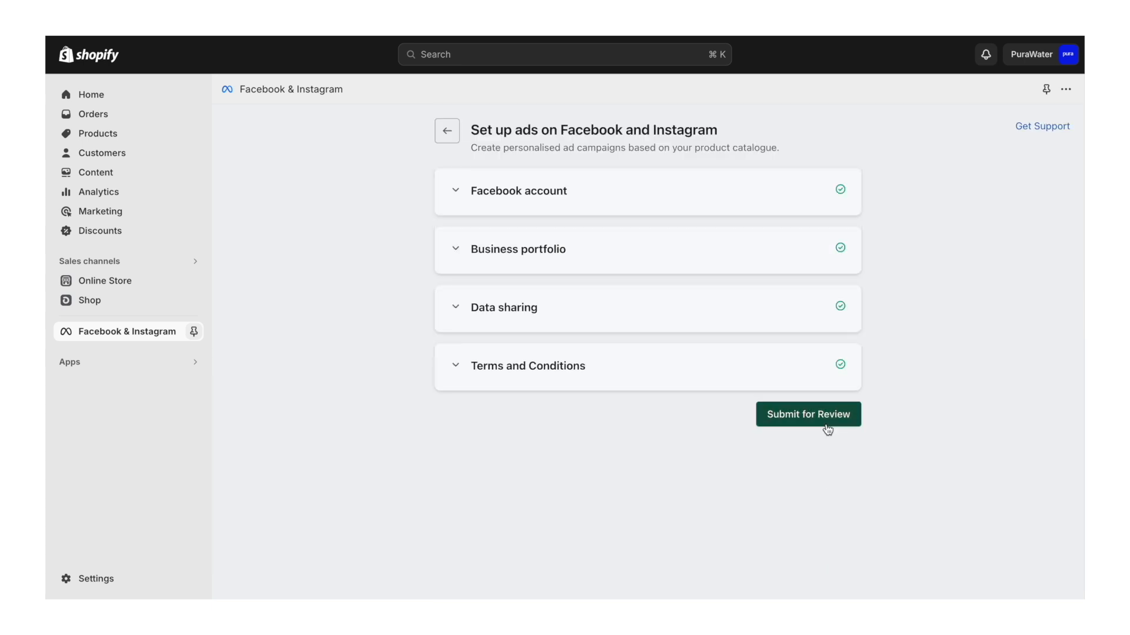
pyautogui.click(807, 414)
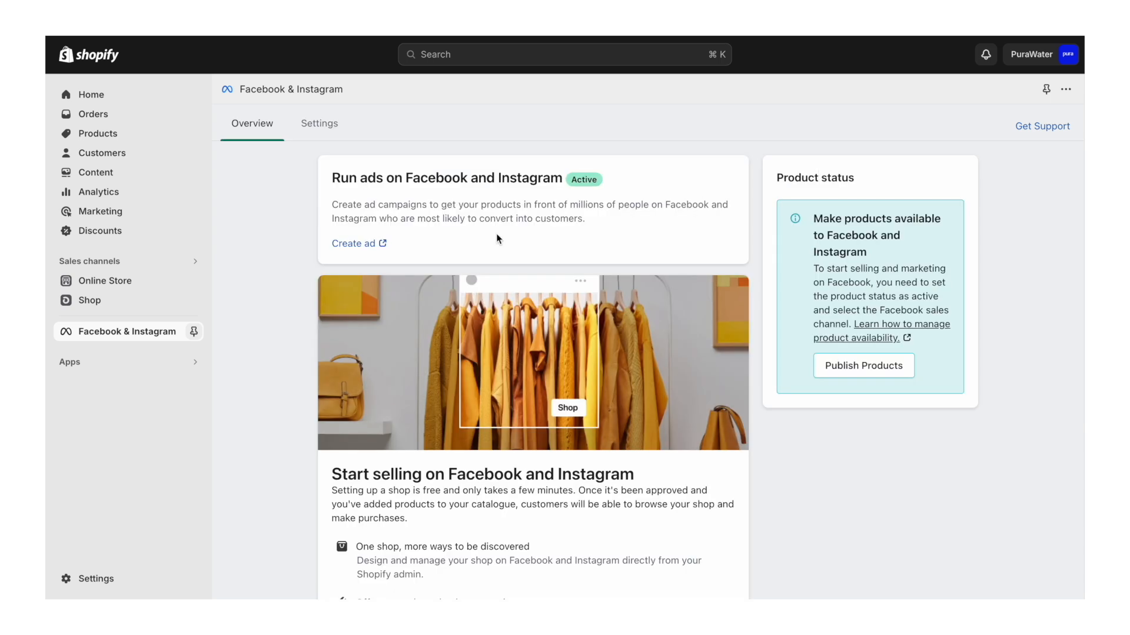
pyautogui.moveTo(476, 181)
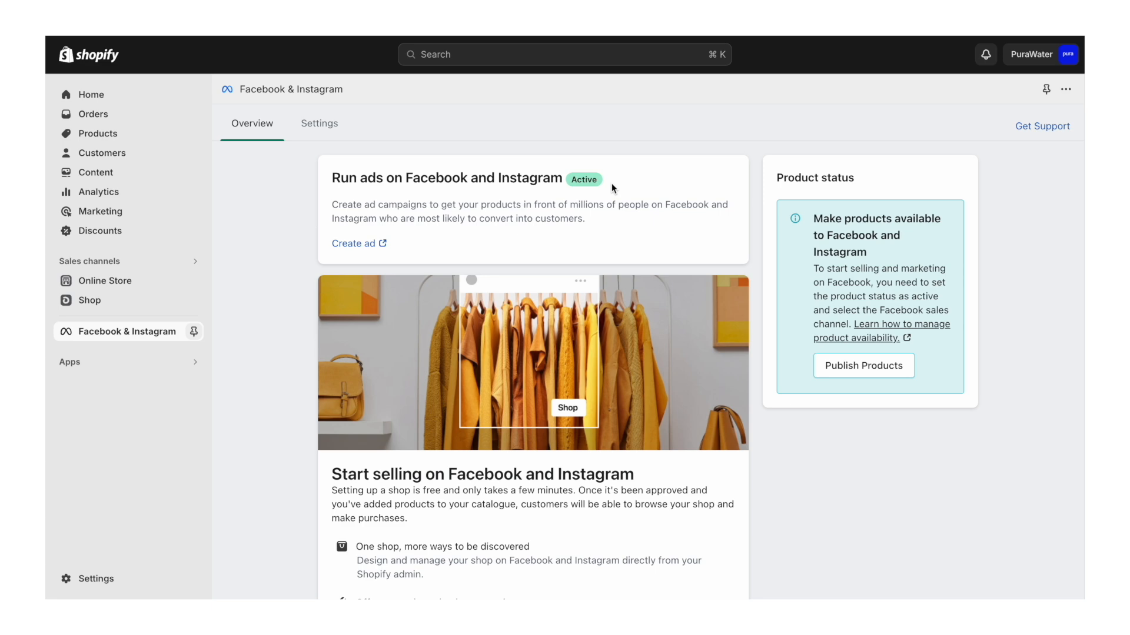
pyautogui.scroll(-3)
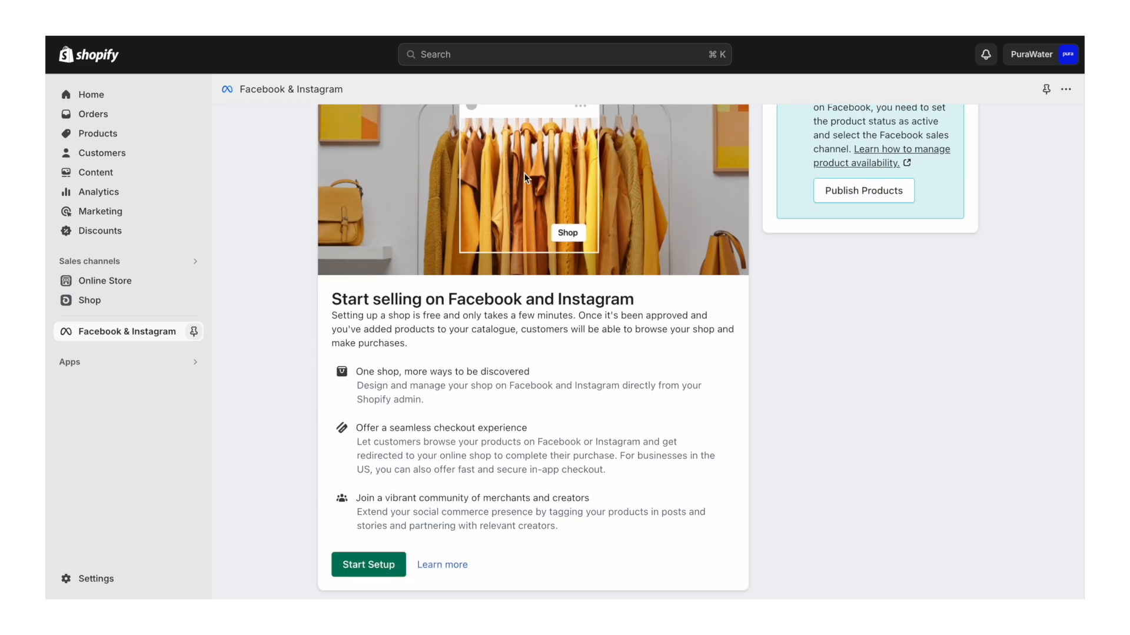
pyautogui.scroll(-3)
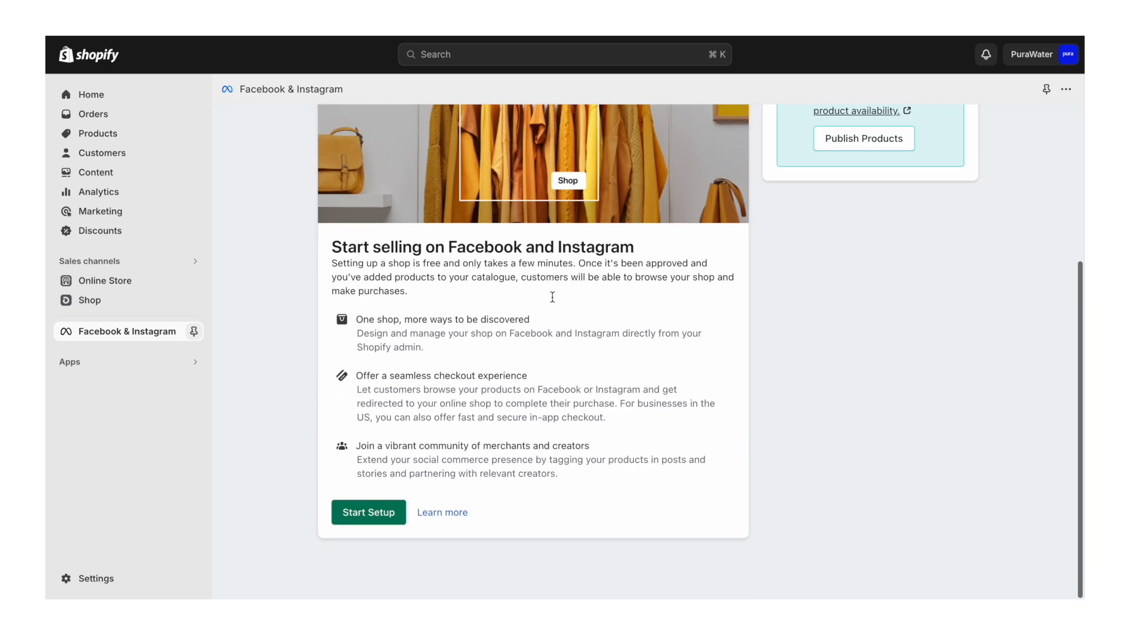
pyautogui.moveTo(570, 375)
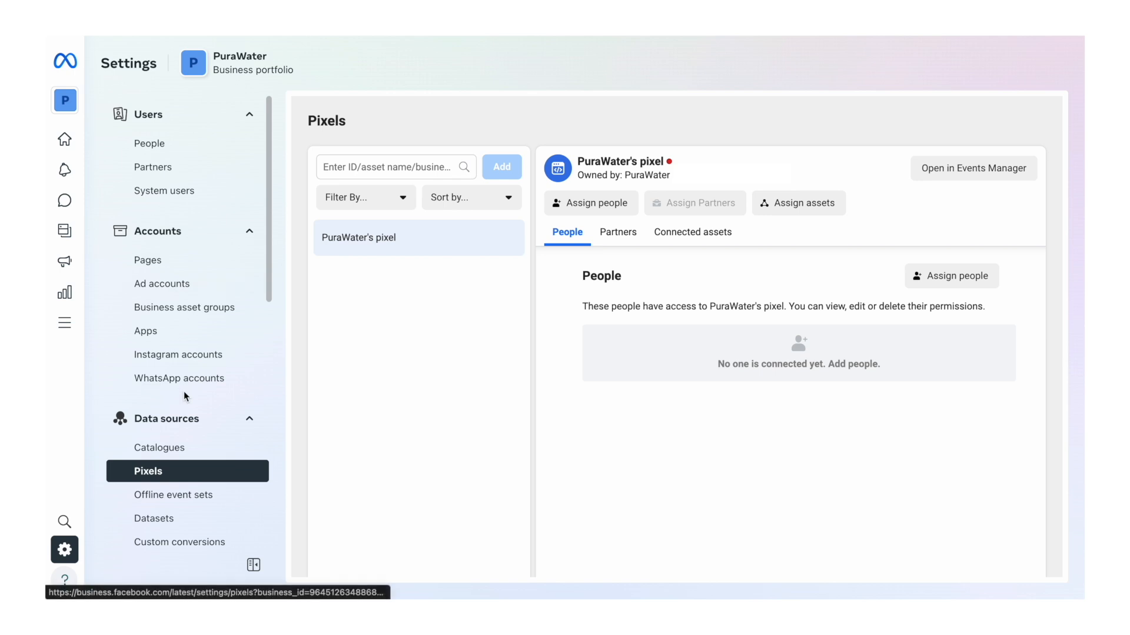
pyautogui.moveTo(160, 476)
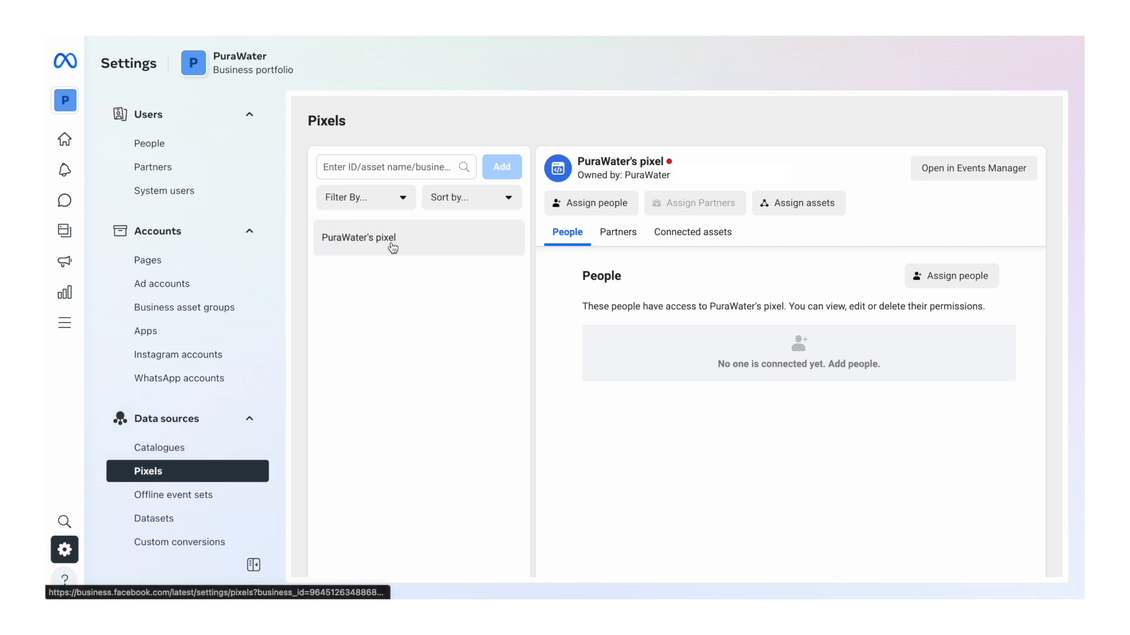
pyautogui.moveTo(384, 254)
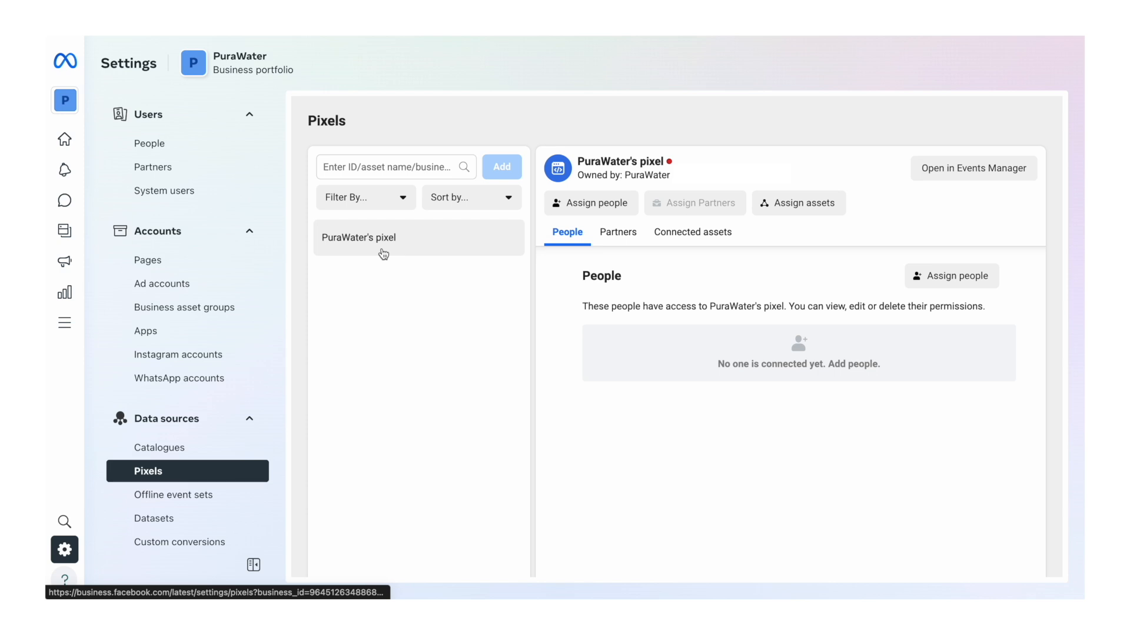
# Step: From Connected assets, assign the PuraWater ad account to the pixel and confirm the assets-added message
pyautogui.click(692, 231)
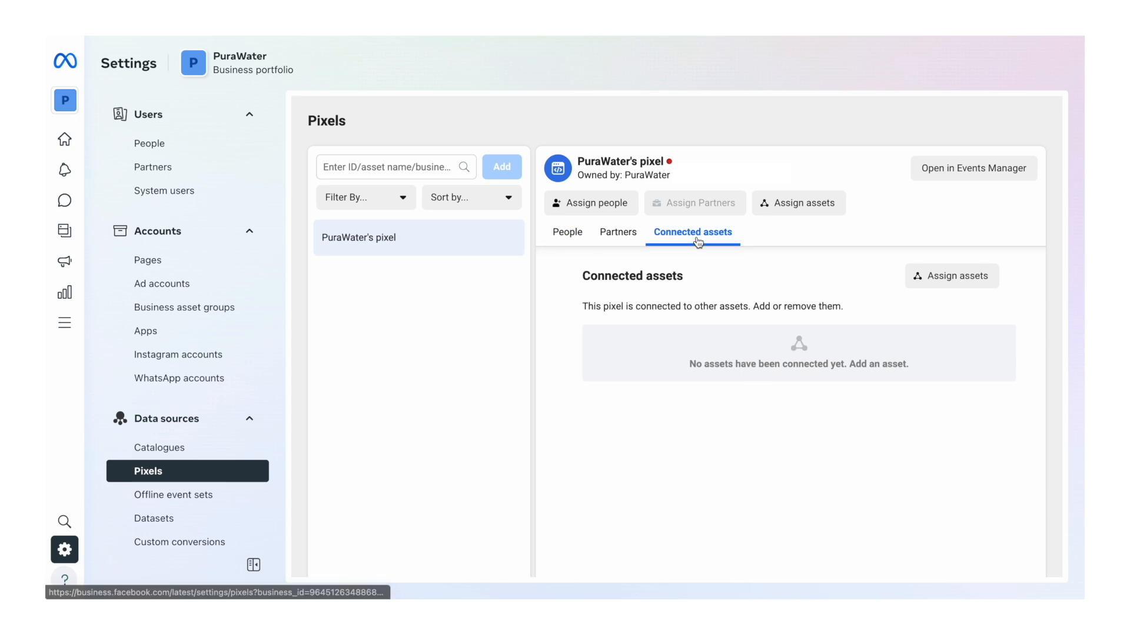
pyautogui.click(951, 276)
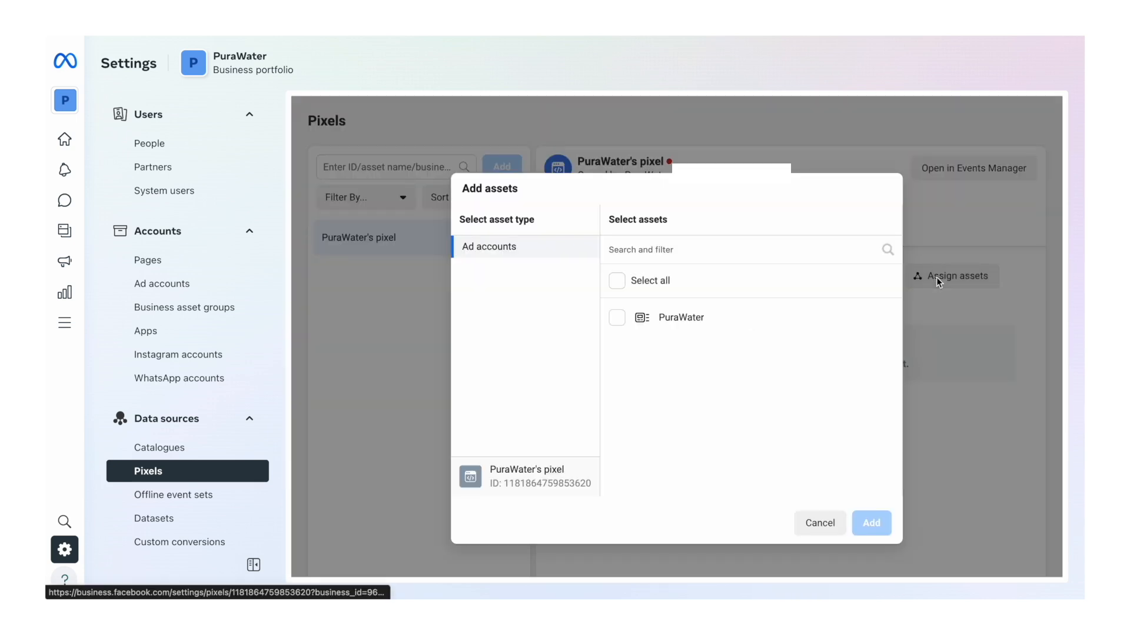
pyautogui.click(617, 318)
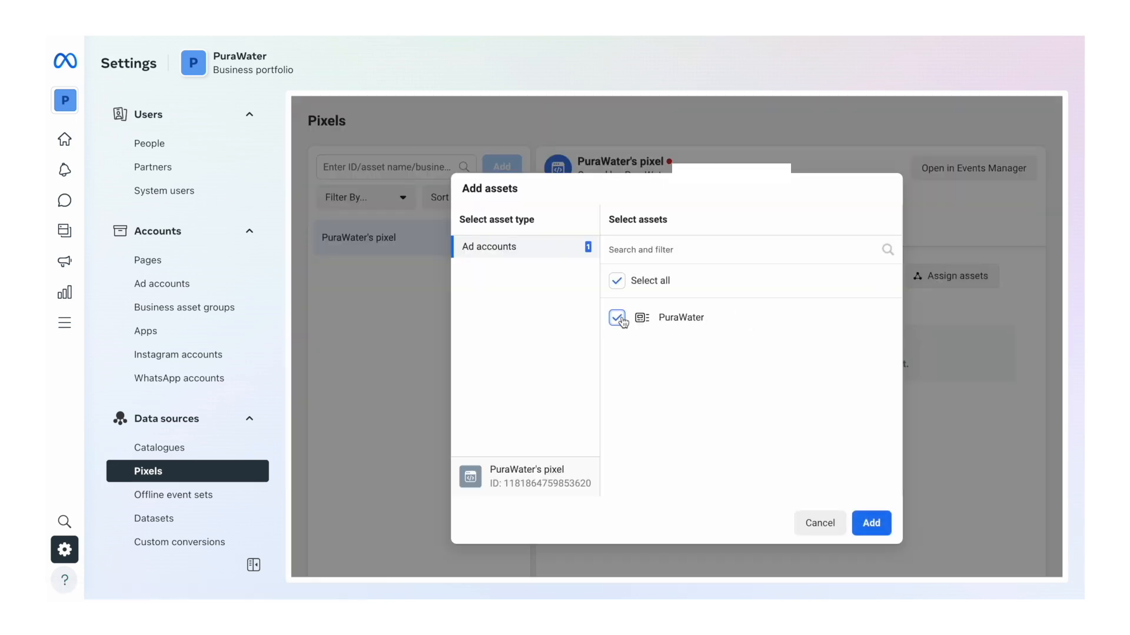
pyautogui.click(871, 523)
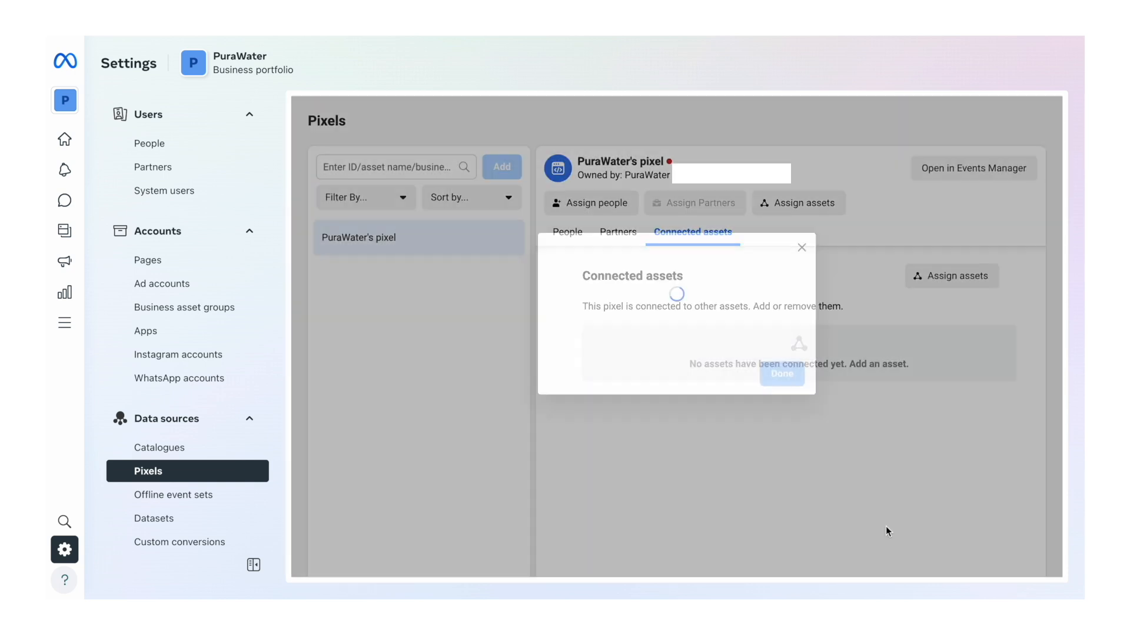
pyautogui.click(781, 375)
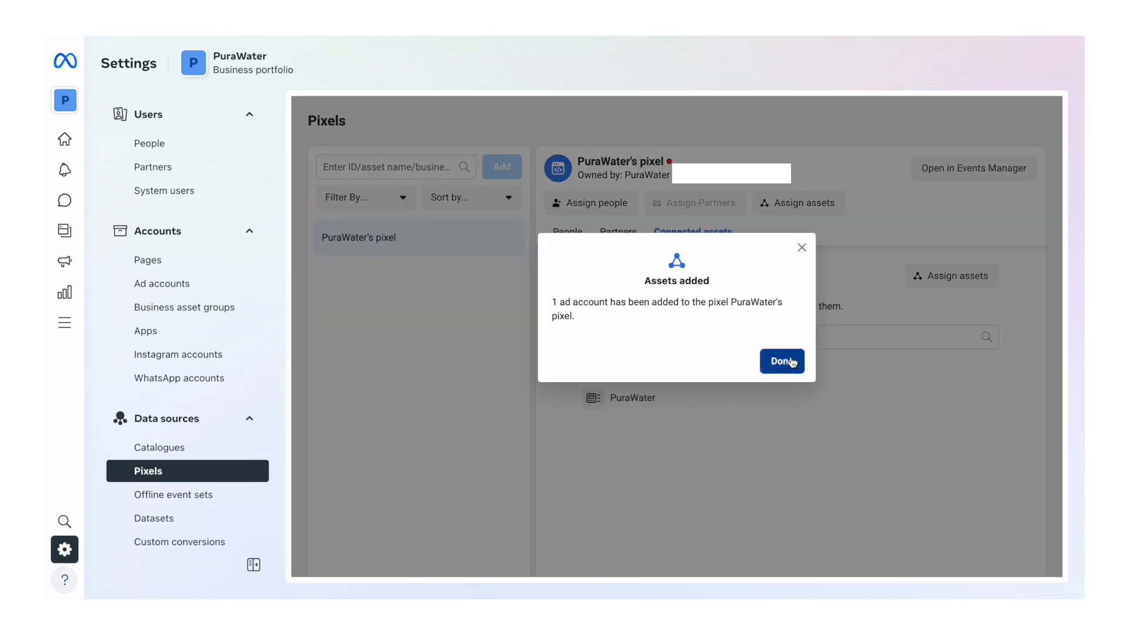
pyautogui.click(781, 361)
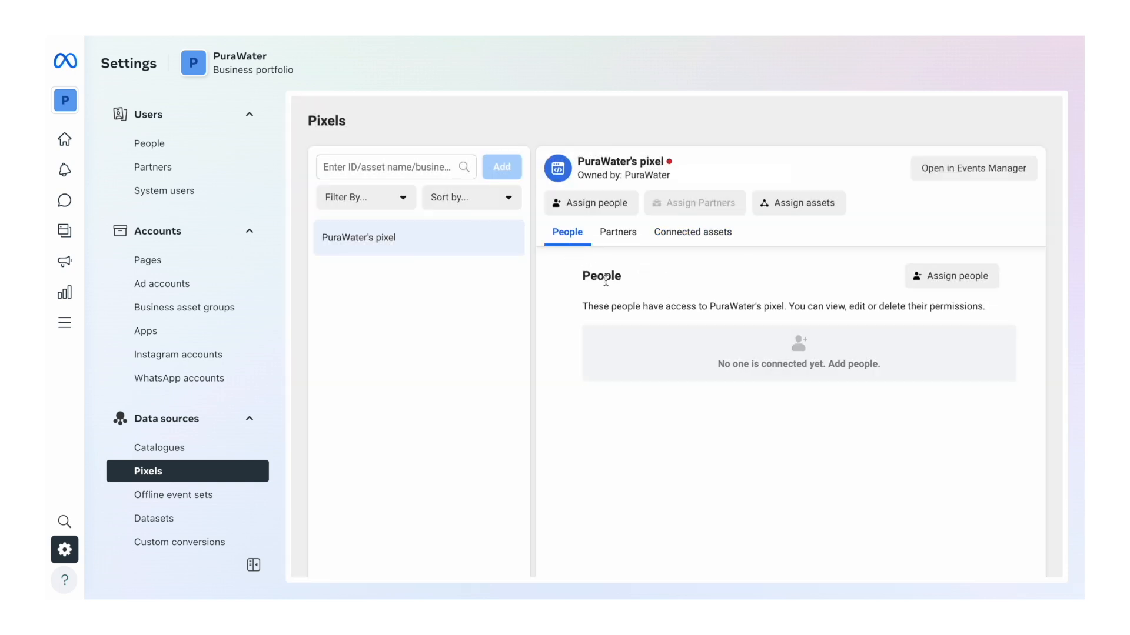
# Step: Assign one person full control to manage pixels on the PuraWater pixel
pyautogui.click(951, 275)
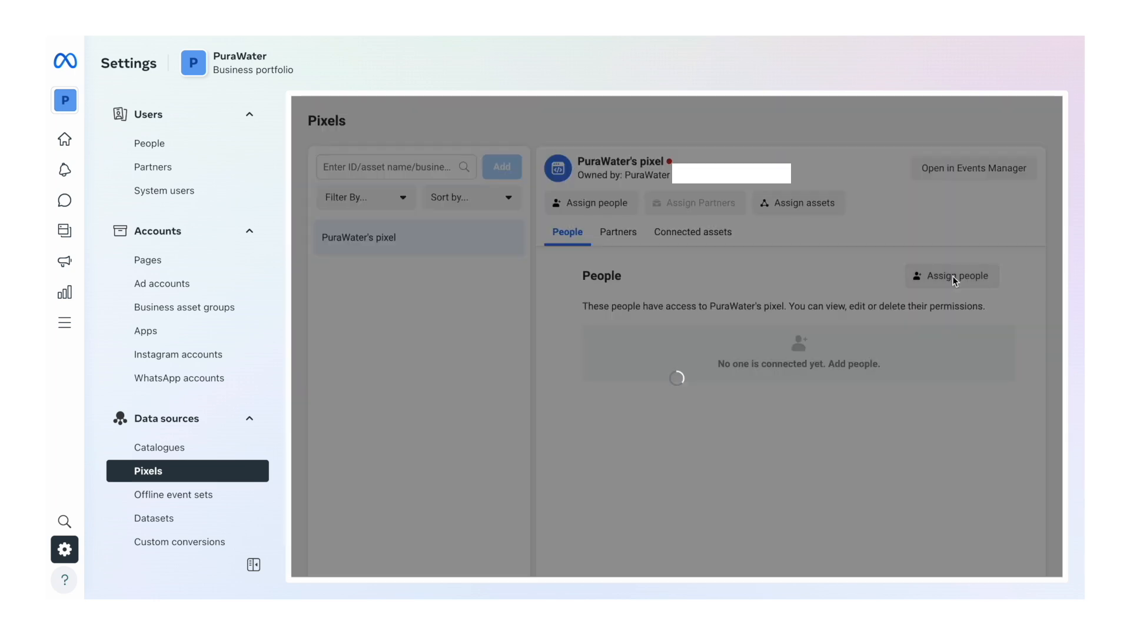
pyautogui.click(951, 275)
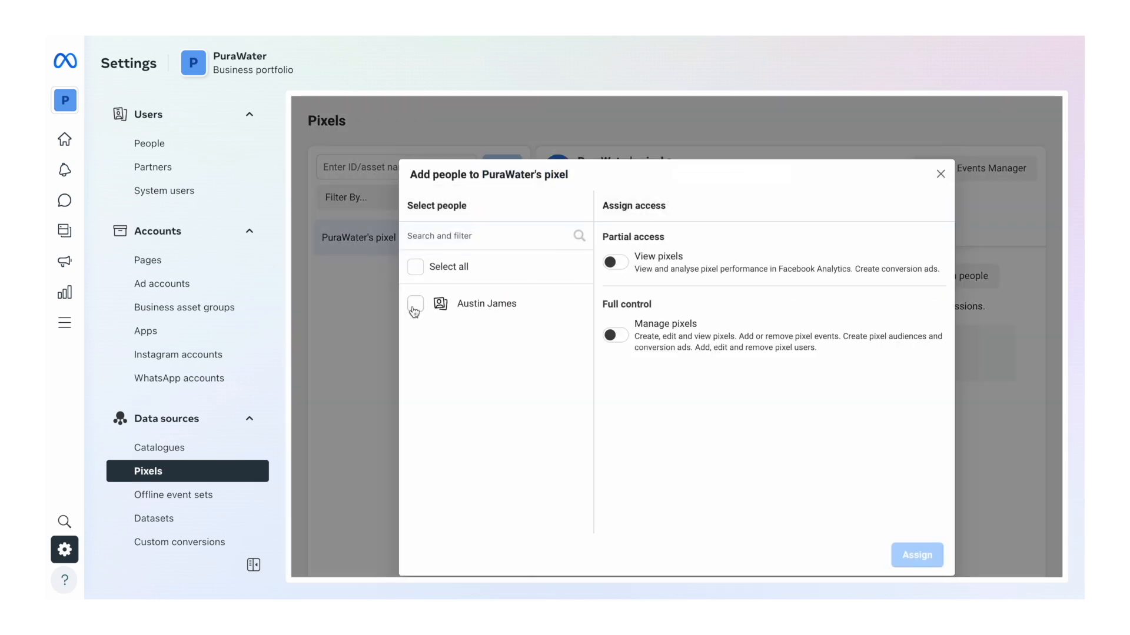
pyautogui.click(415, 304)
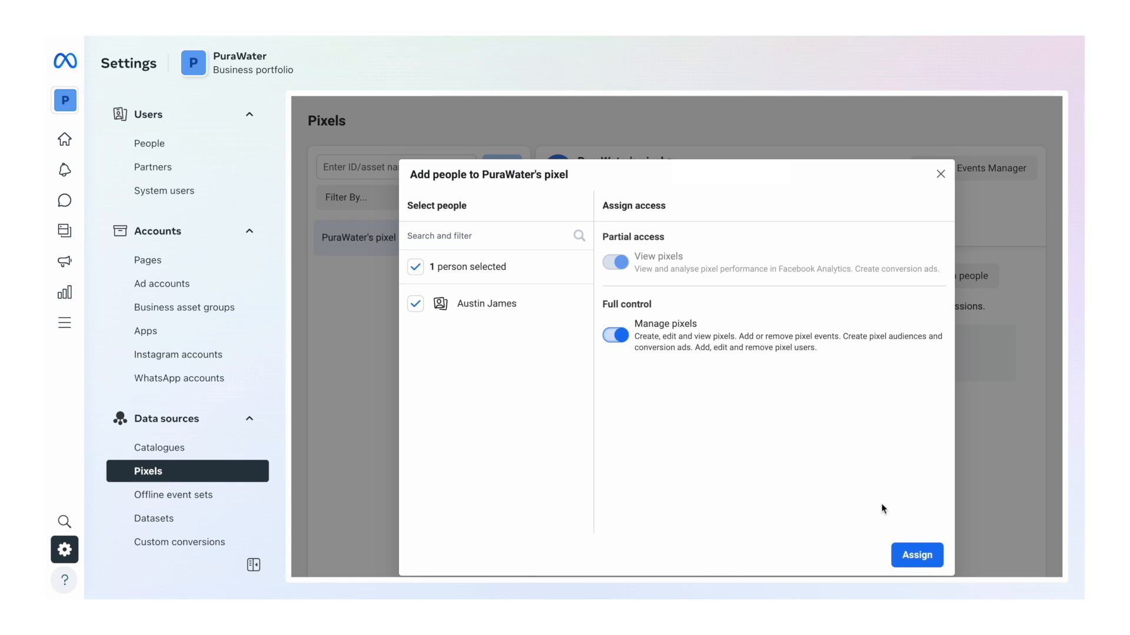
pyautogui.click(917, 554)
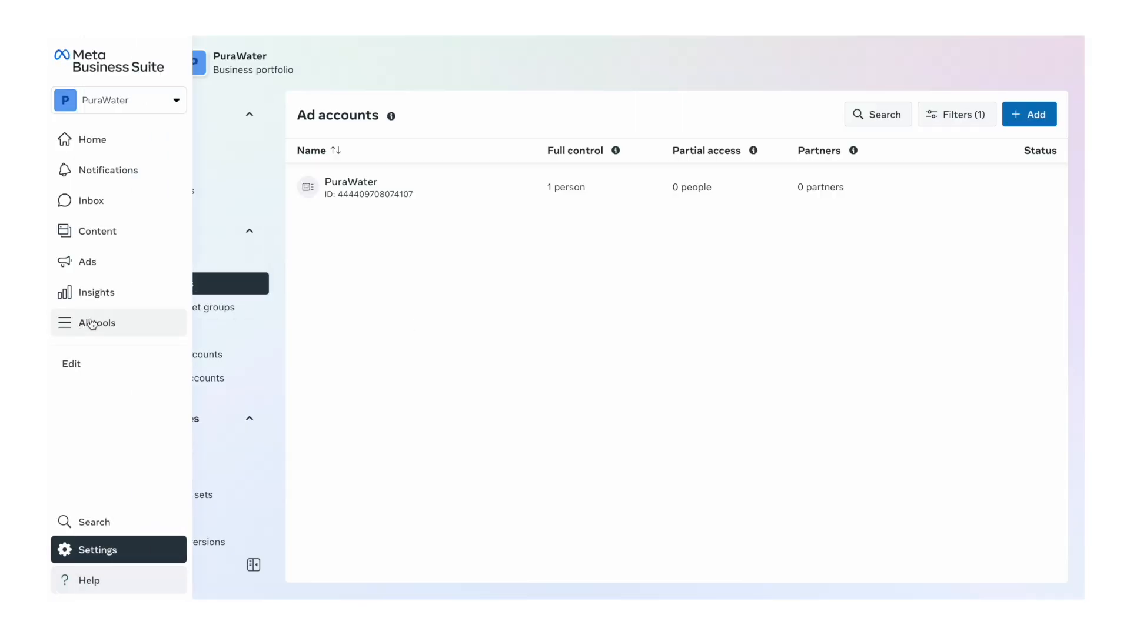
# Step: Launch Ads Manager from the All tools menu under Advertise
pyautogui.click(98, 323)
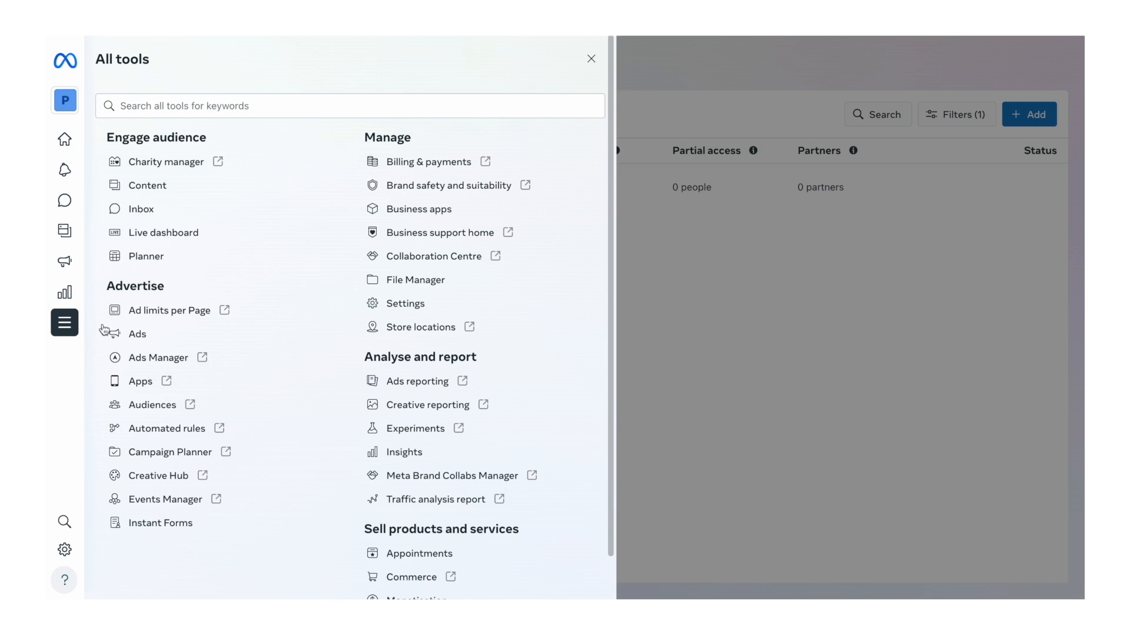
pyautogui.moveTo(140, 368)
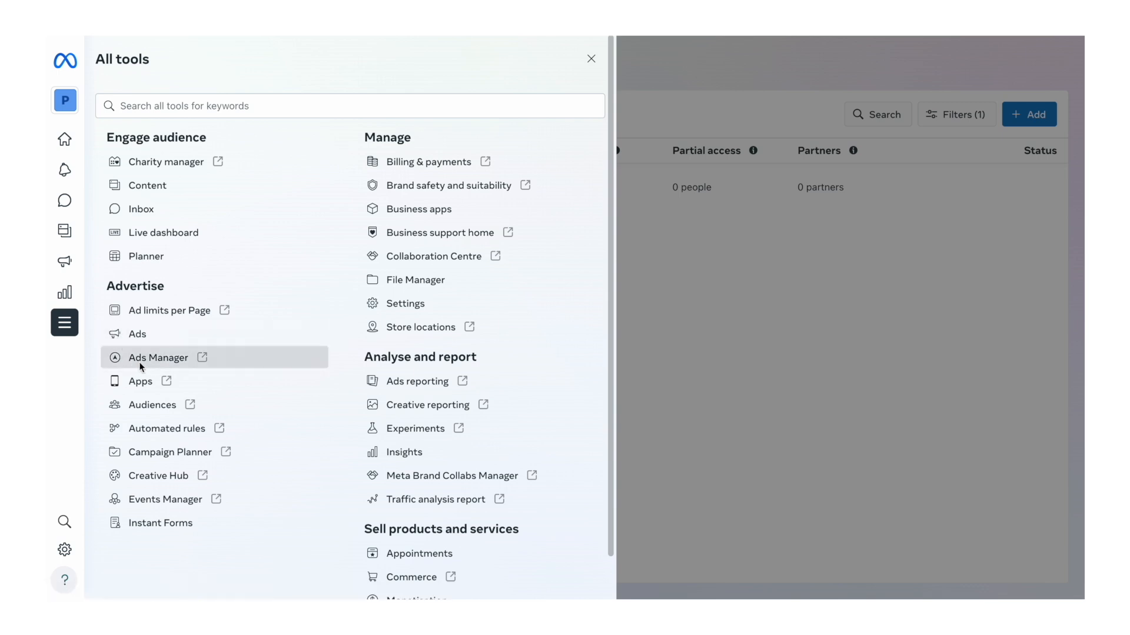
pyautogui.click(158, 357)
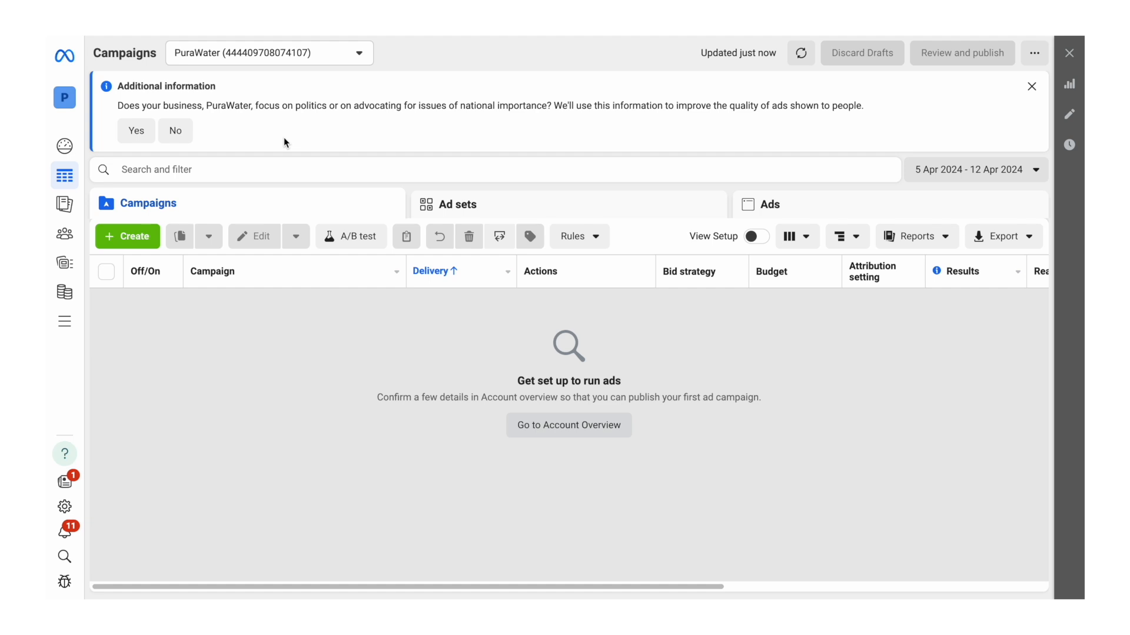
# Step: Dismiss the political or national-issue advertising question in Ads Manager
pyautogui.click(1031, 85)
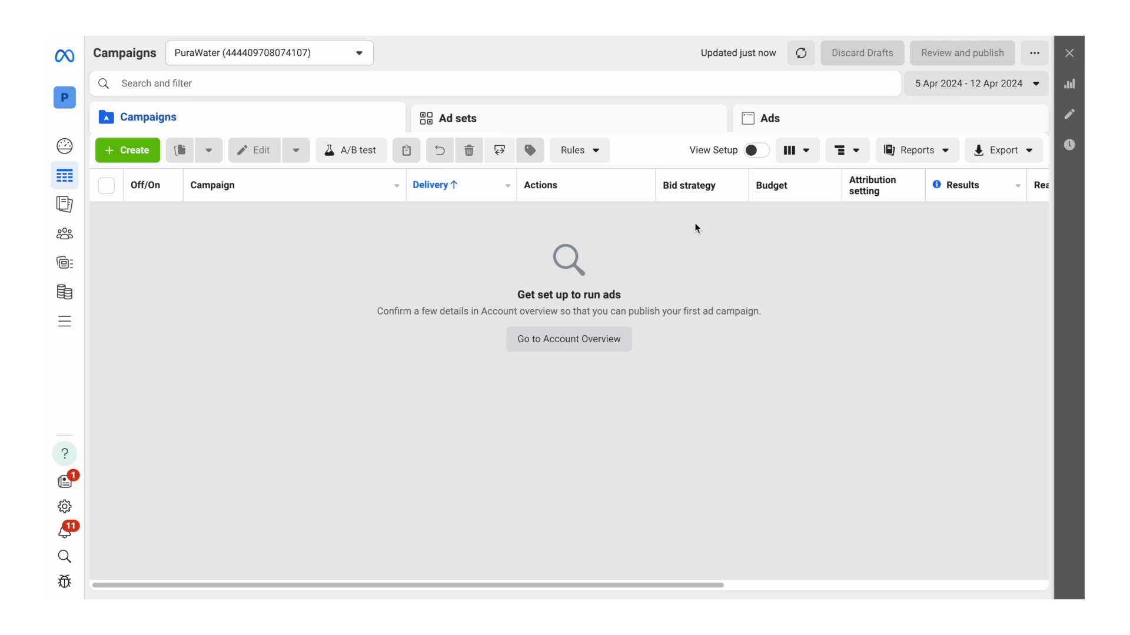
pyautogui.moveTo(687, 185)
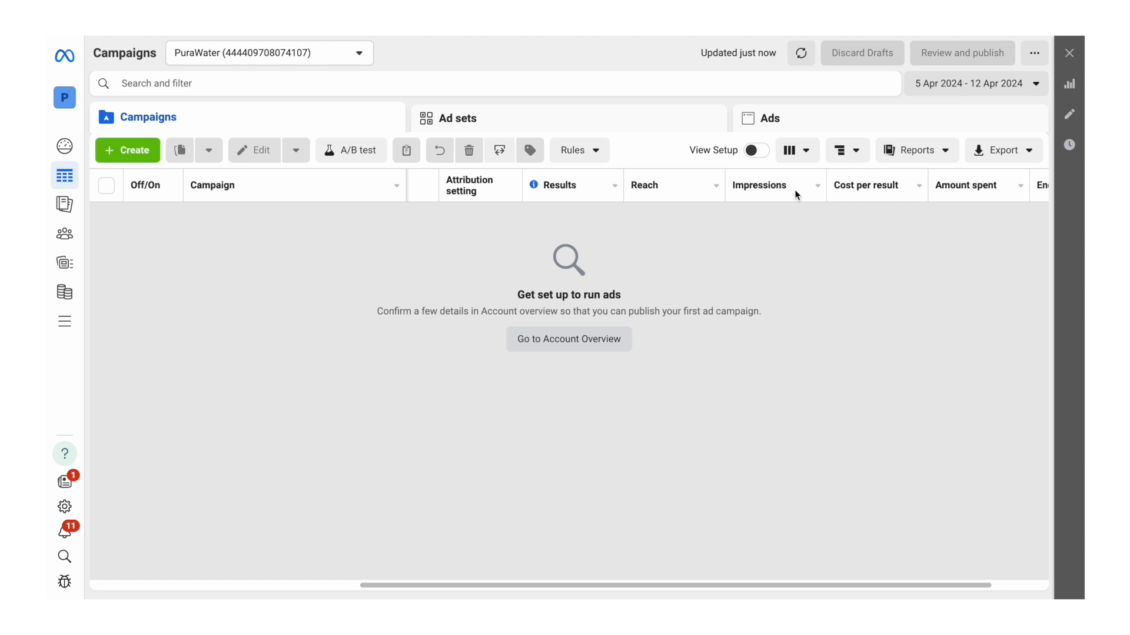
pyautogui.moveTo(821, 371)
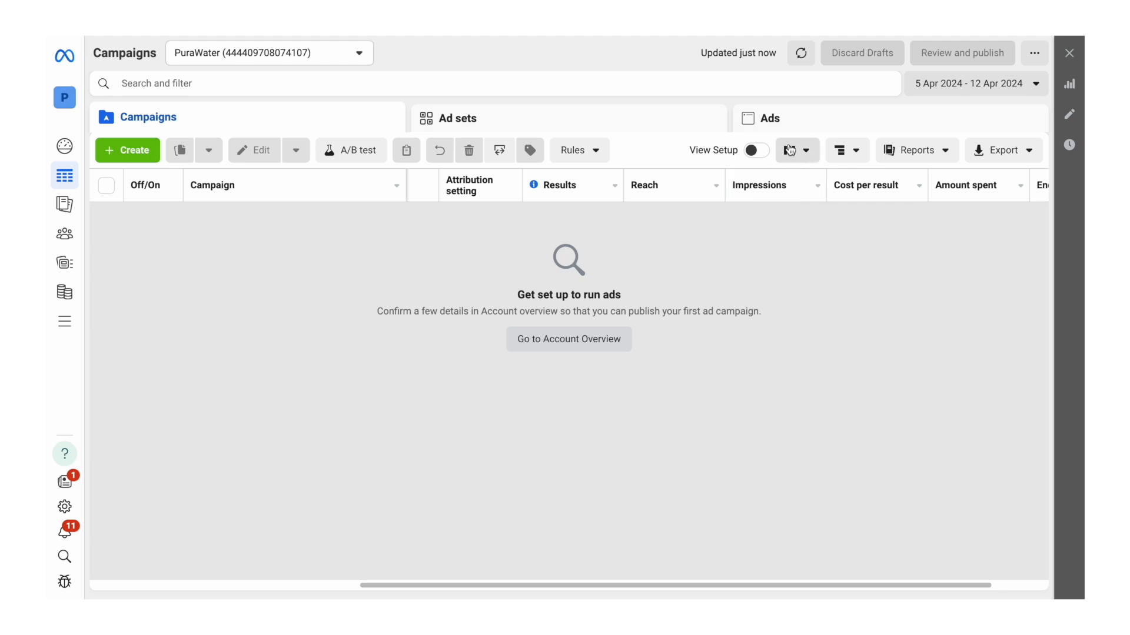
# Step: Customise columns from the Columns dropdown and search for 'amount' to find Amount spent
pyautogui.click(792, 149)
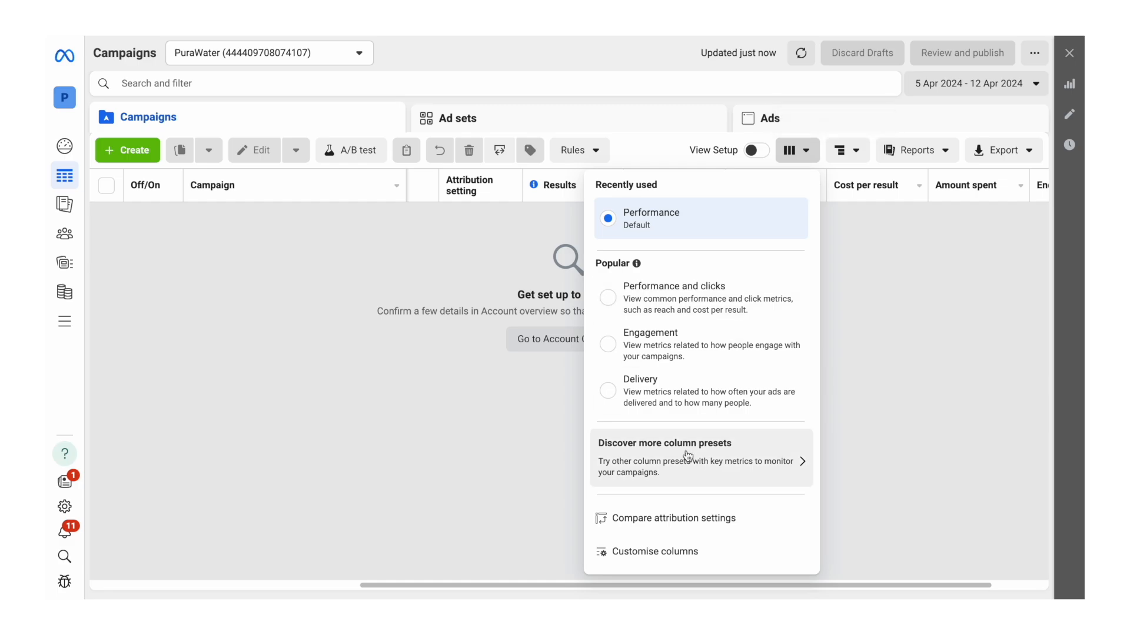
pyautogui.click(654, 550)
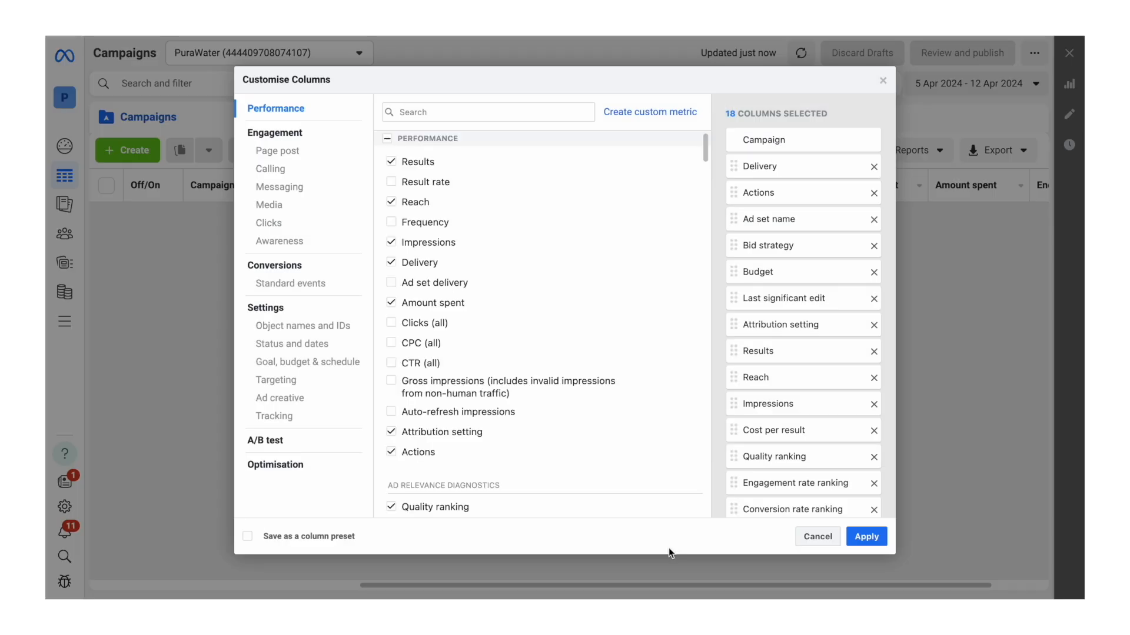
pyautogui.moveTo(874, 195)
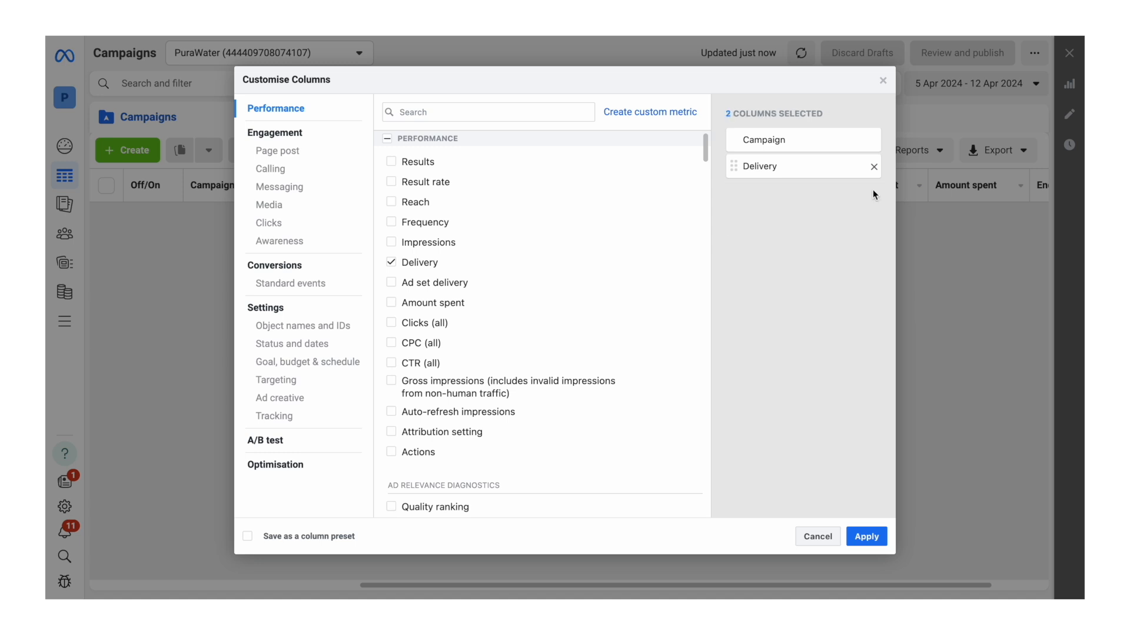
pyautogui.write('amount')
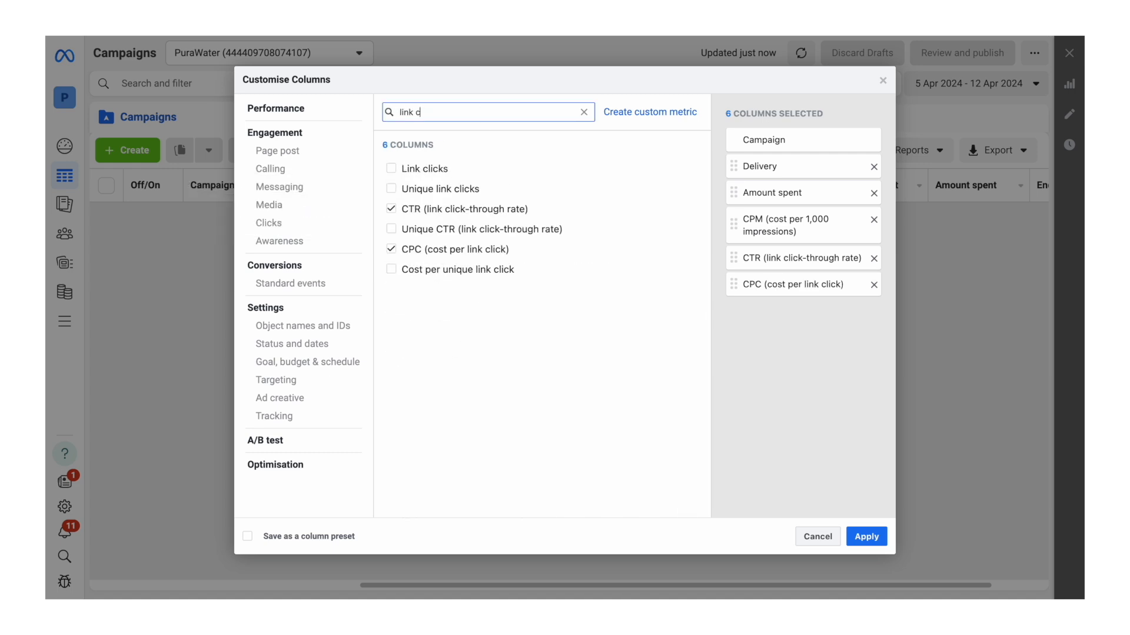
# Step: Add Link clicks, total Adds to cart (without website breakdown) and total Checkouts initiated columns
pyautogui.click(391, 168)
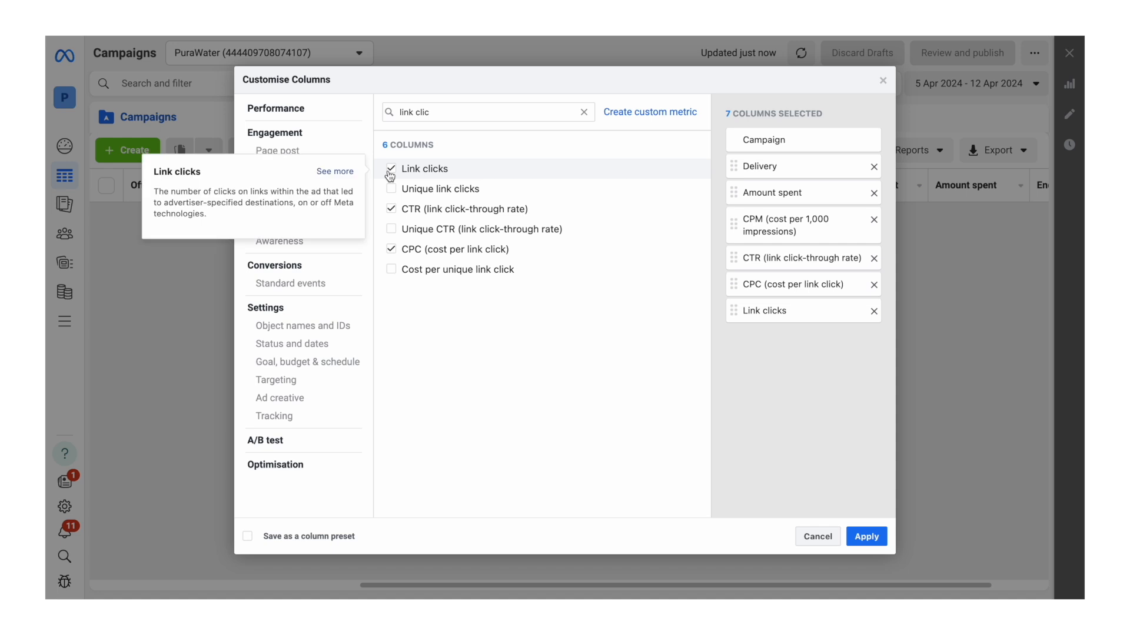
pyautogui.write('add to')
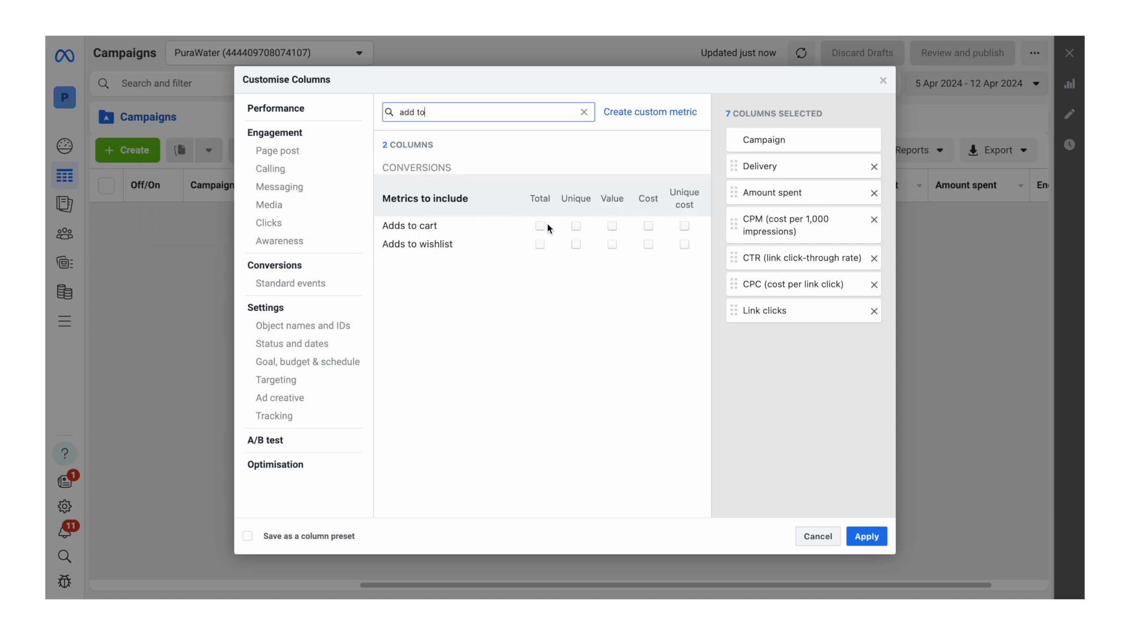
pyautogui.click(539, 226)
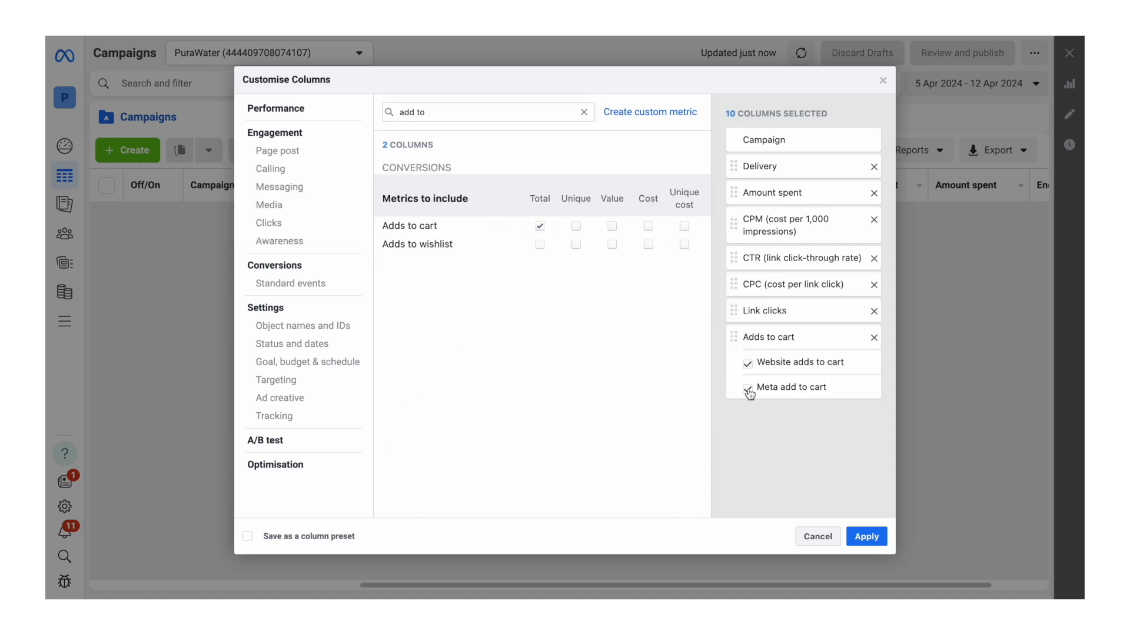
pyautogui.click(746, 362)
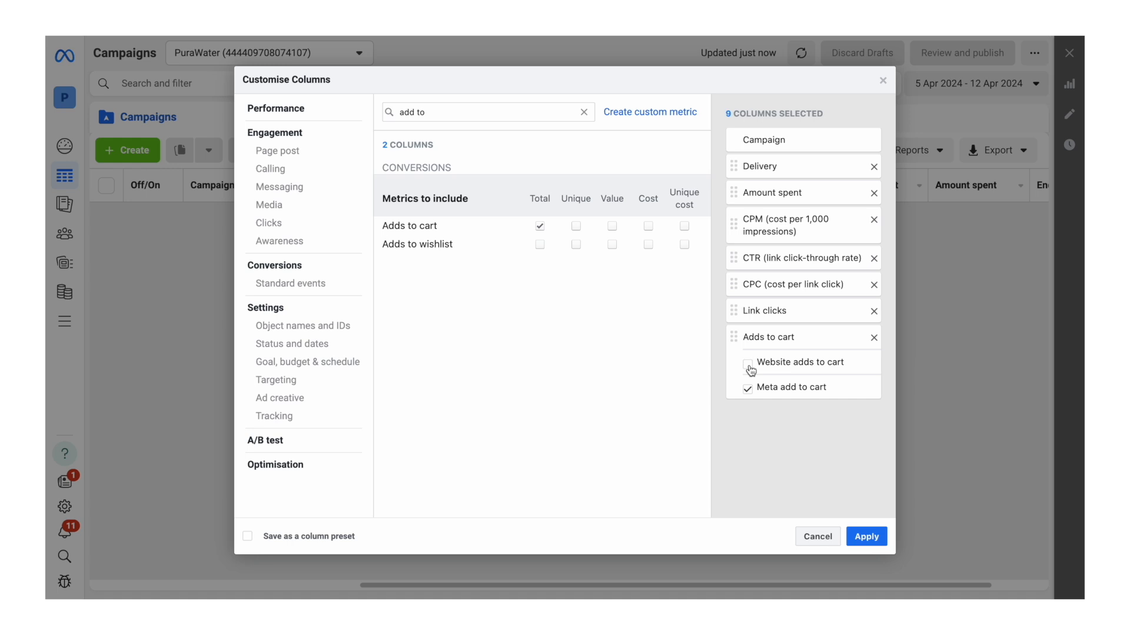
pyautogui.write('checkout')
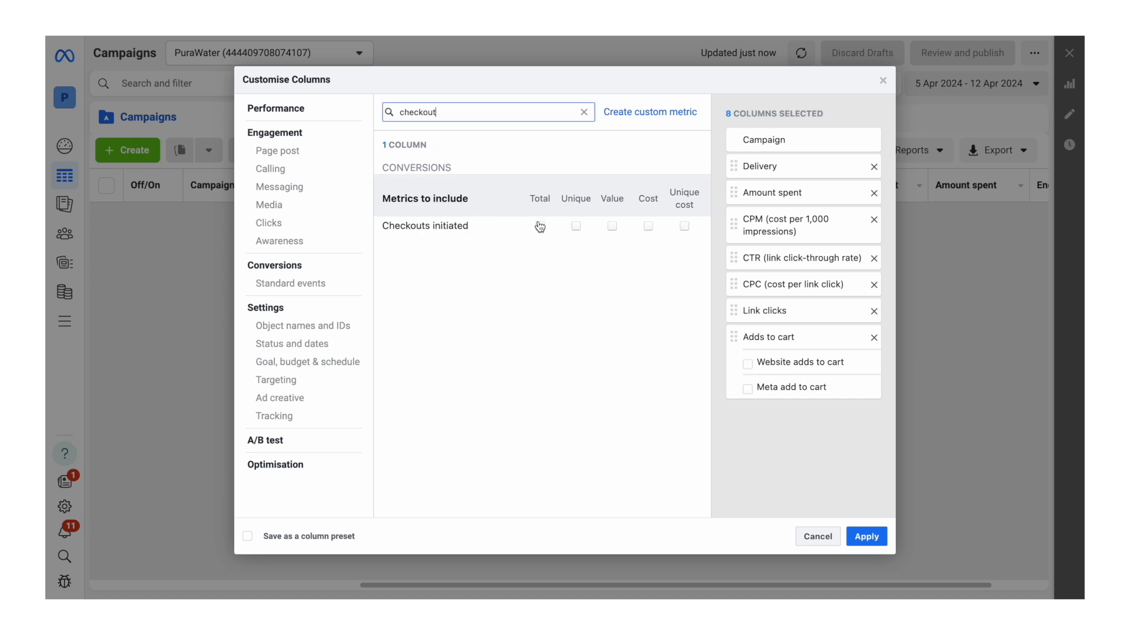
pyautogui.click(539, 226)
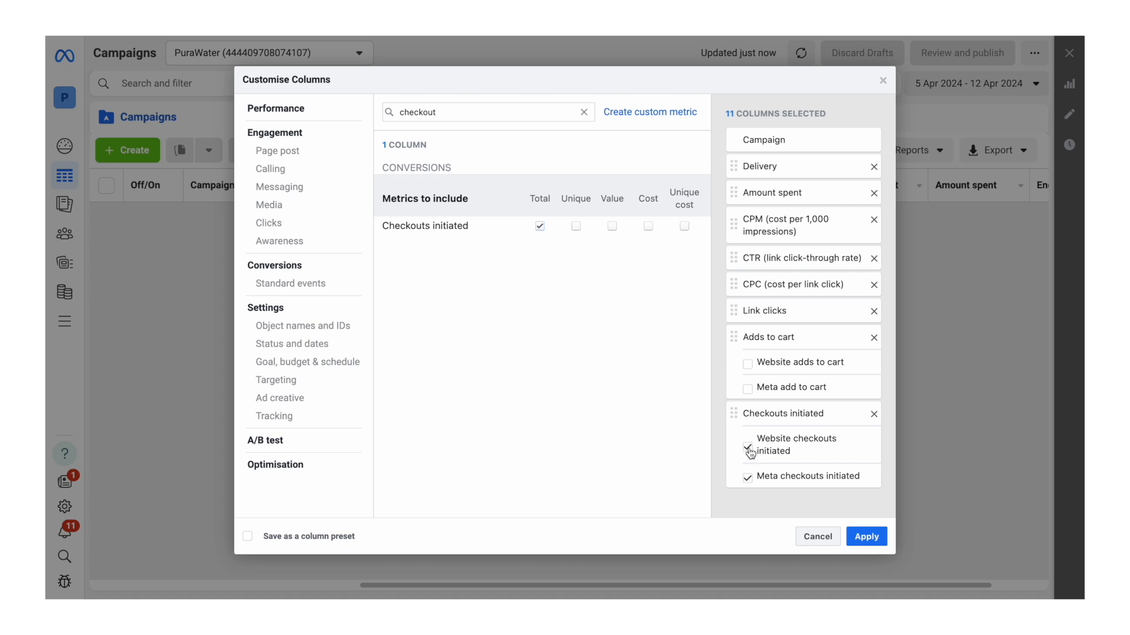
# Step: Add Purchases, Cost per purchase and total Purchase ROAS (without website breakdown), and tick Save as column preset
pyautogui.write('purcha')
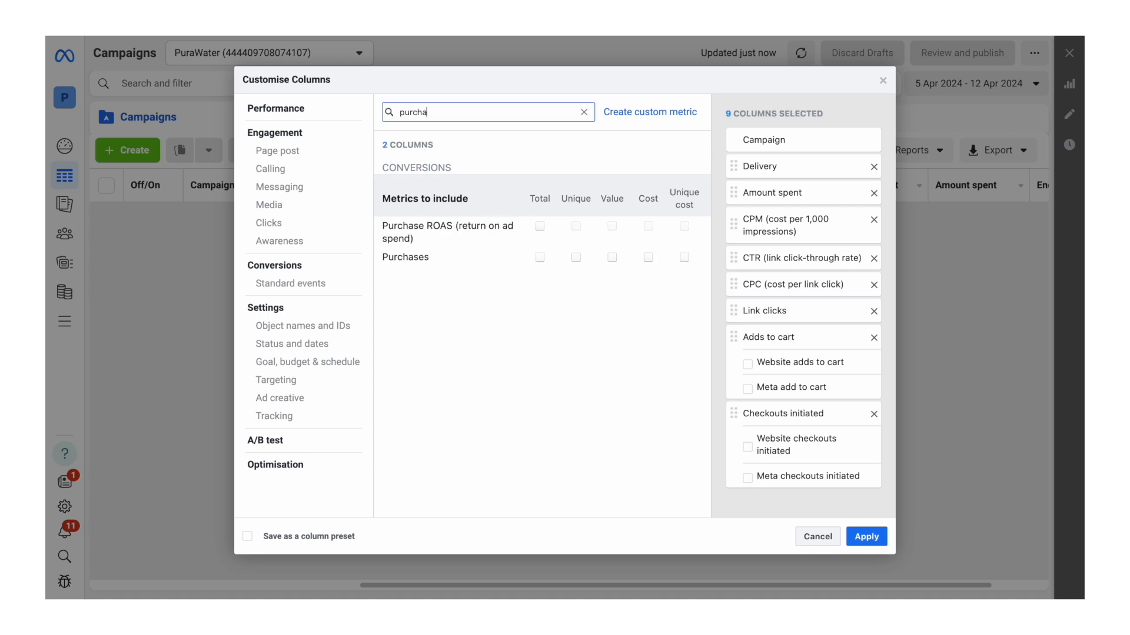
pyautogui.click(540, 258)
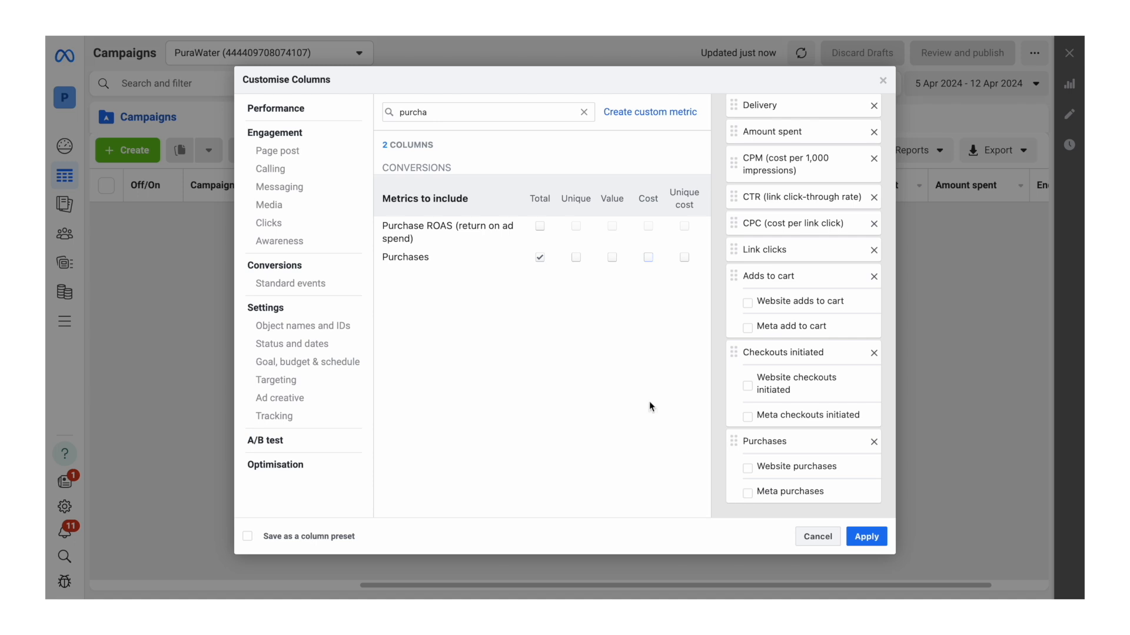
pyautogui.moveTo(647, 265)
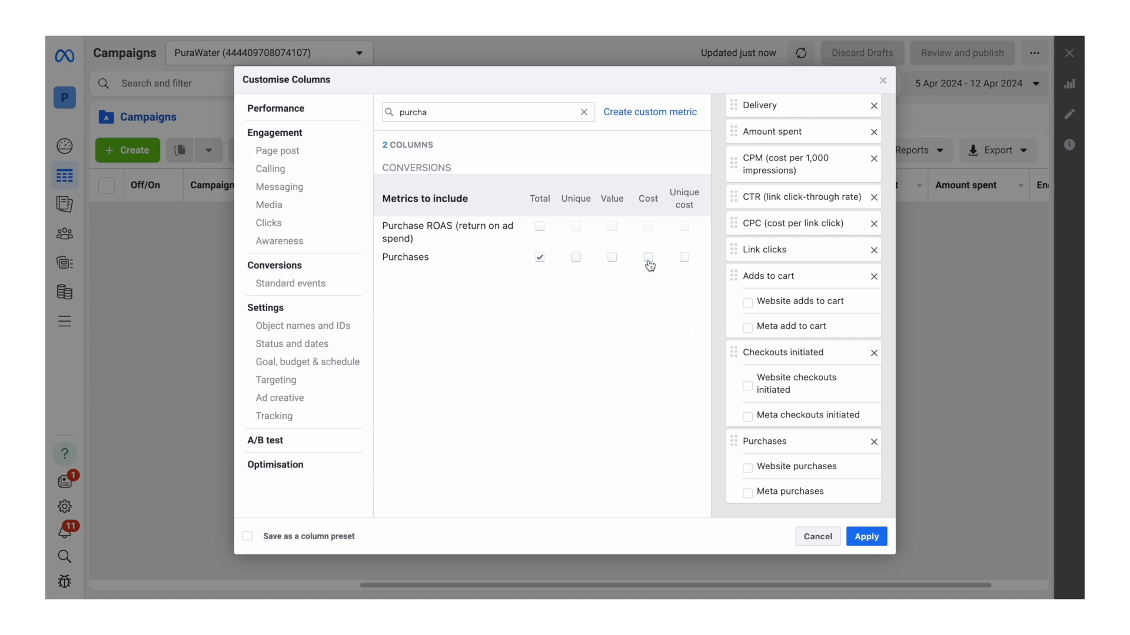
pyautogui.click(647, 257)
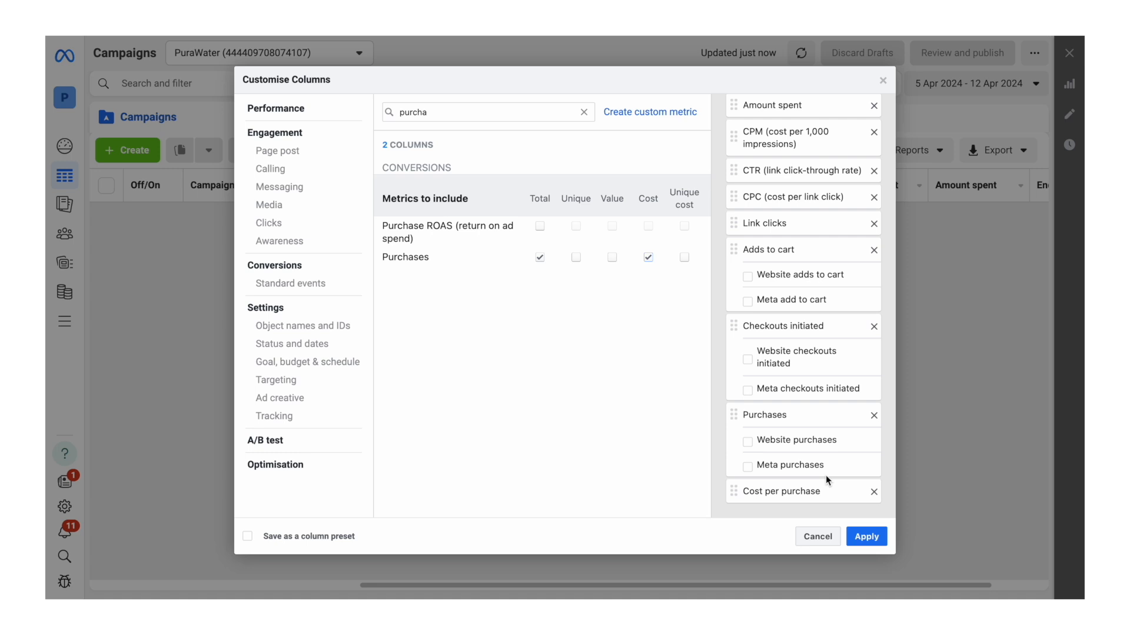
pyautogui.write('roas')
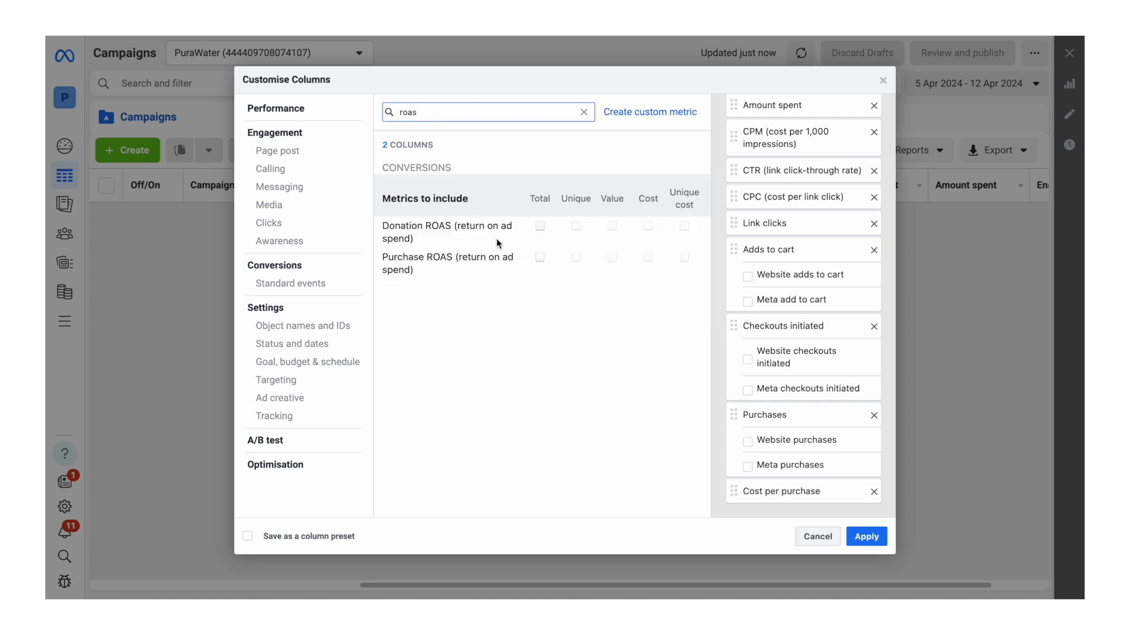
pyautogui.click(539, 258)
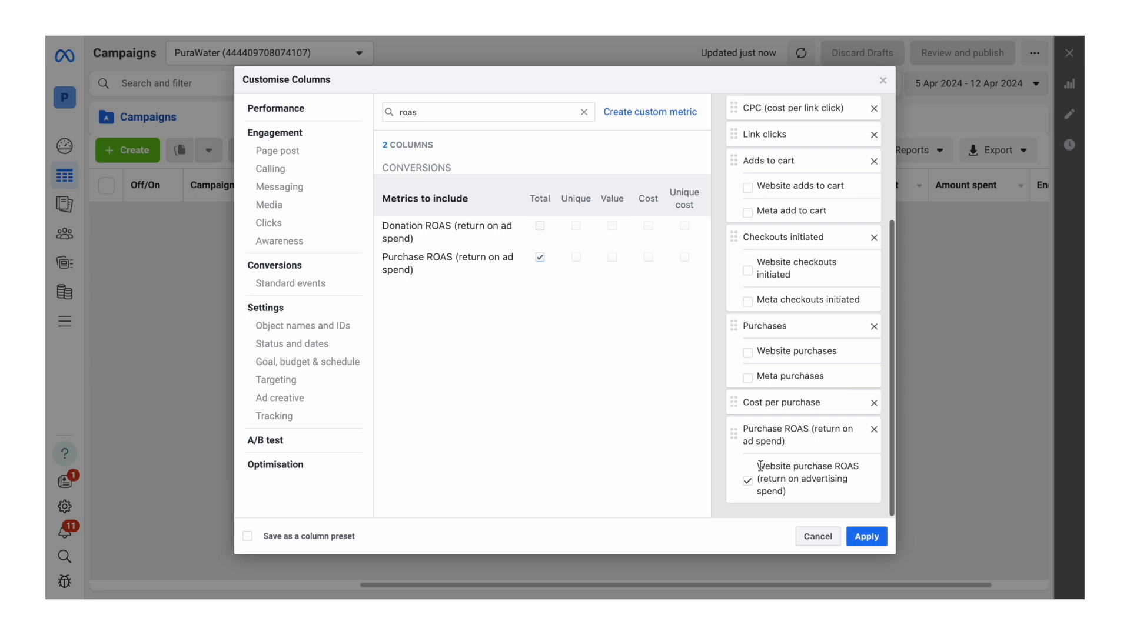
pyautogui.click(748, 481)
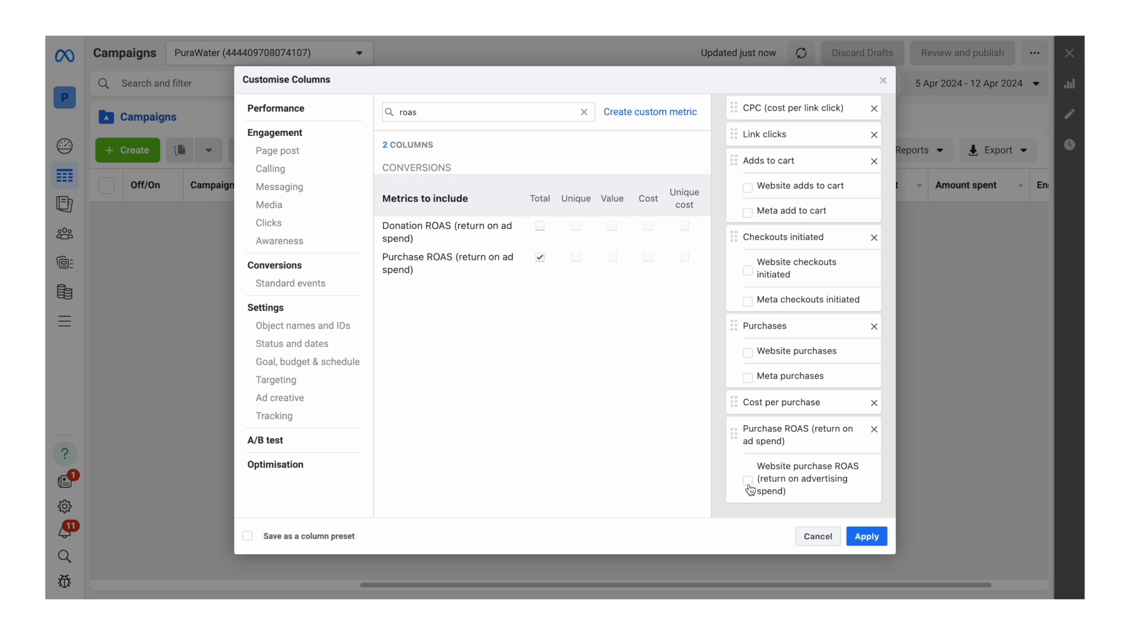
pyautogui.click(248, 537)
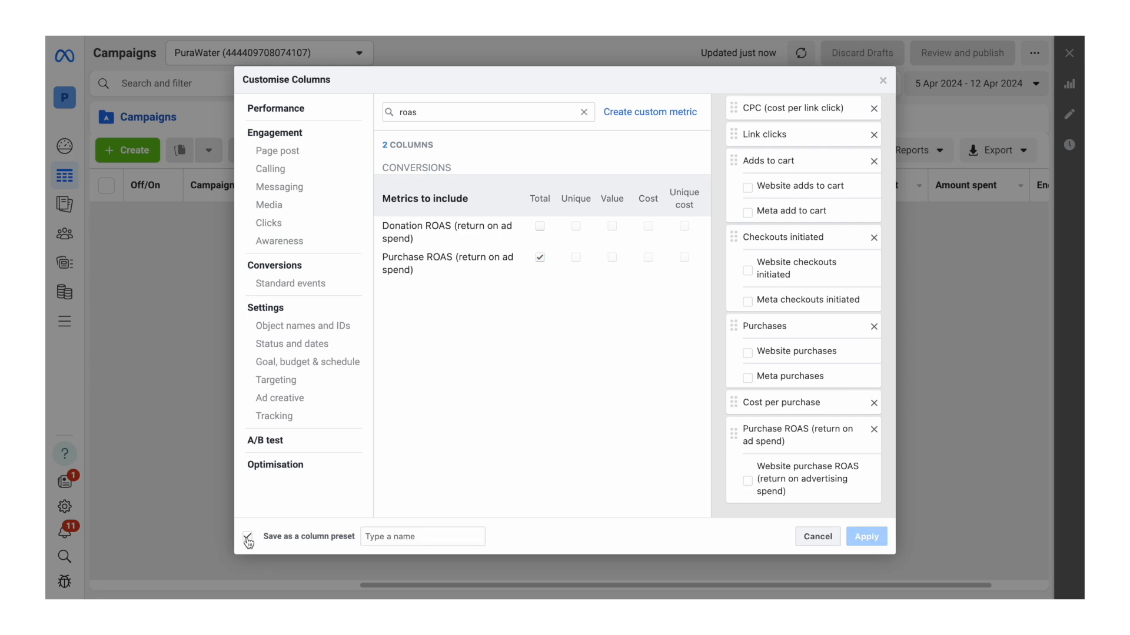
# Step: Name the column preset 'Freedo' and apply it to the Campaigns table
pyautogui.write('Freedo')
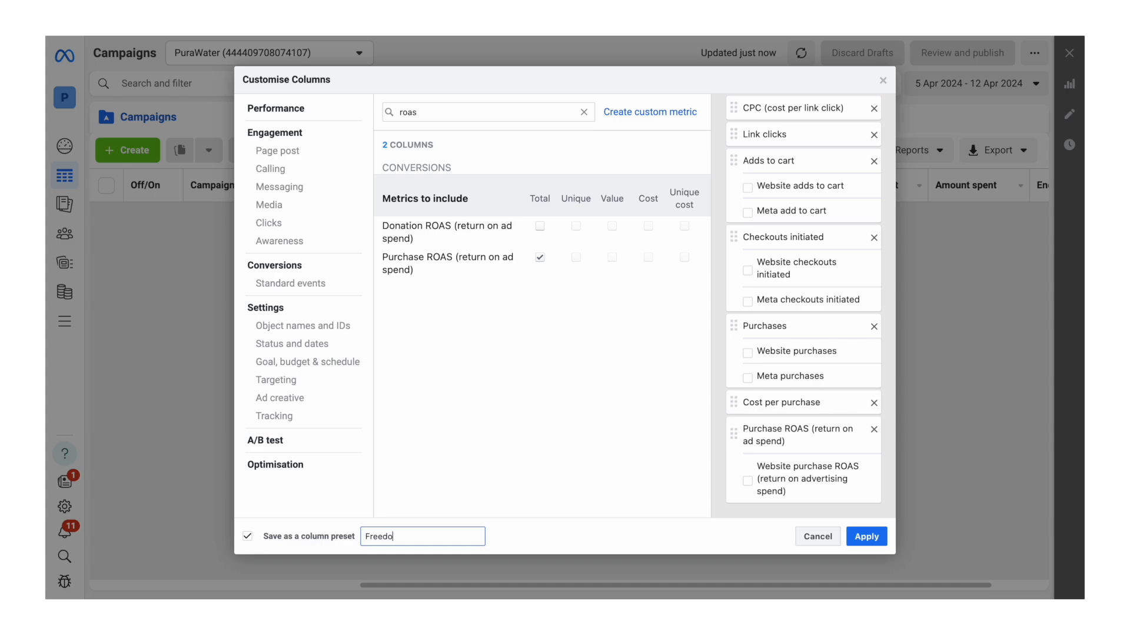
pyautogui.click(865, 536)
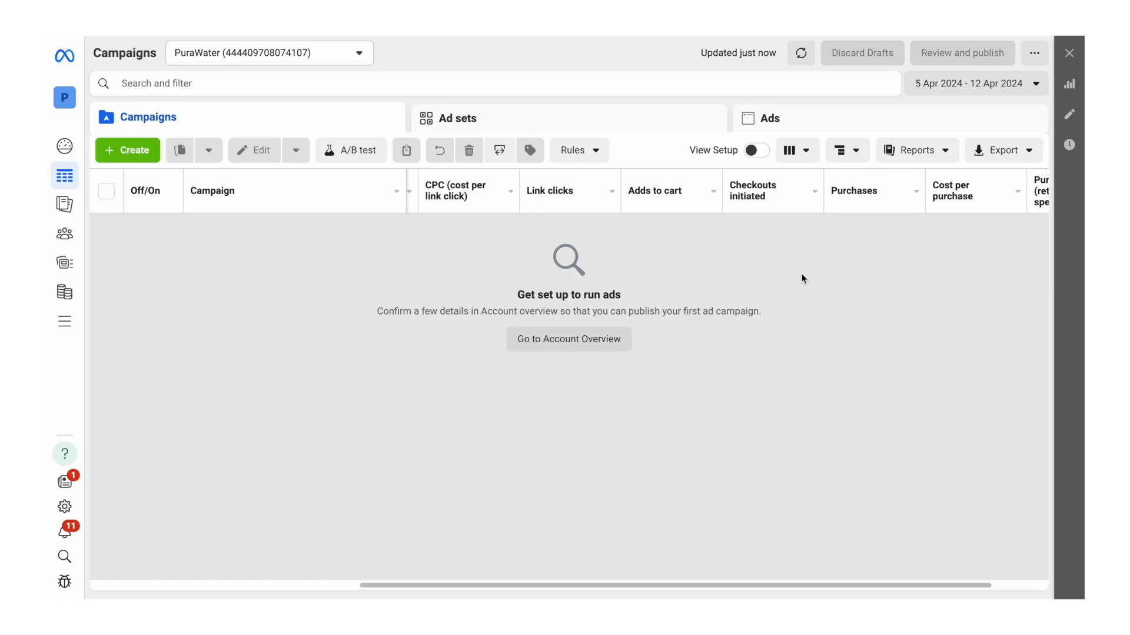
pyautogui.hscroll(3)
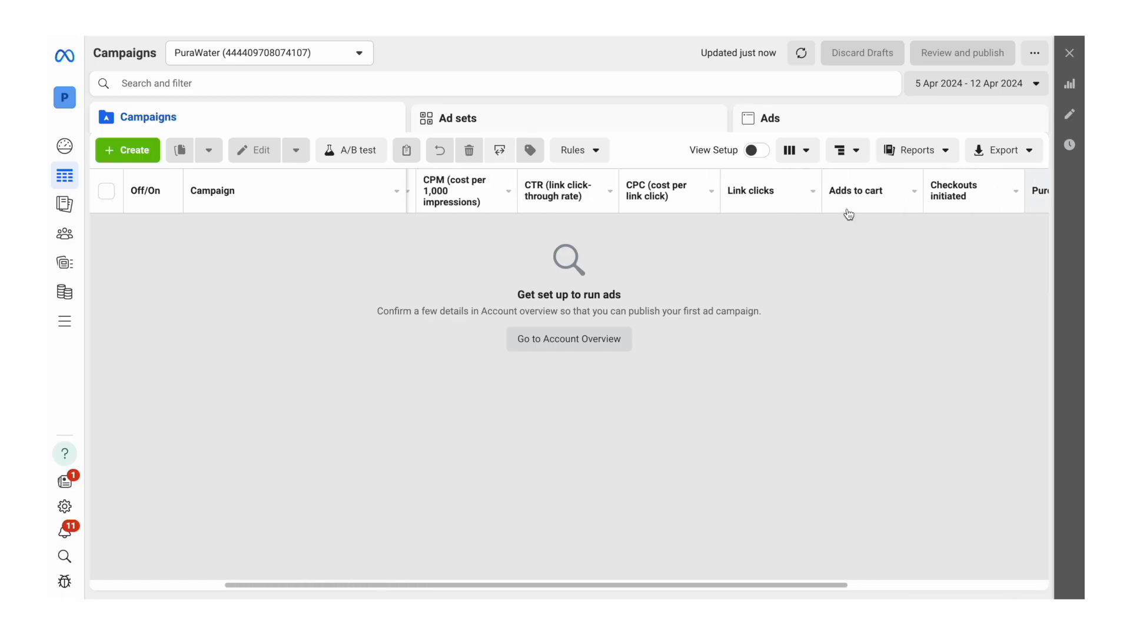